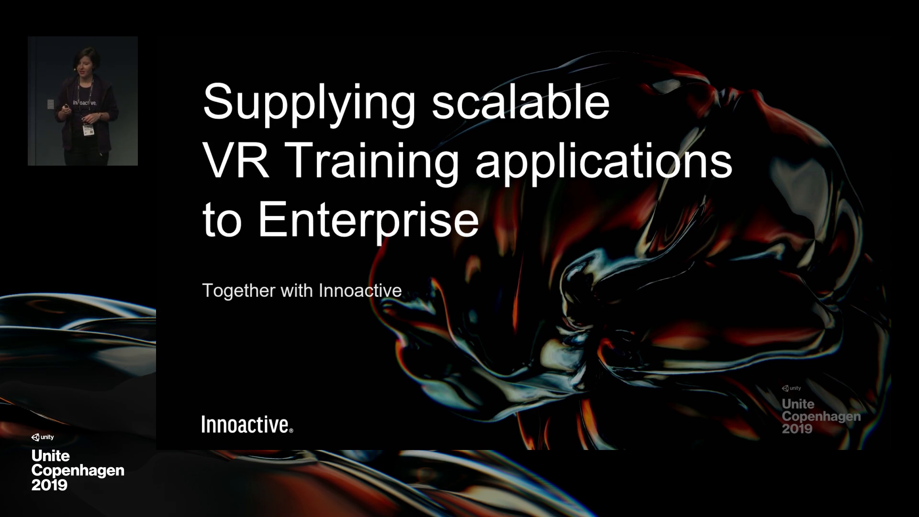
Advance from the title slide to the About Innoactive slide
key("Right")
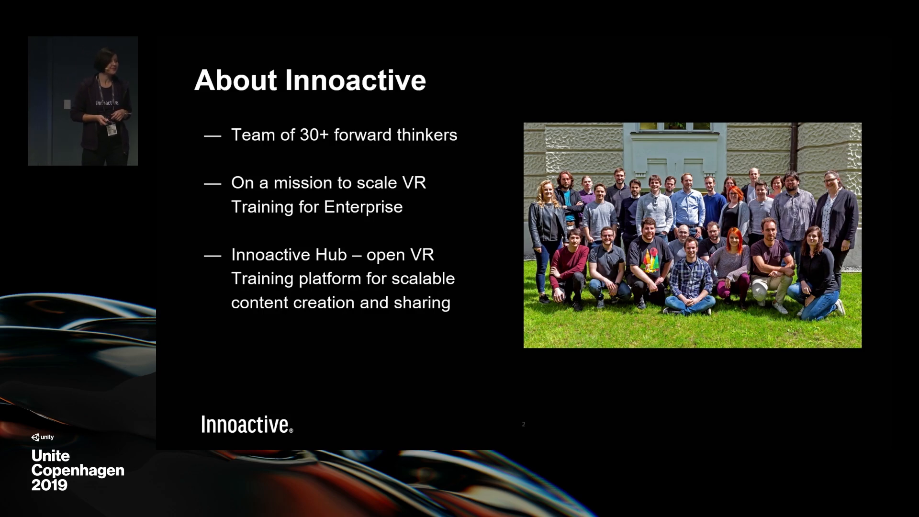
Advance to the slide asking how to scale under development pressure
key("Right")
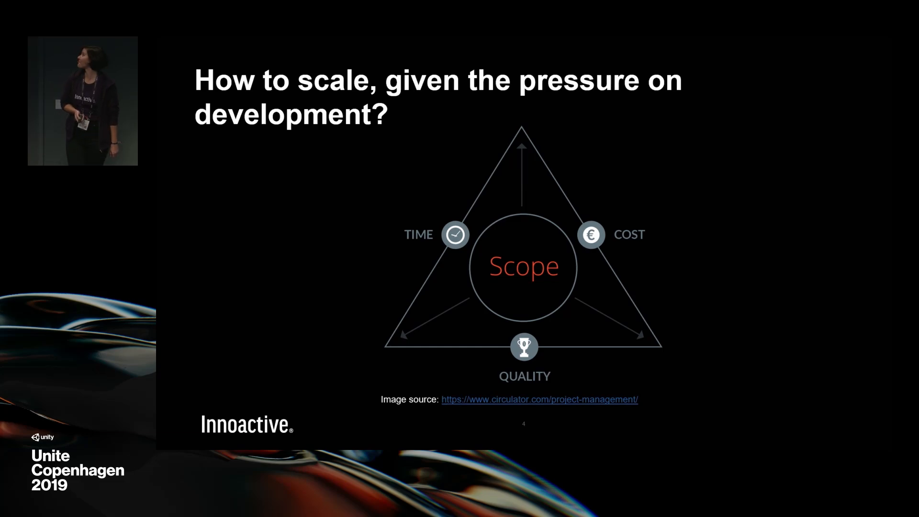
key("Right")
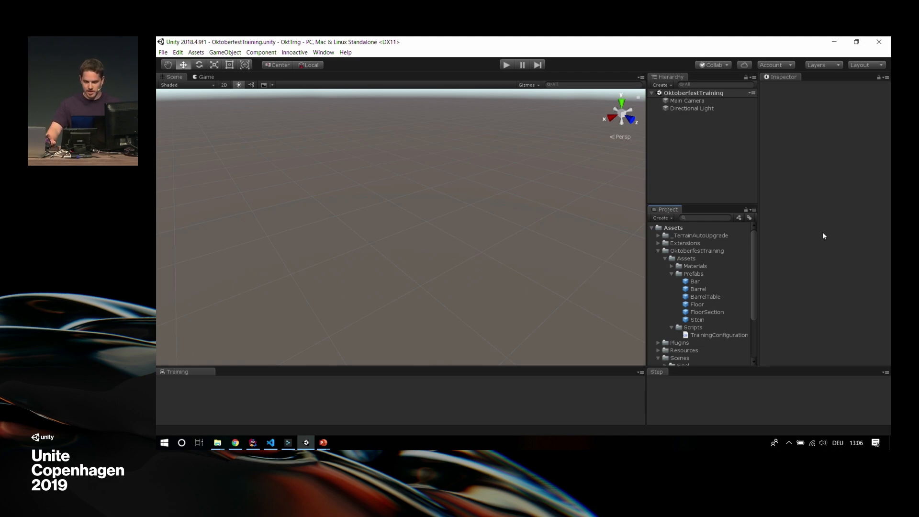
left_click(692, 108)
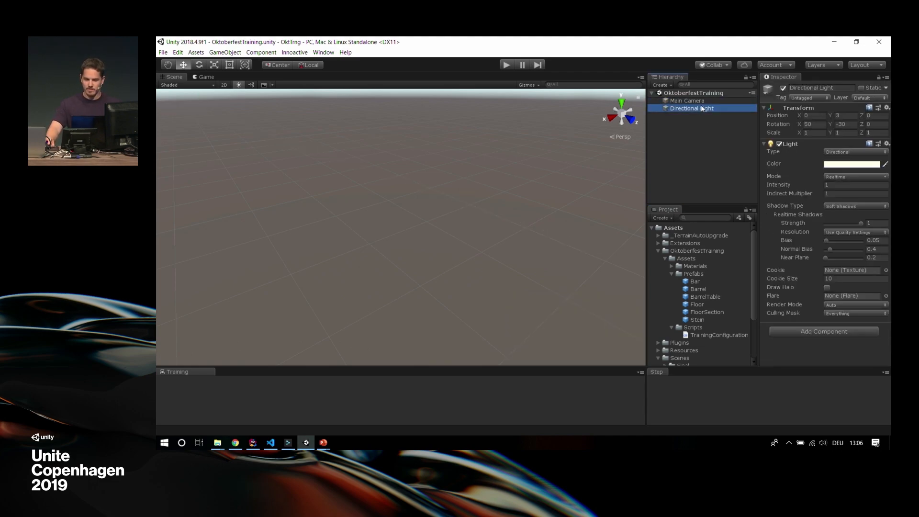
left_click(686, 100)
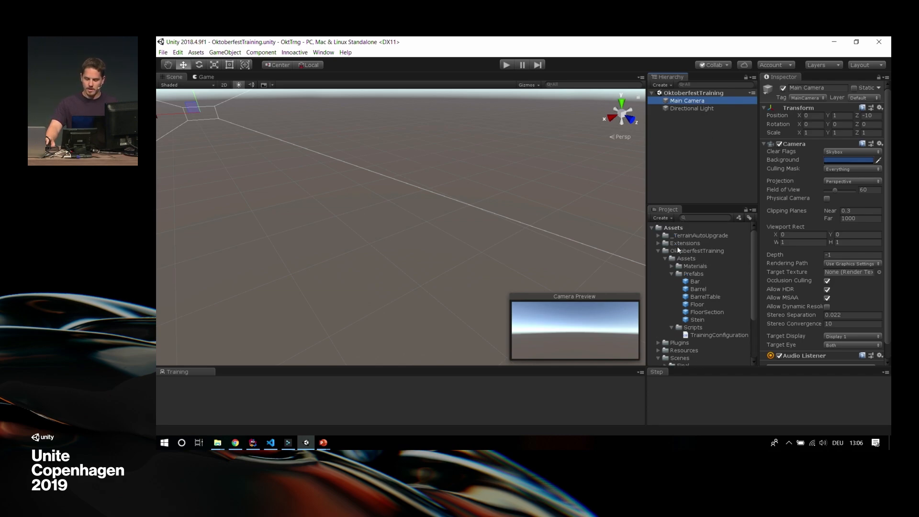
mouse_move(683, 249)
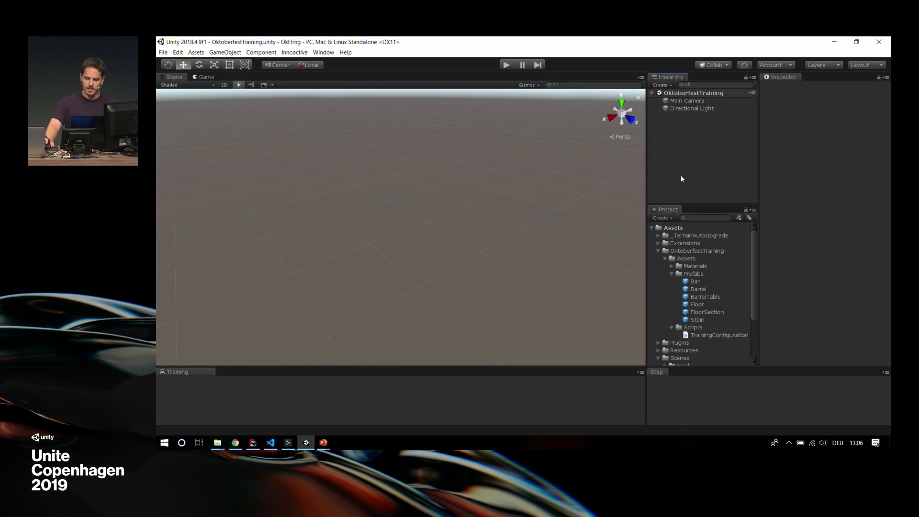
mouse_move(681, 270)
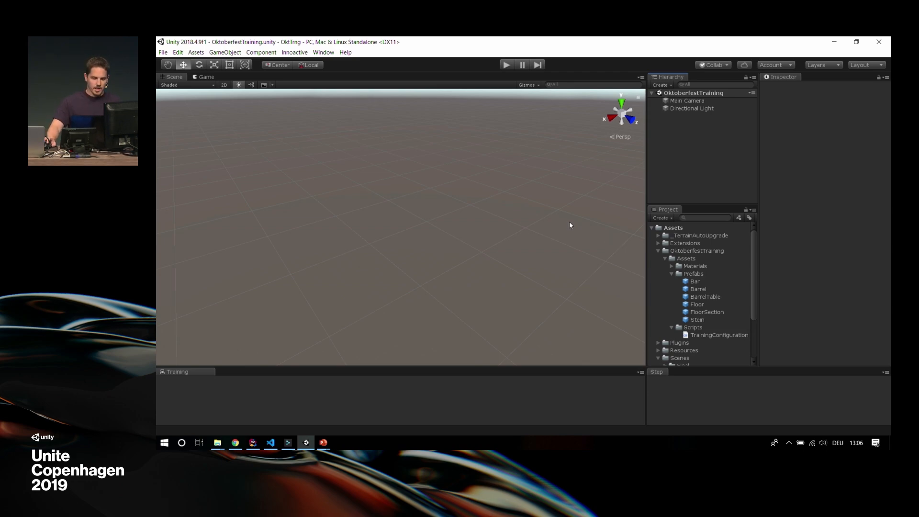
mouse_move(290, 57)
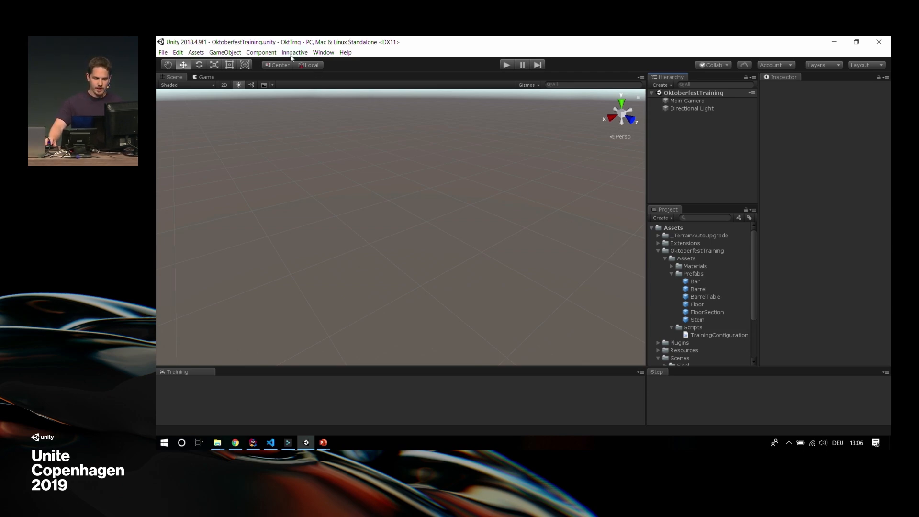
Set up the scene as a training scene and inspect the TRAINING_CONFIGURATION and VRTK_Setup objects
left_click(294, 52)
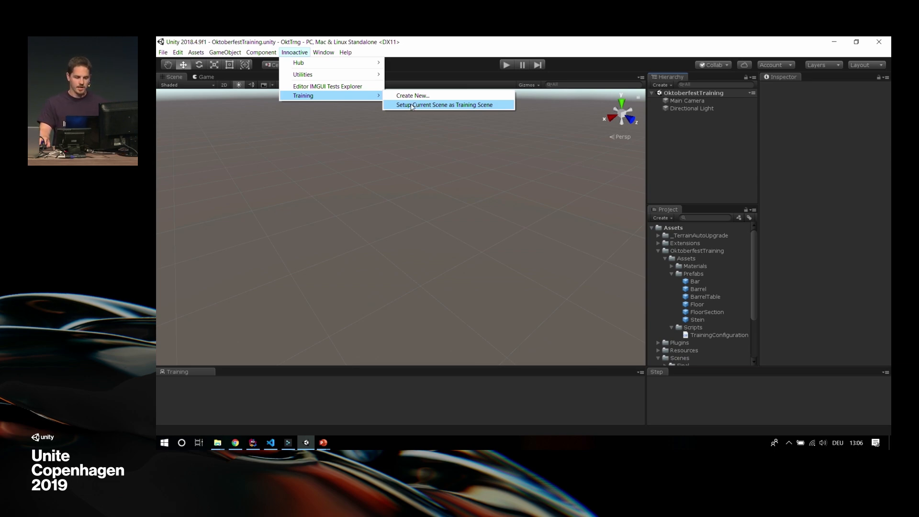
left_click(447, 104)
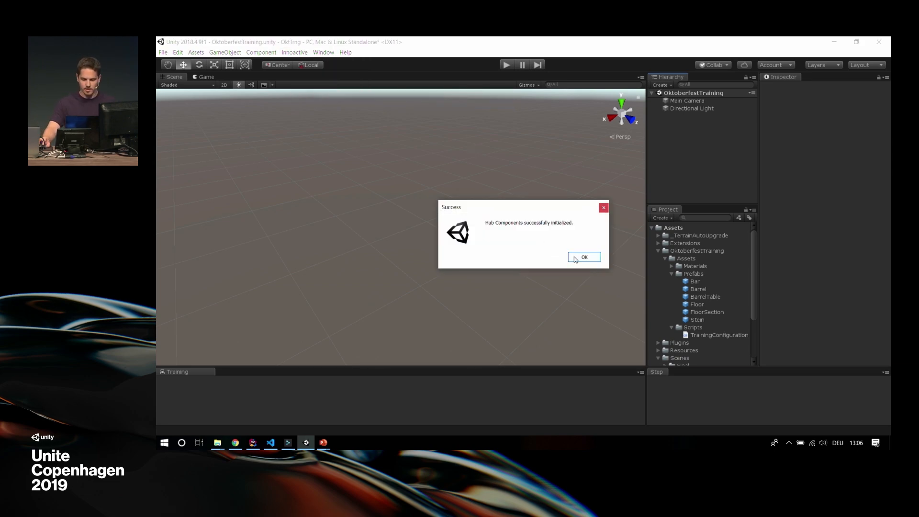
left_click(584, 257)
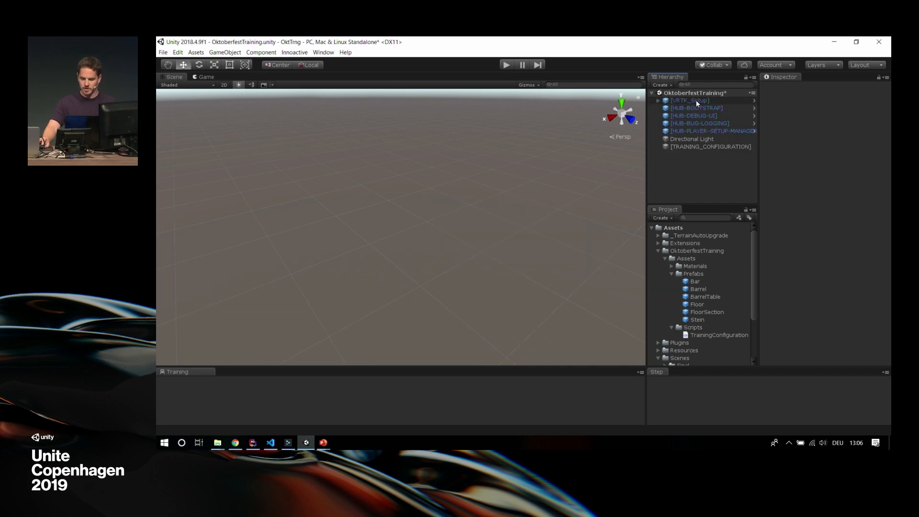
left_click(710, 146)
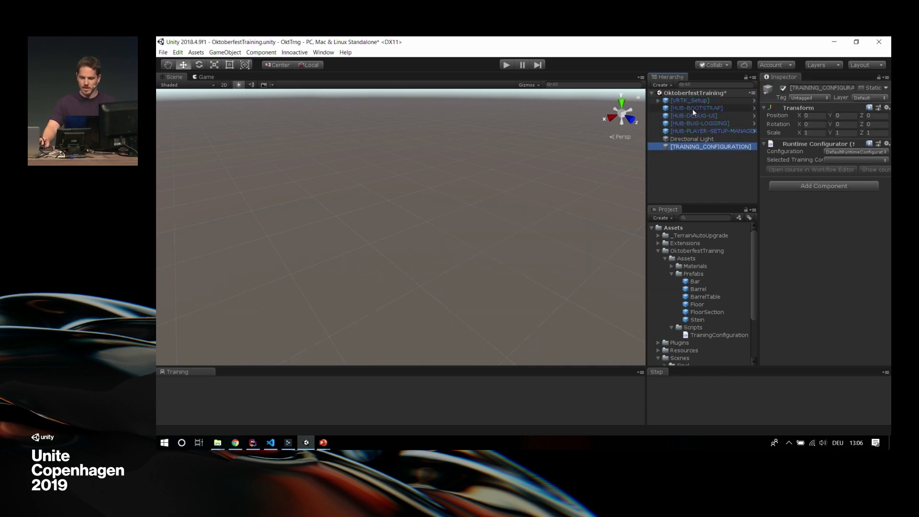
left_click(690, 100)
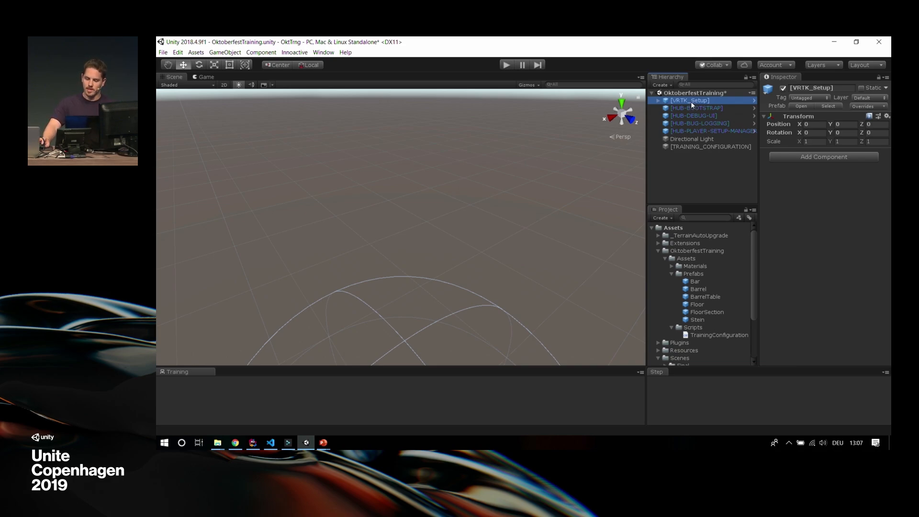
left_click(711, 145)
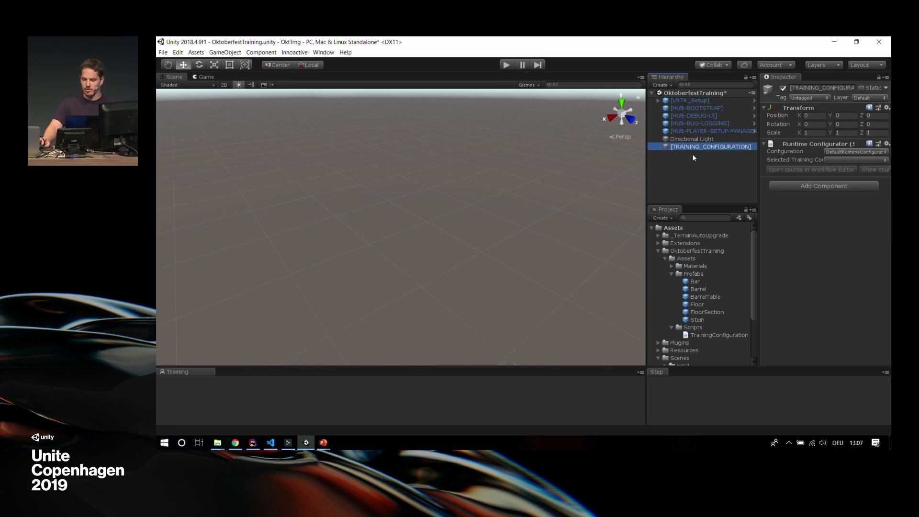
mouse_move(696, 167)
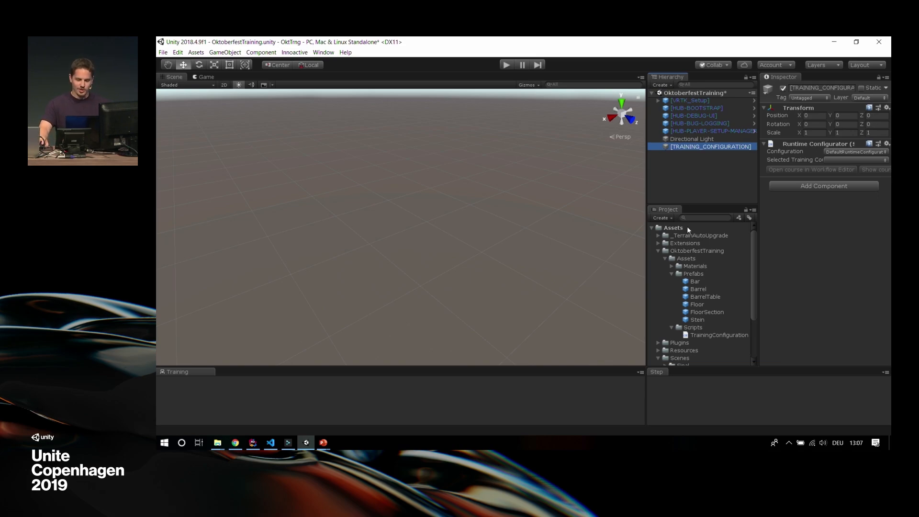
mouse_move(696, 325)
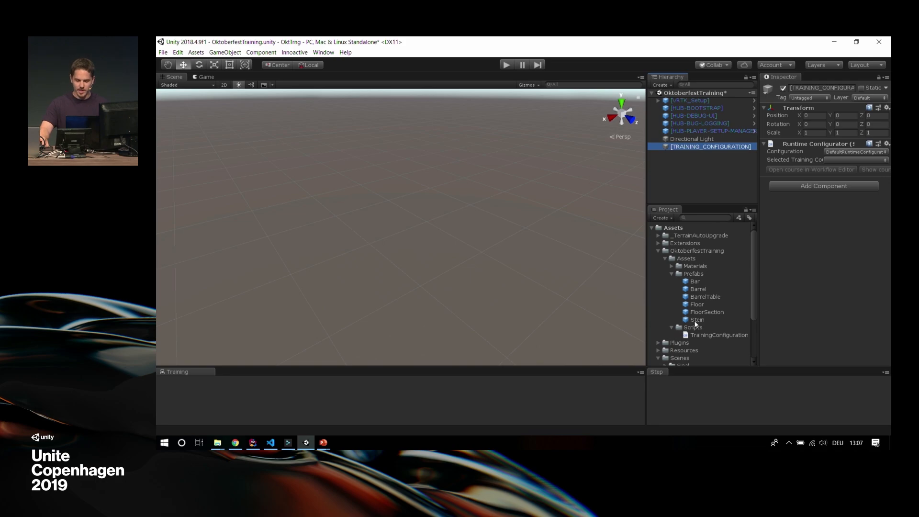
Add the Floor, BarrelTable, Barrel and Bar prefabs to the scene around the stein
scroll("down", 3)
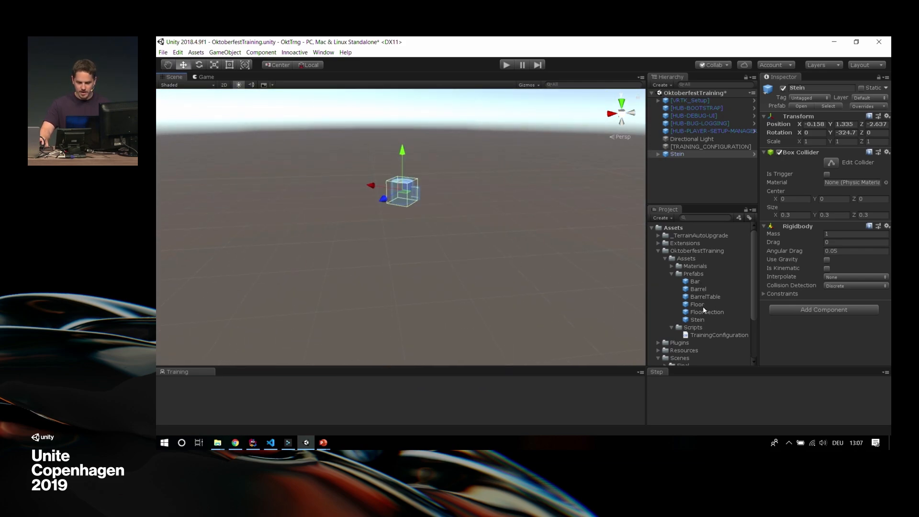
left_click(678, 160)
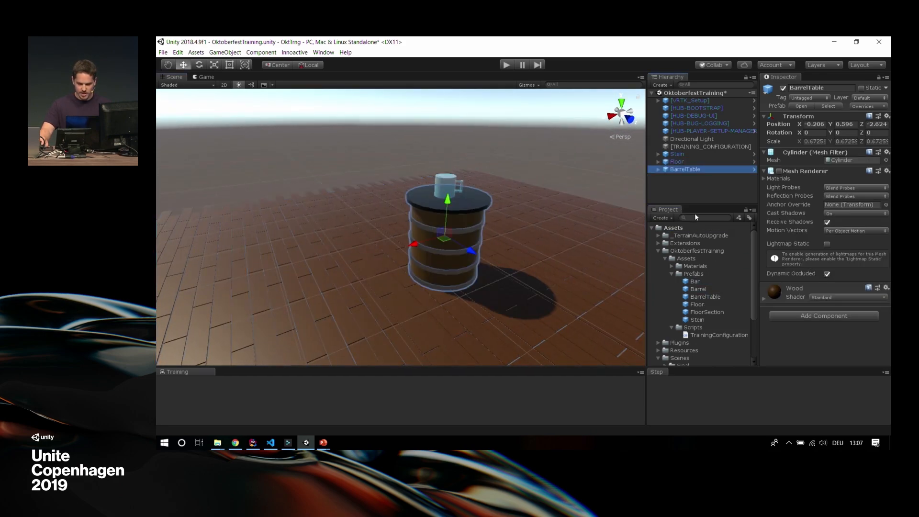
left_click(677, 176)
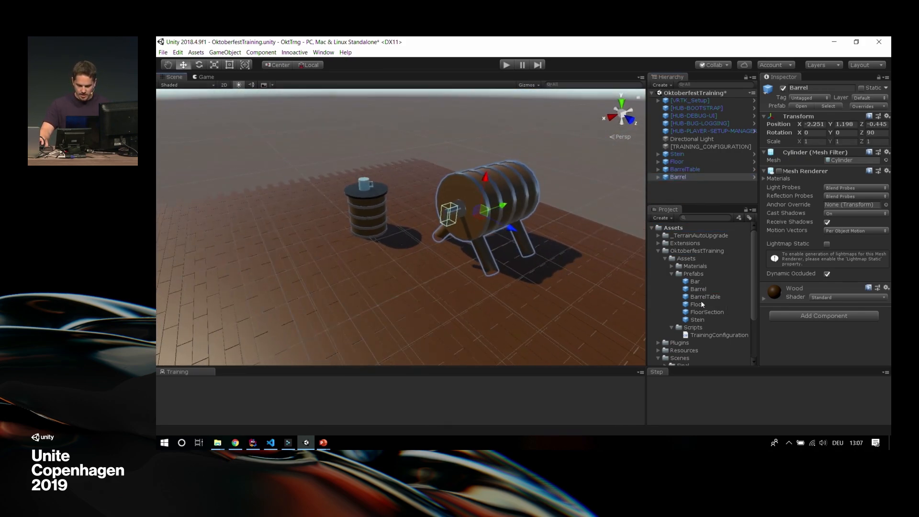
left_click(674, 184)
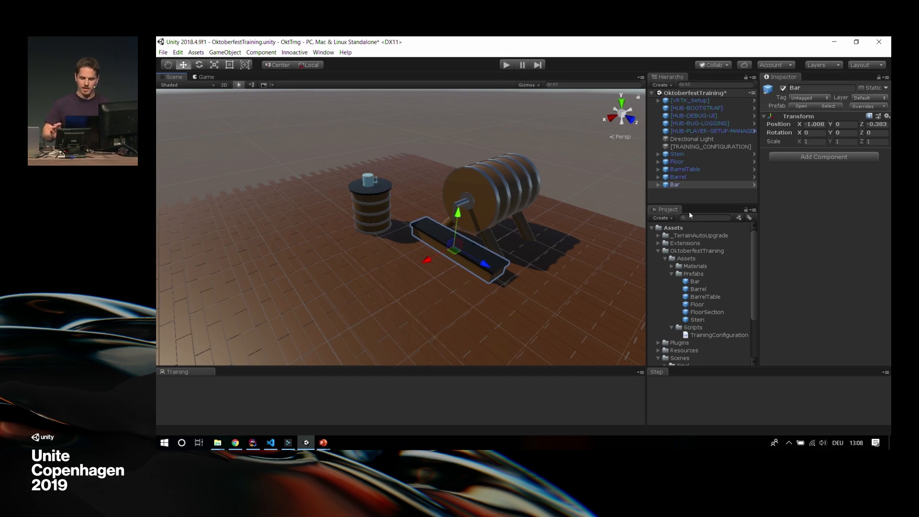
mouse_move(545, 163)
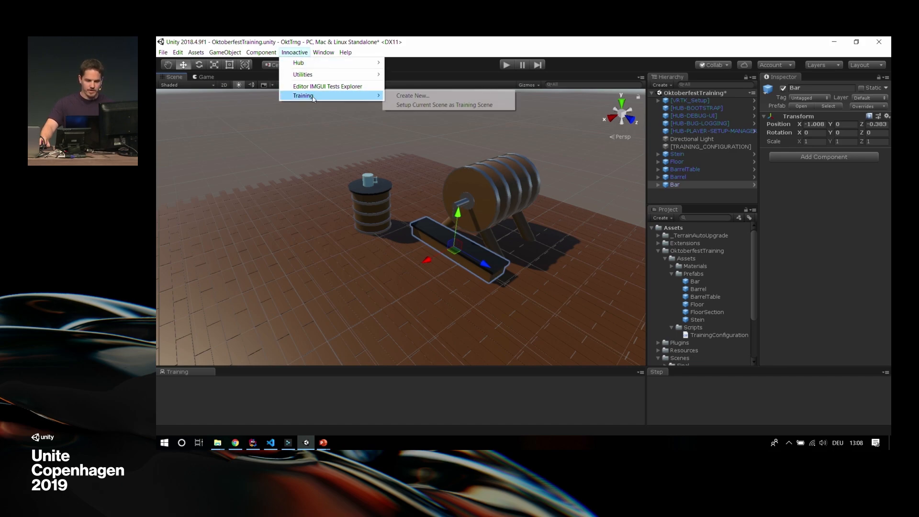
mouse_move(412, 95)
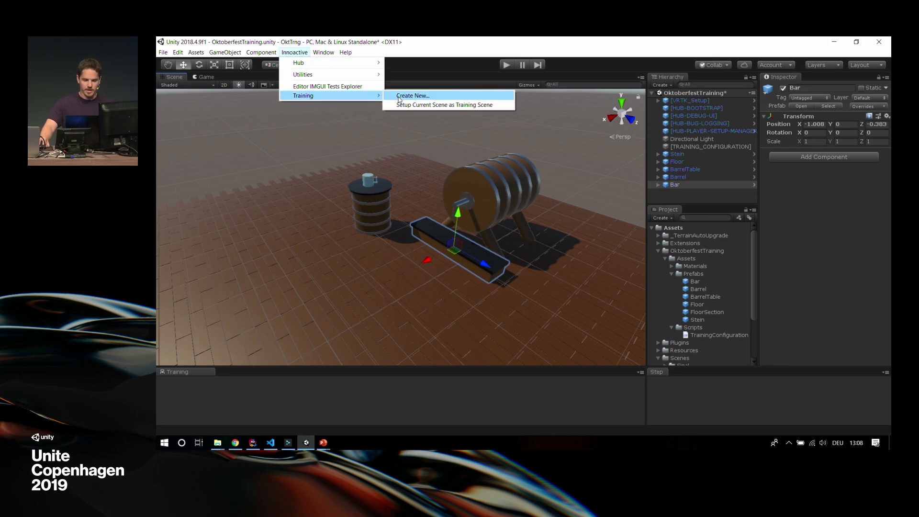
Create a new training course named OktoberfestTraining
left_click(412, 95)
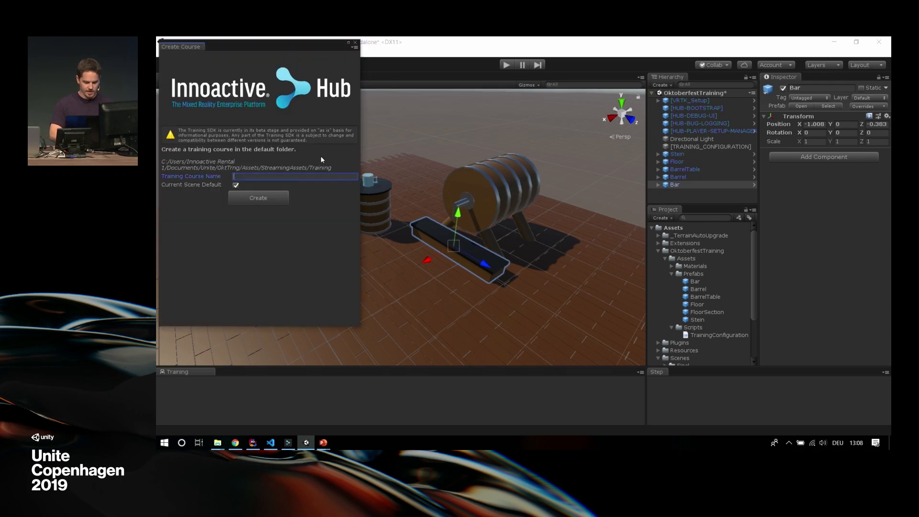
type("OktoberfestTra")
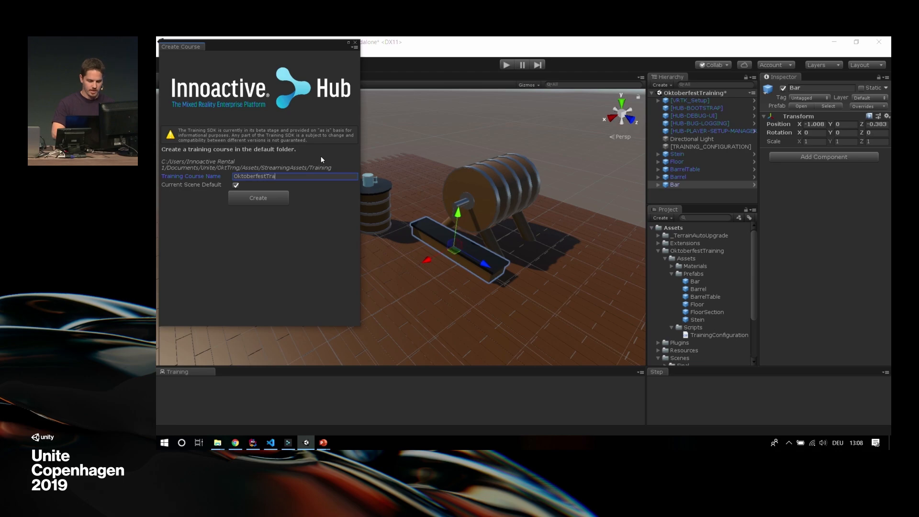
type("ining")
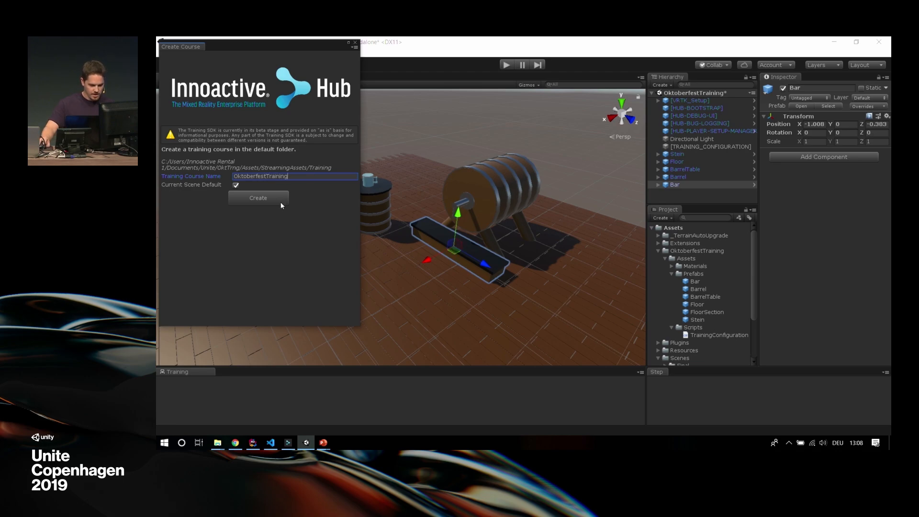
left_click(257, 197)
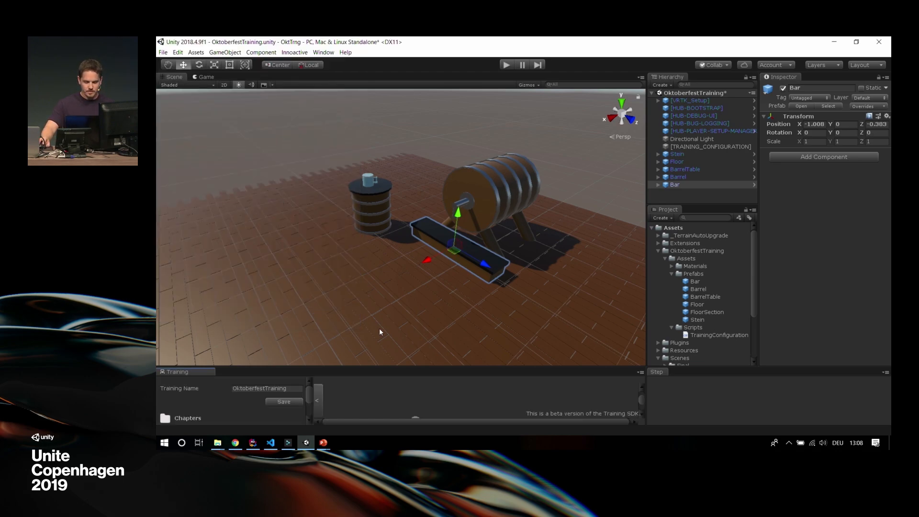
Load the OktoberfestTraining course in the Workflow Editor with its Chapter 1
left_click(710, 145)
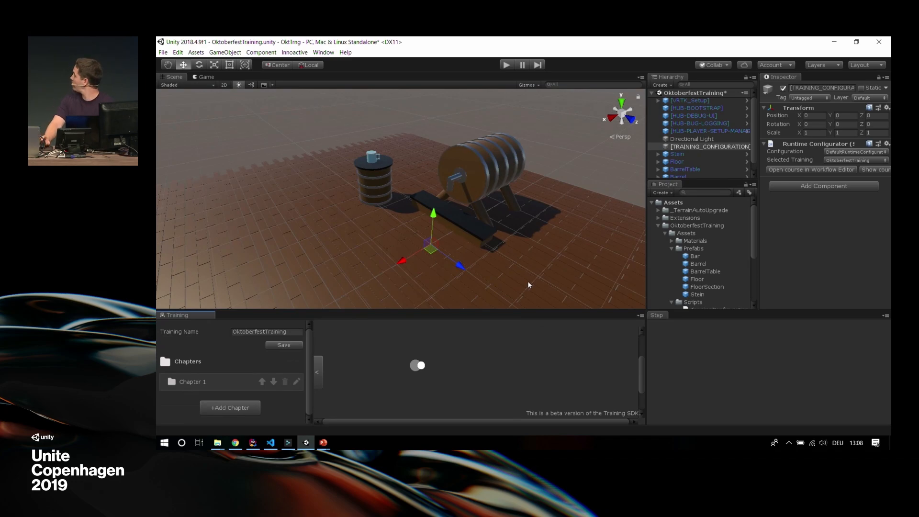
mouse_move(196, 330)
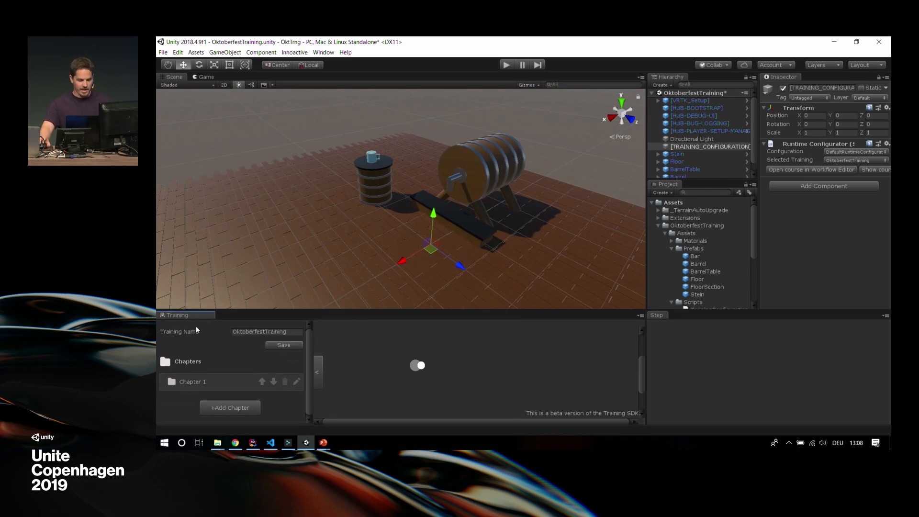
mouse_move(649, 328)
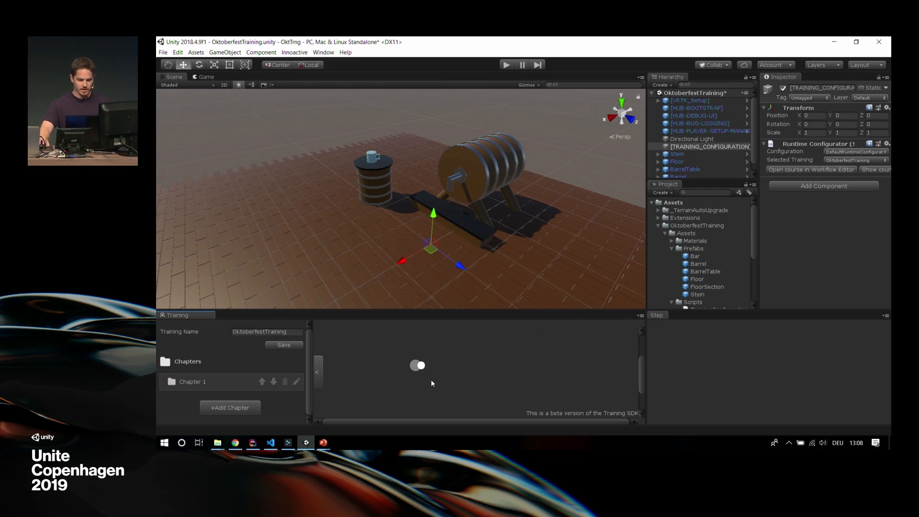
mouse_move(465, 362)
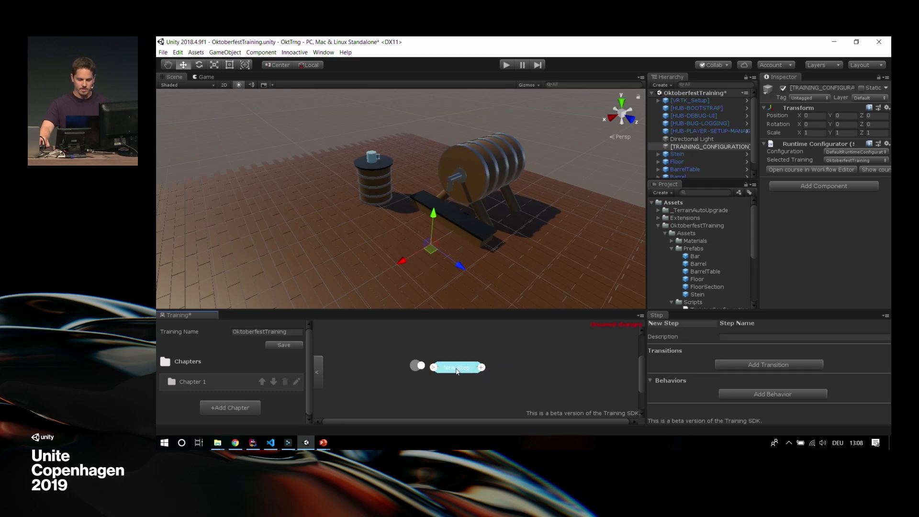
Name the first step PickUpStein, link it from the chapter start, and add a PlaceStein step
left_click(457, 367)
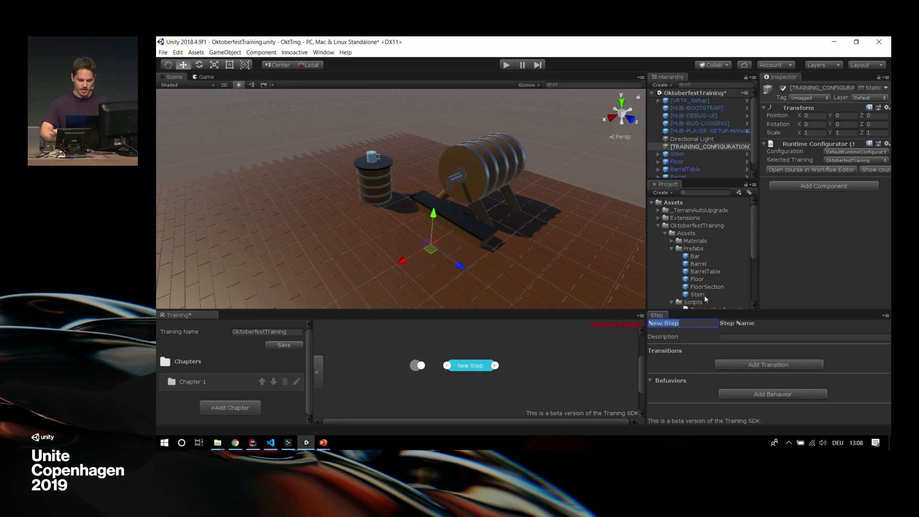
type("PickUpStein")
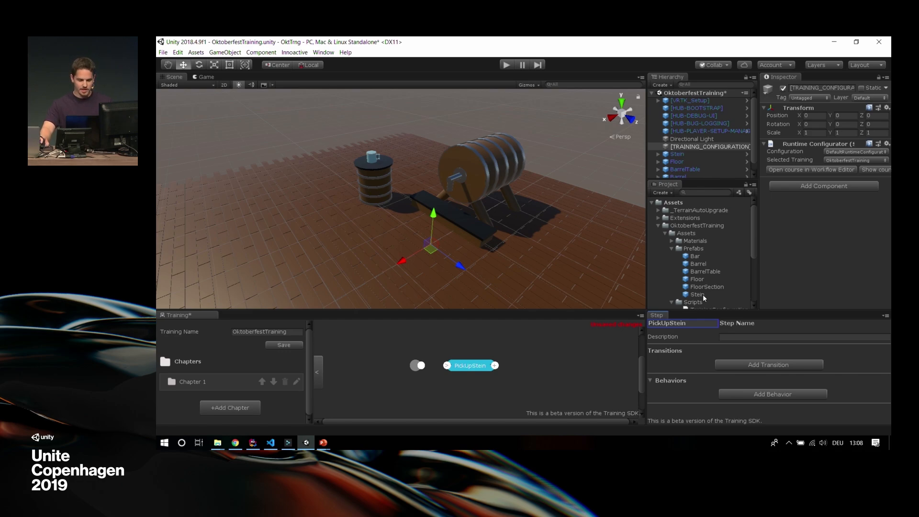
left_click(417, 365)
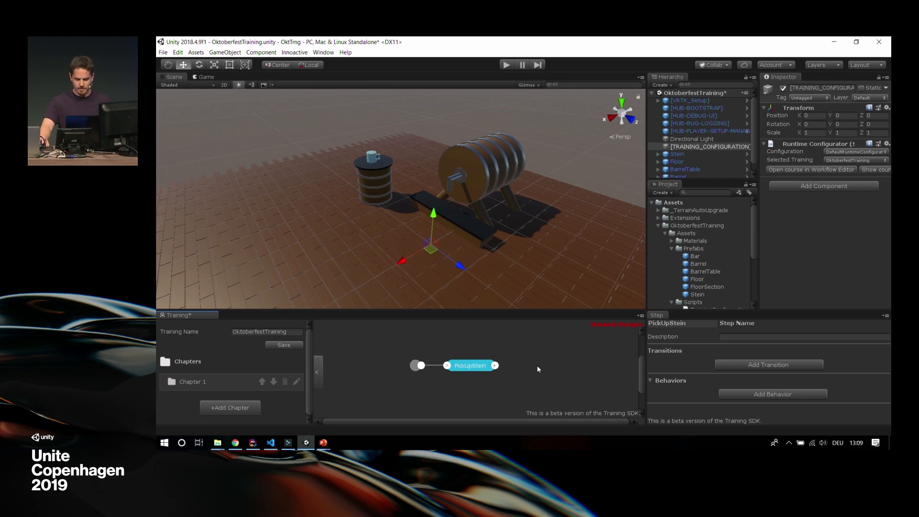
left_click(494, 364)
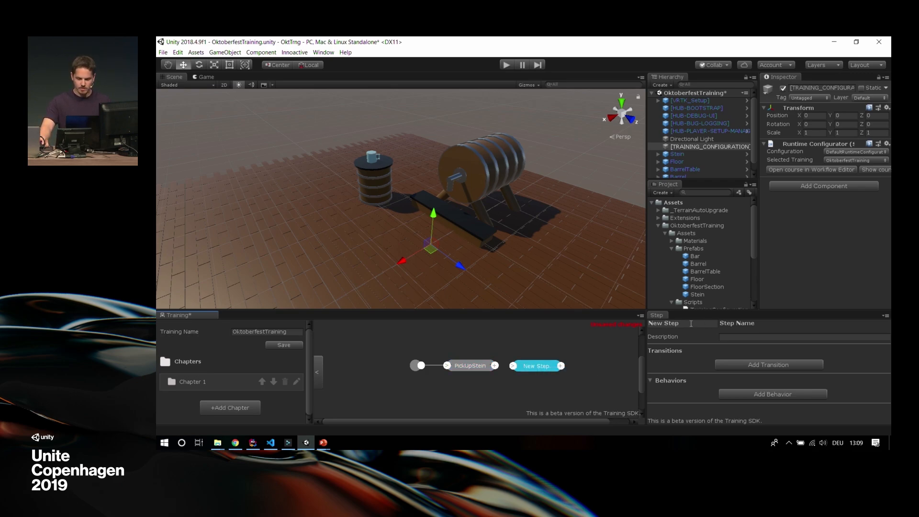
type("Pla")
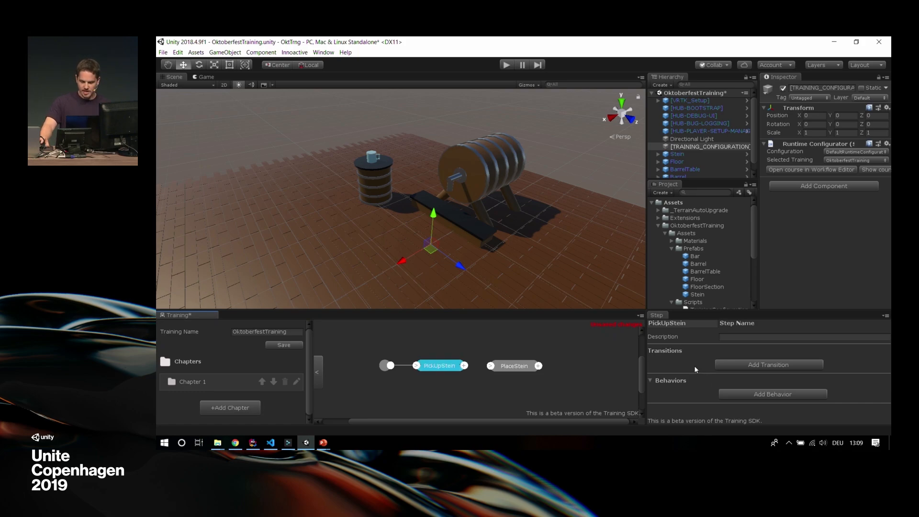
mouse_move(728, 368)
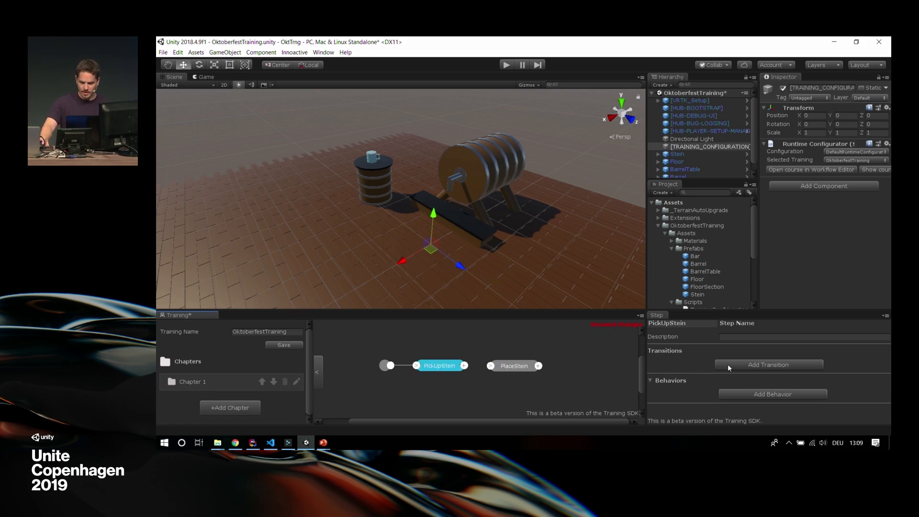
Add a transition from PickUpStein to PlaceStein with a Grab Object condition
left_click(767, 364)
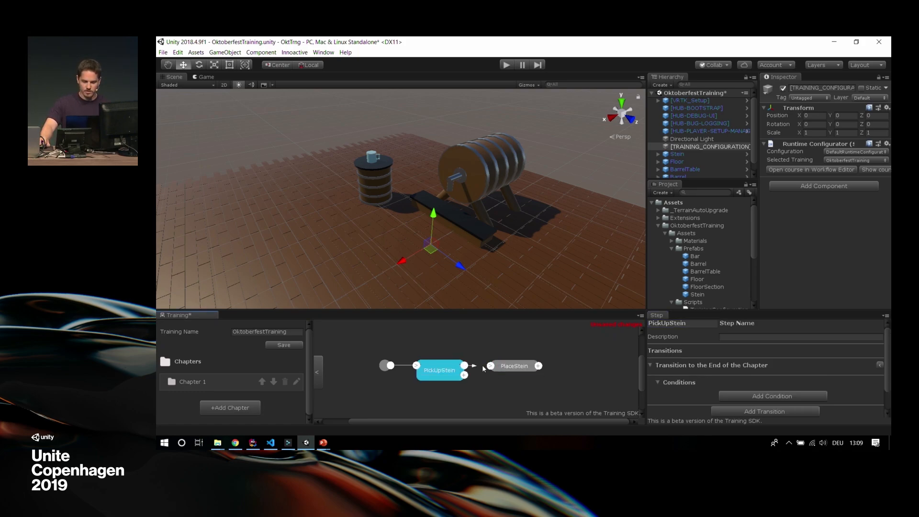
left_click(514, 366)
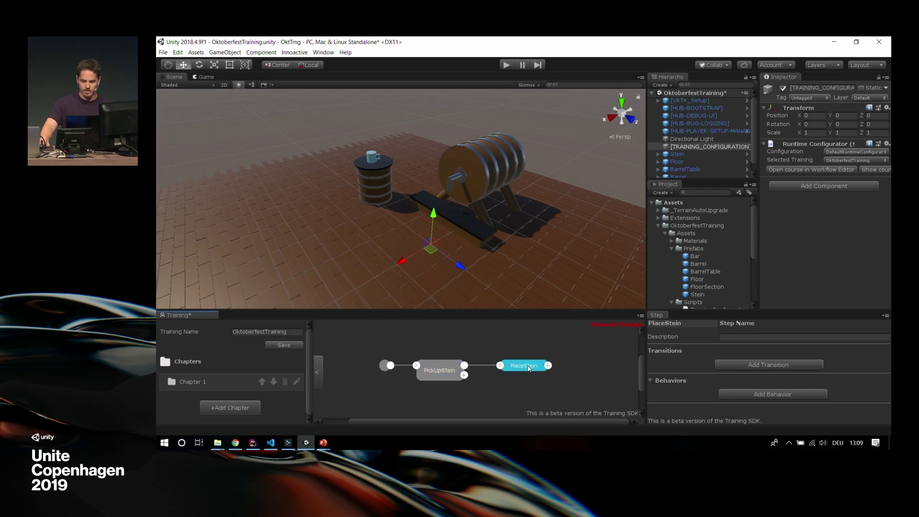
left_click(481, 364)
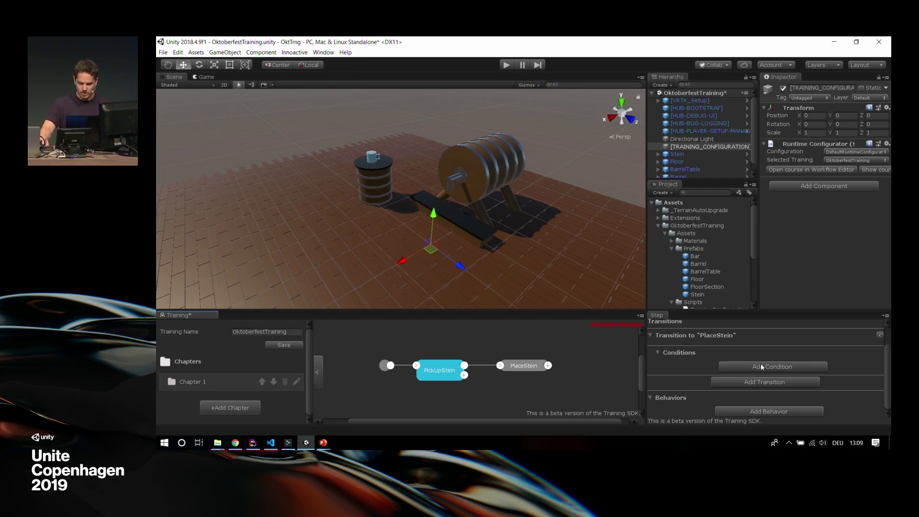
left_click(771, 366)
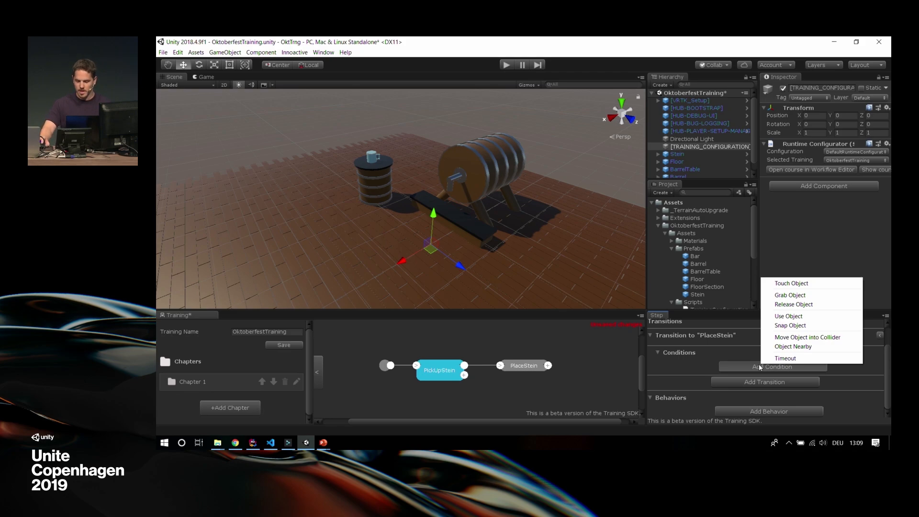
mouse_move(830, 288)
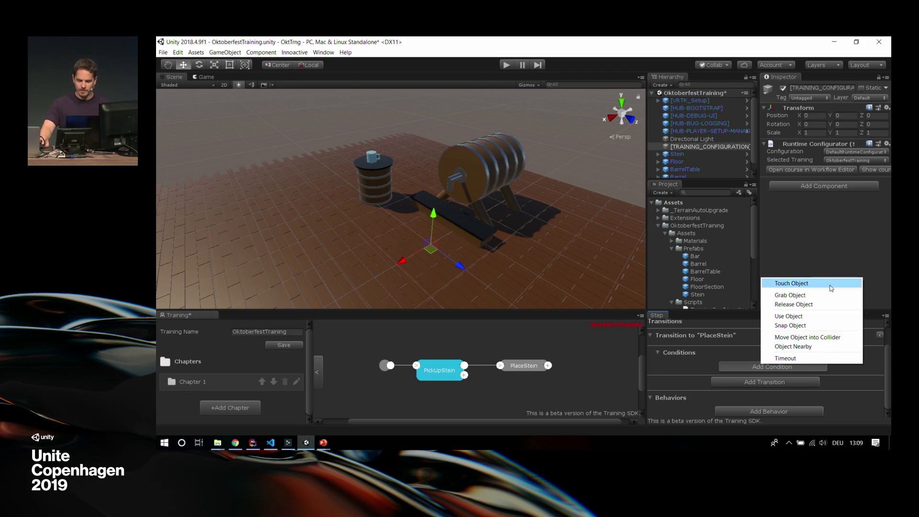
mouse_move(806, 297)
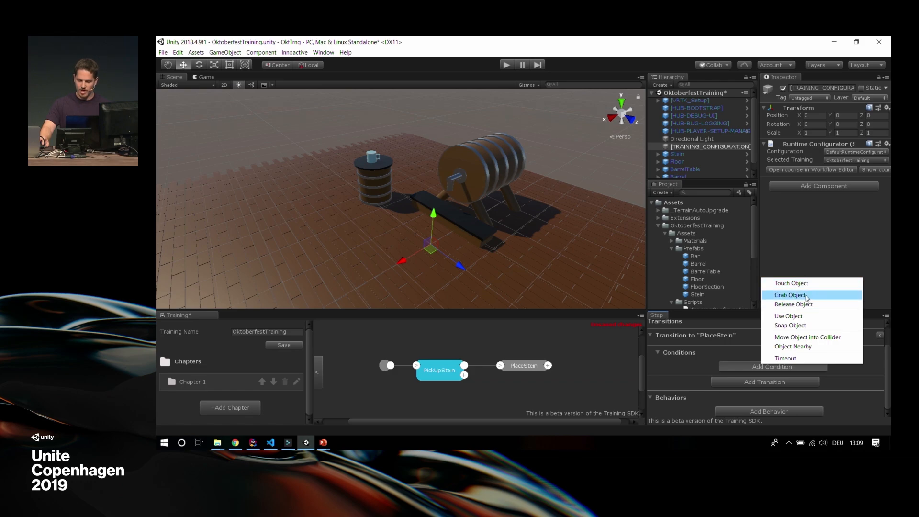
left_click(792, 294)
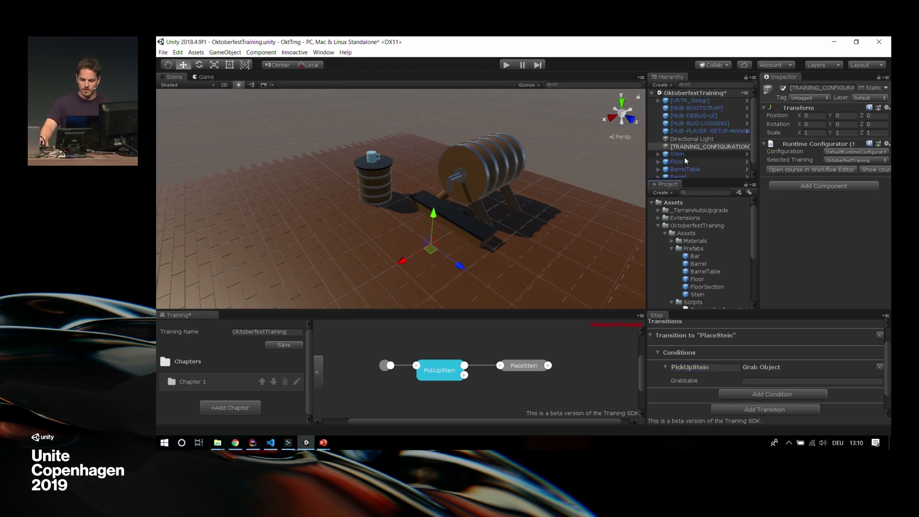
Give the Stein object a Grabbable Property component
left_click(677, 153)
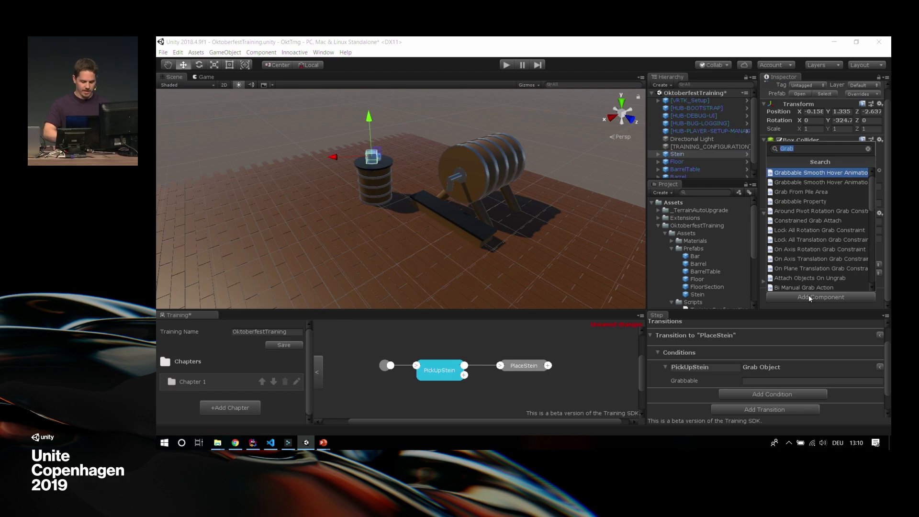
left_click(800, 201)
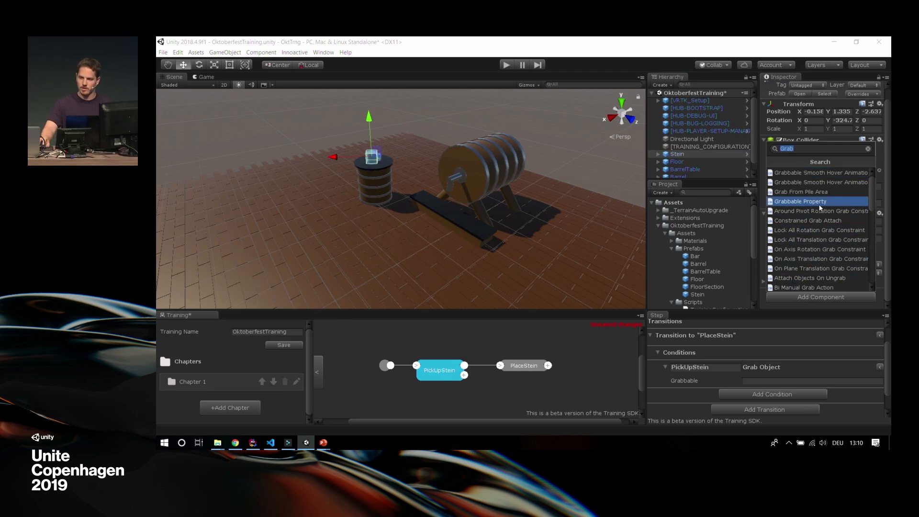
left_click(799, 201)
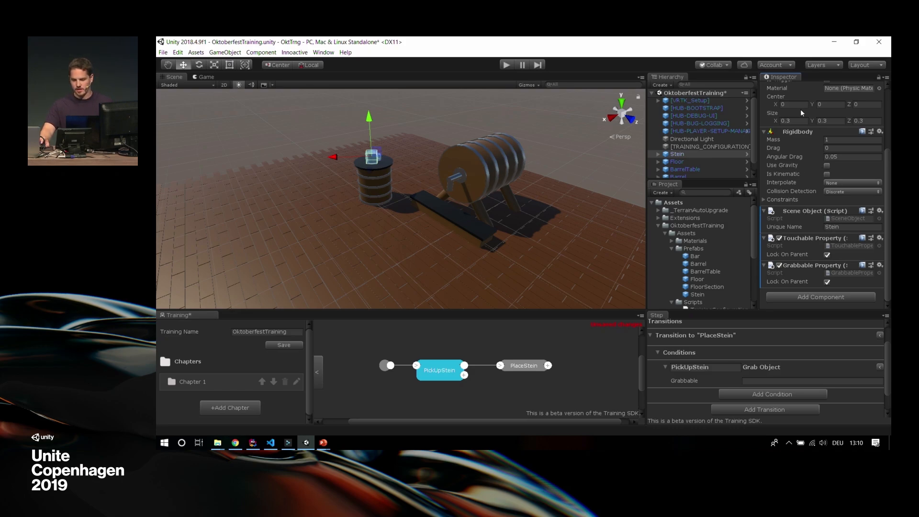
mouse_move(806, 160)
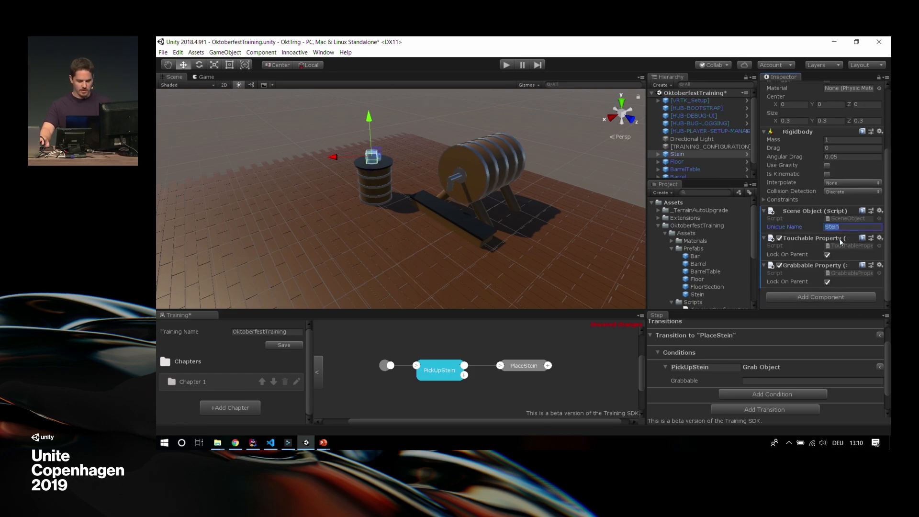
Set Stein as the grabbable object of the Grab Object condition
left_click(811, 380)
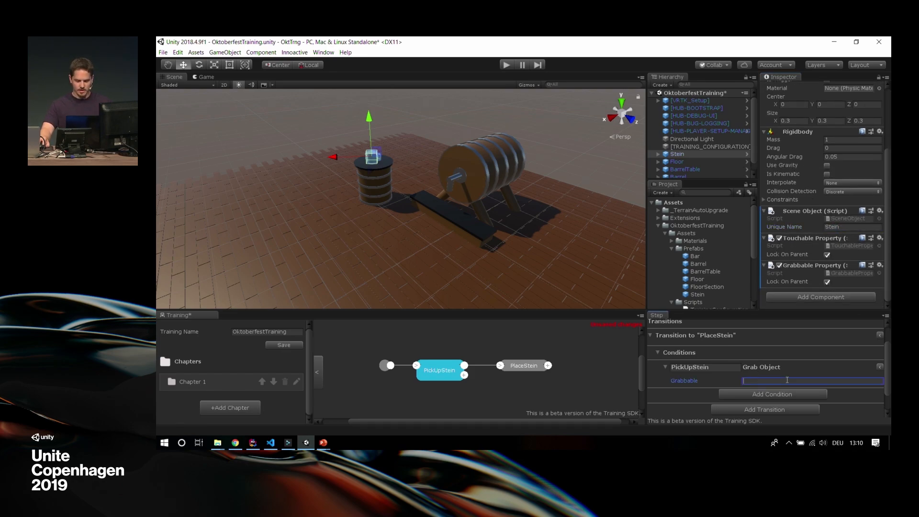
type("Stein")
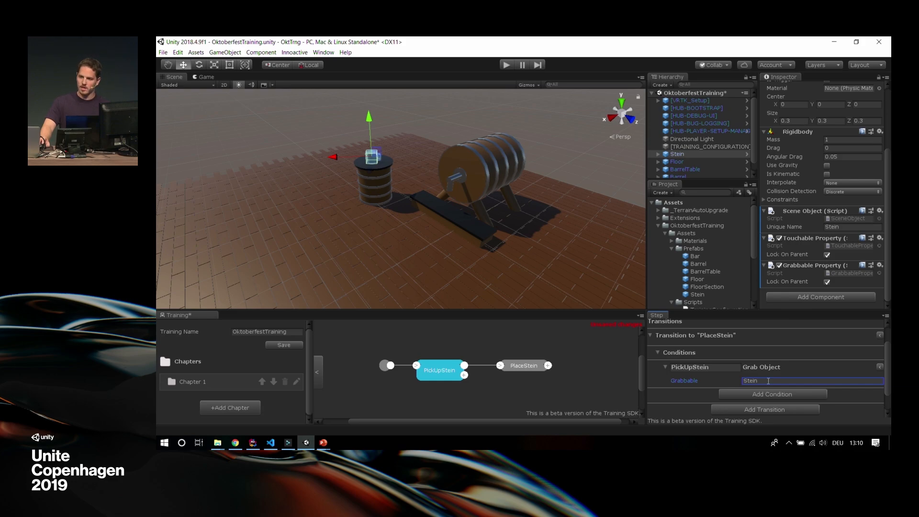
left_click(523, 364)
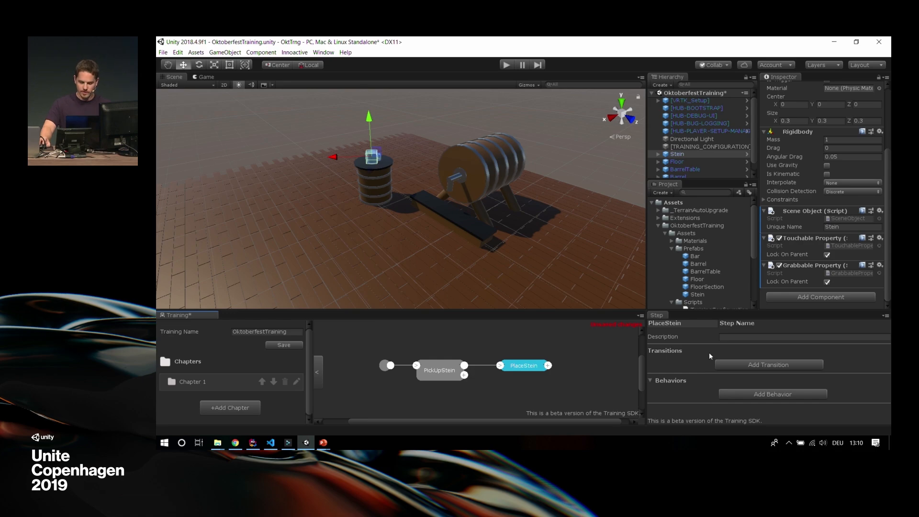
mouse_move(706, 339)
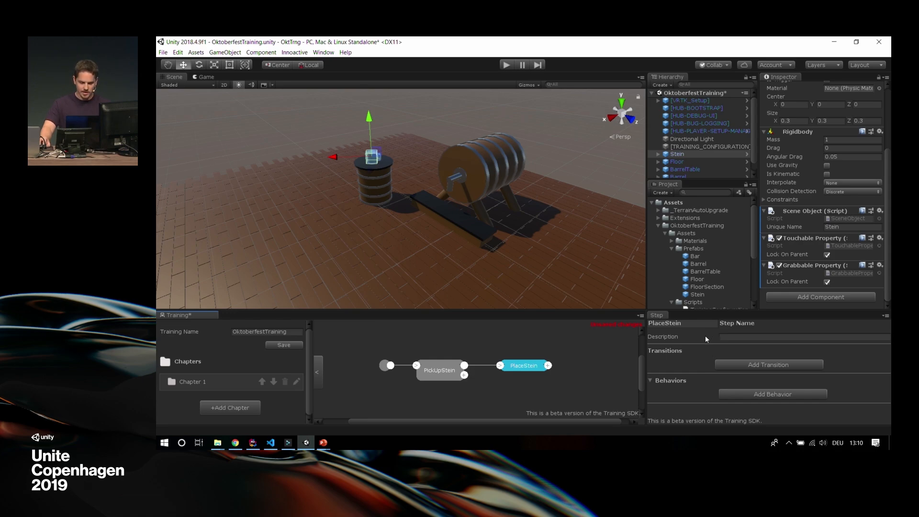
Connect PlaceStein to New Step and add a Snap Object condition to that transition
left_click(523, 364)
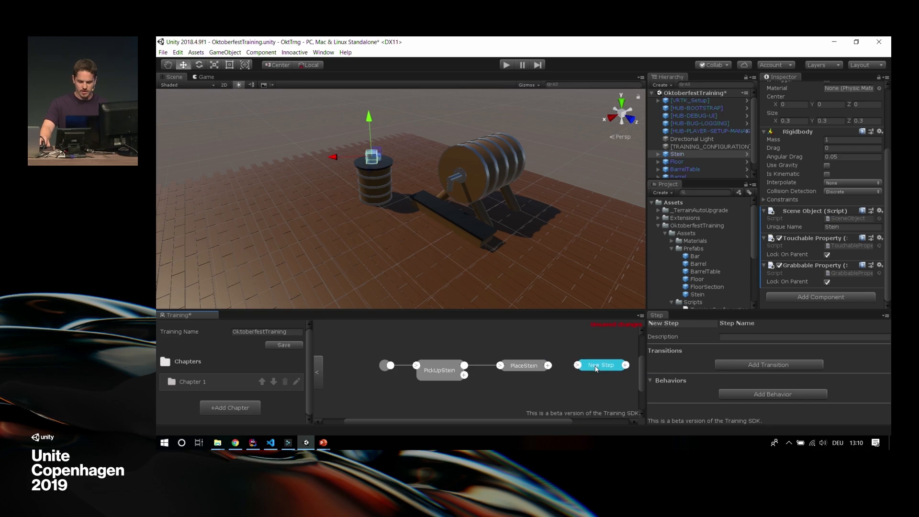
left_click(523, 365)
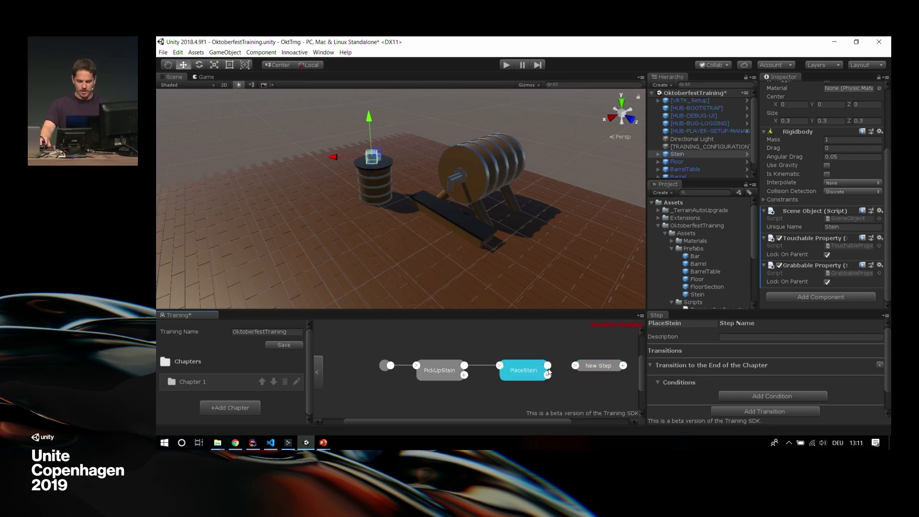
left_click_drag(548, 365, 574, 364)
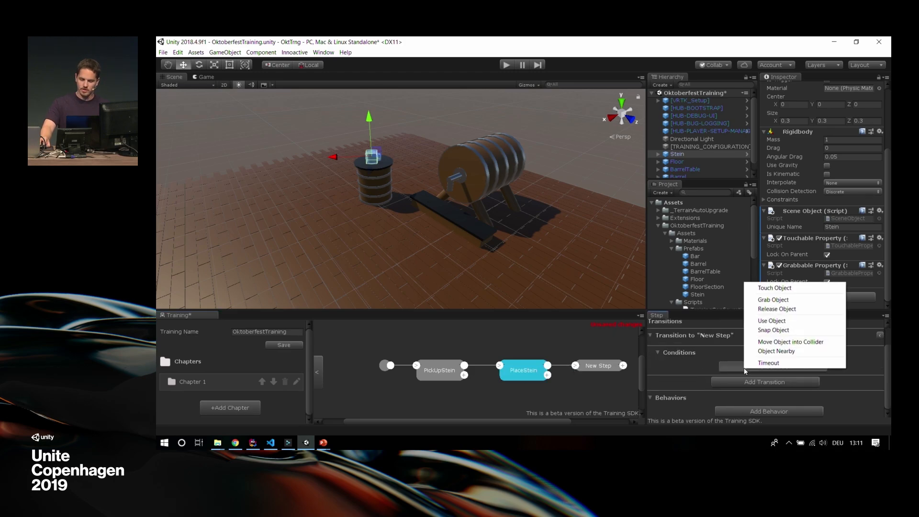
mouse_move(773, 330)
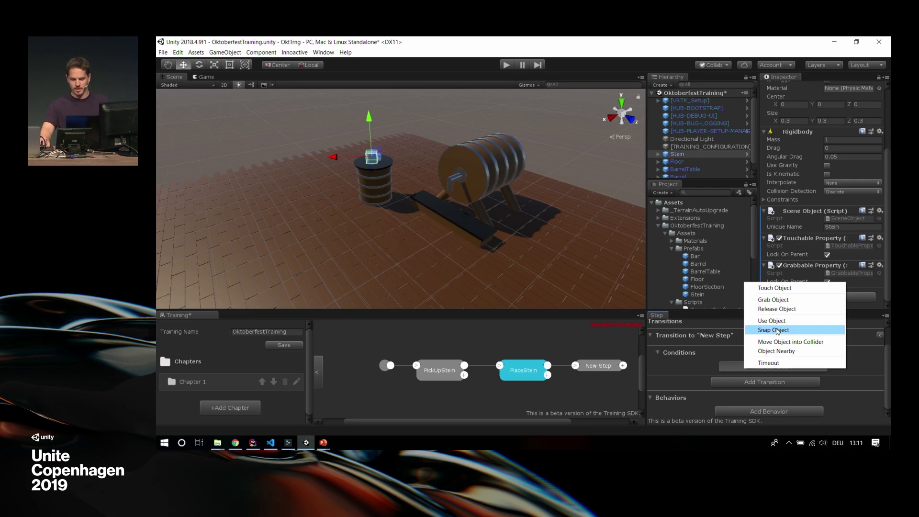
left_click(773, 330)
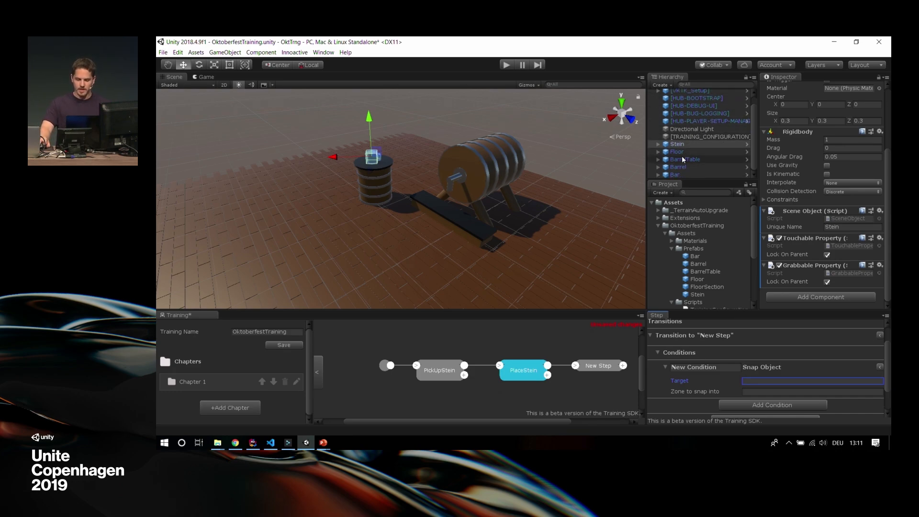
Create an empty SteinSnapZone child under Bar with a Snap Zone Property component
left_click(685, 159)
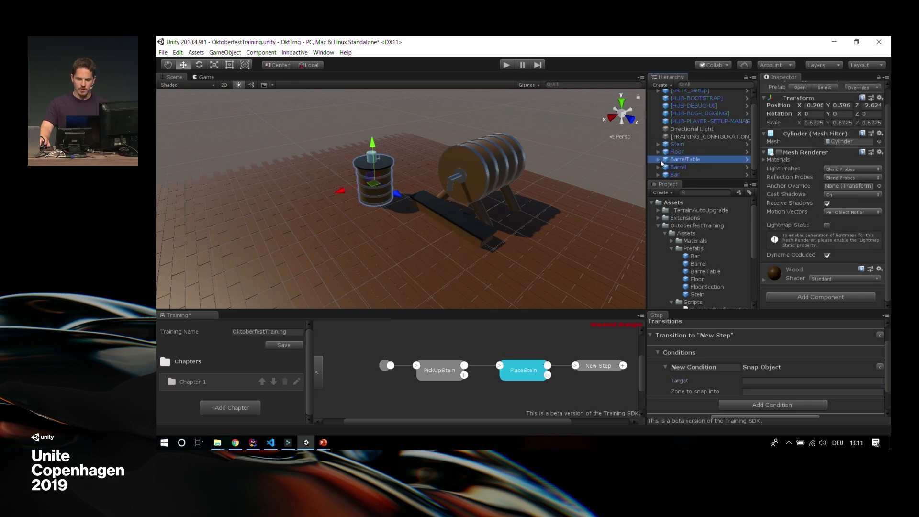
left_click(677, 174)
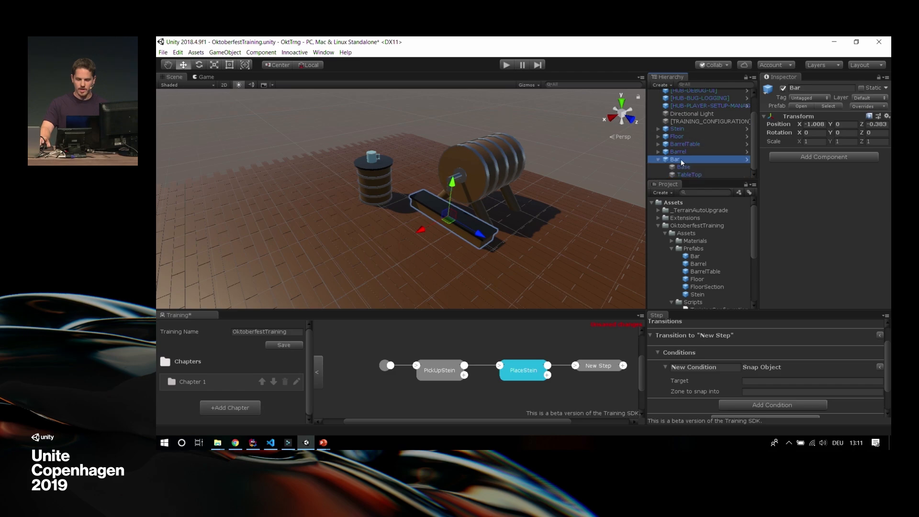
right_click(676, 159)
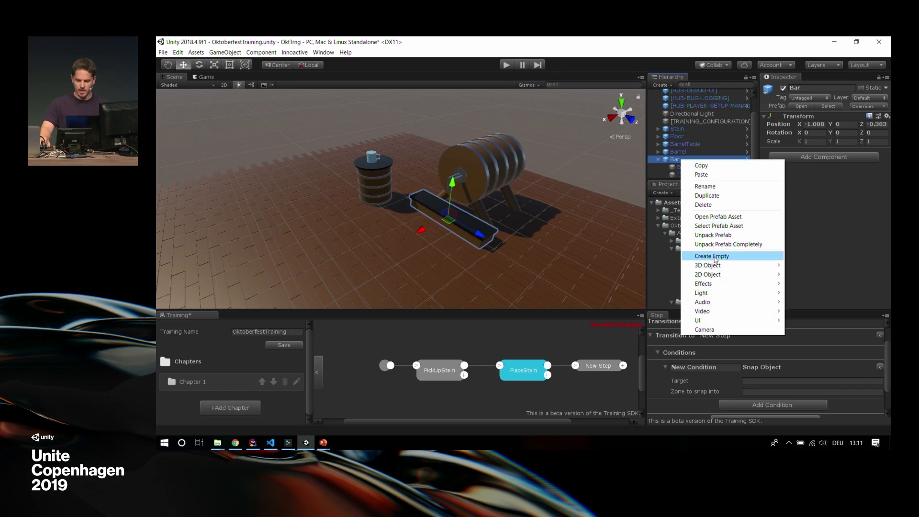
left_click(711, 256)
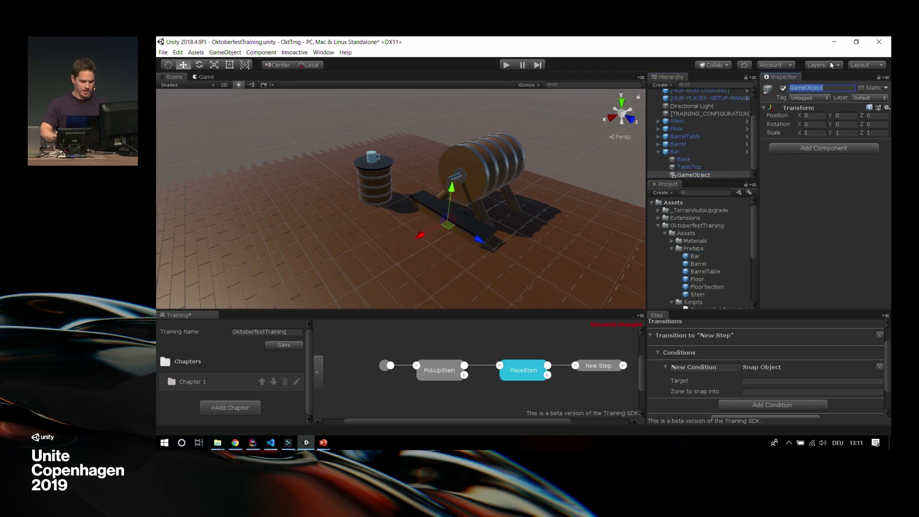
type("SteinSnapZone")
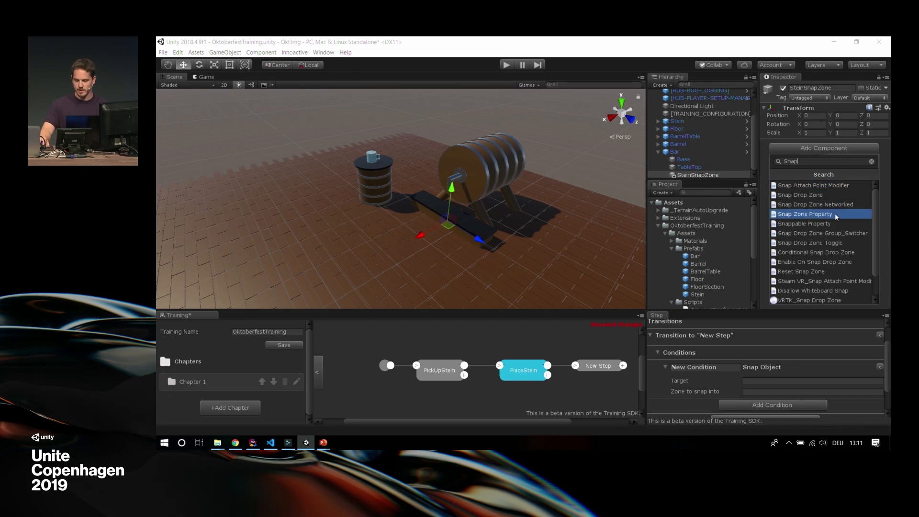
left_click(803, 213)
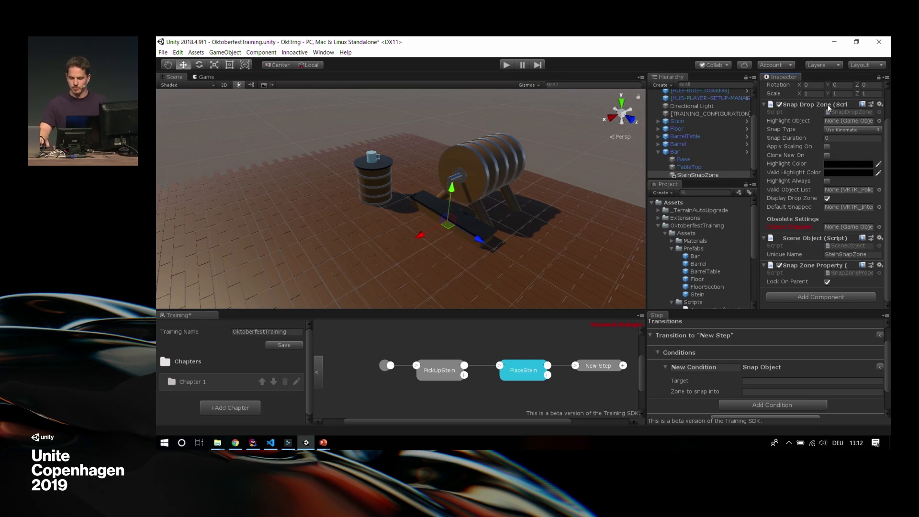
mouse_move(839, 220)
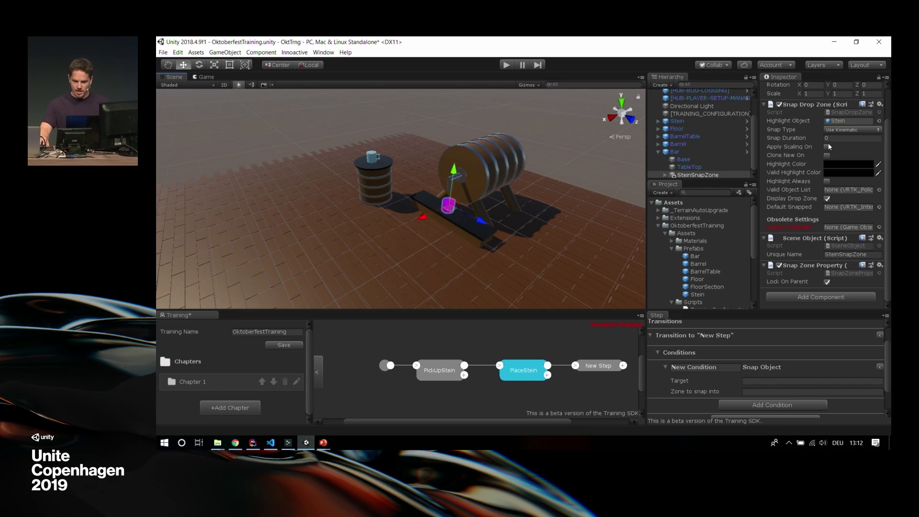
Give SteinSnapZone snap duration 0.3, cyan highlight and green valid-highlight colours, and save the training
left_click(850, 138)
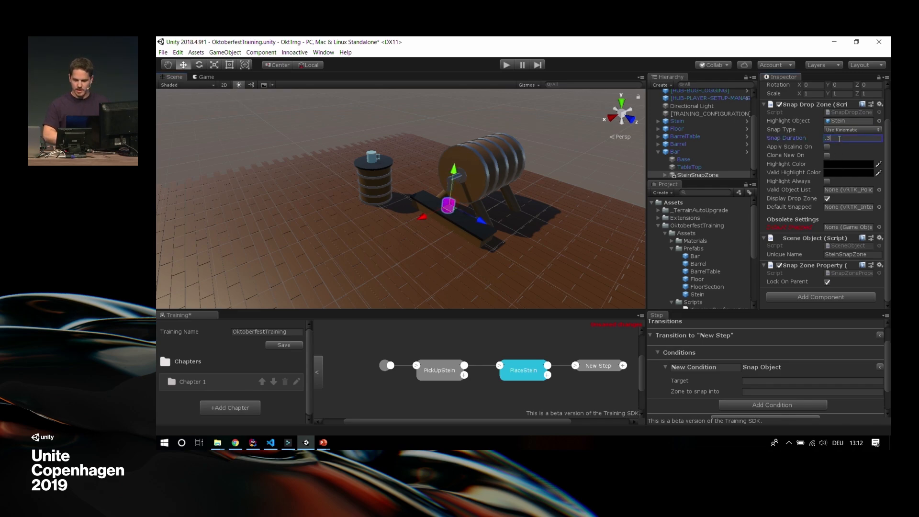
left_click(848, 163)
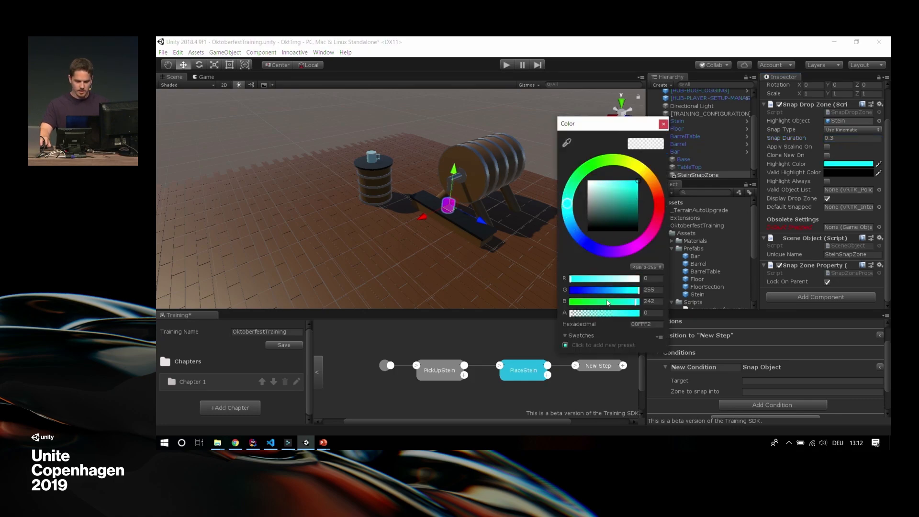
left_click(663, 123)
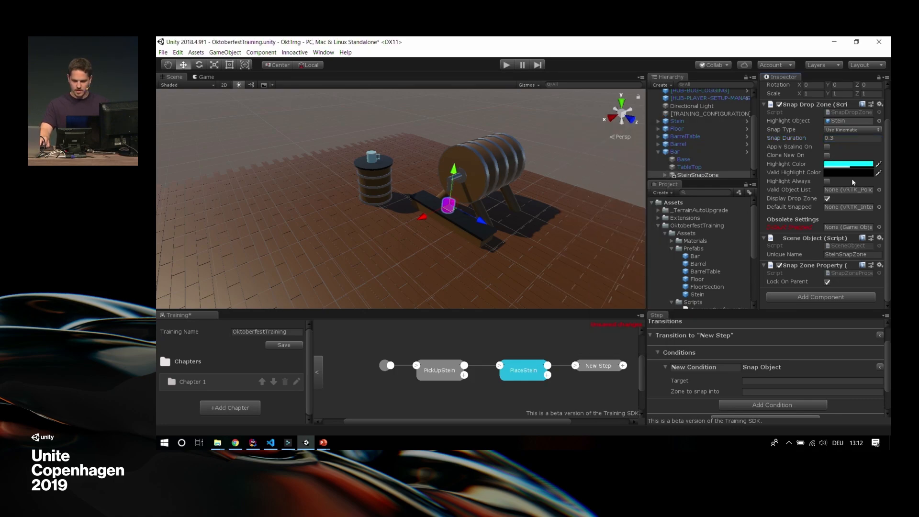
left_click(847, 171)
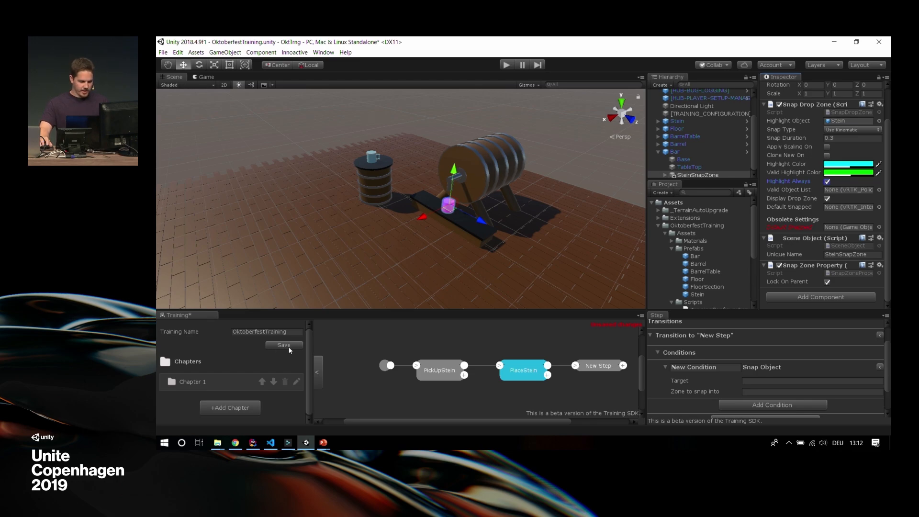
left_click(284, 344)
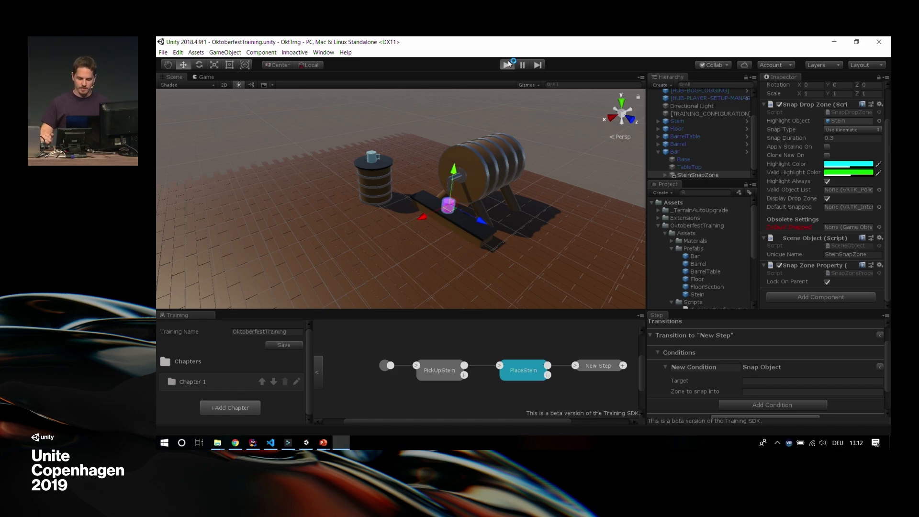
Test-run the Oktoberfest scene, then select the TRAINING_CONFIGURATION object
left_click(506, 65)
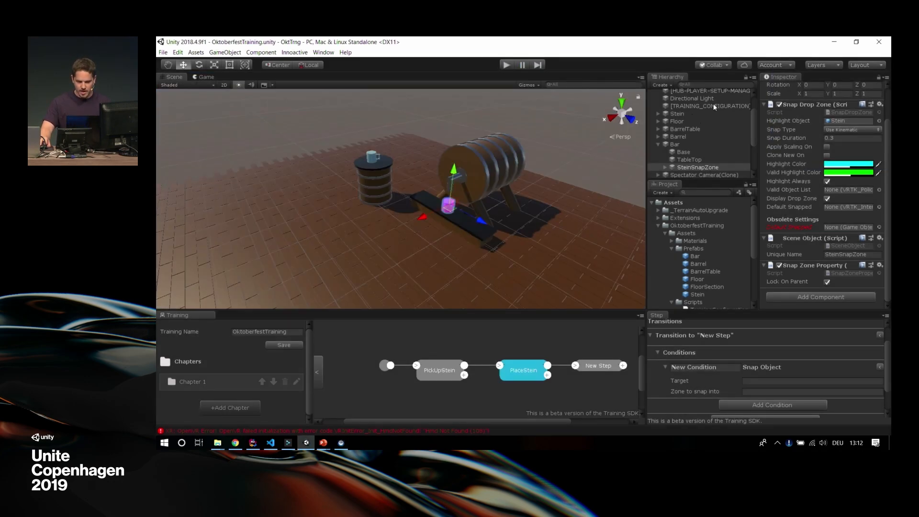
left_click(710, 113)
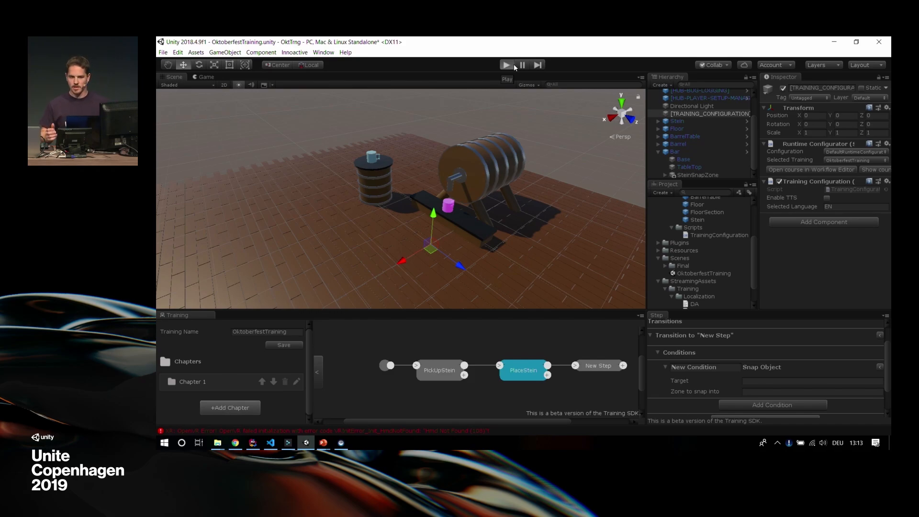
Run the training scene again before renaming the condition to PlaceStein
left_click(505, 64)
type("Place")
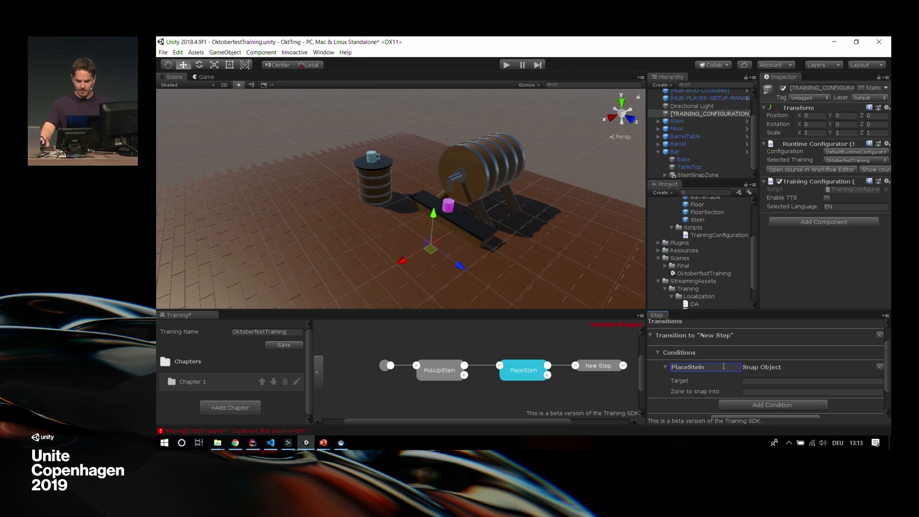
Target the Snap Object condition at Stein with SteinSnapZone as the zone to snap into
type("Stein")
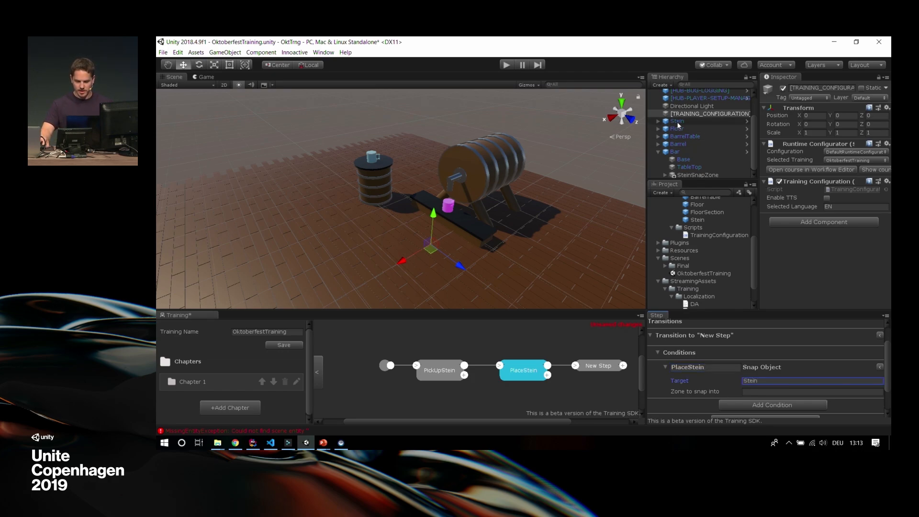
left_click(676, 120)
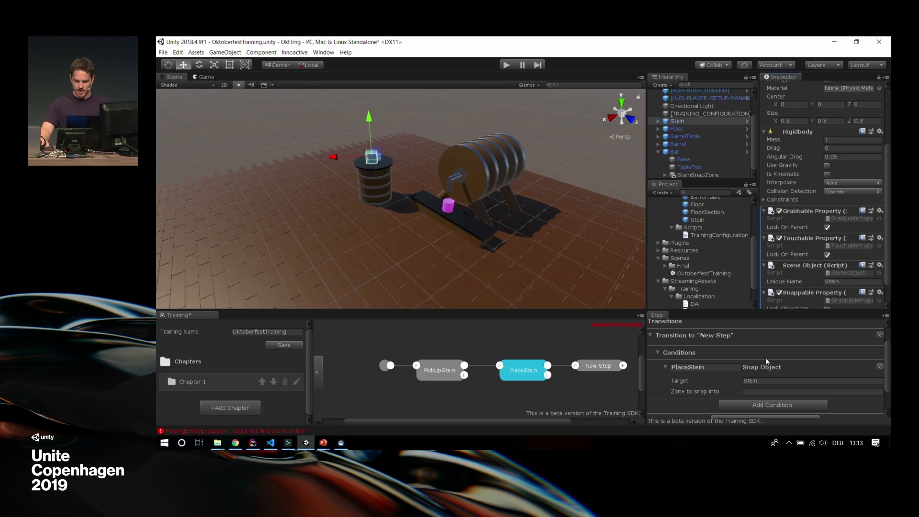
left_click(676, 121)
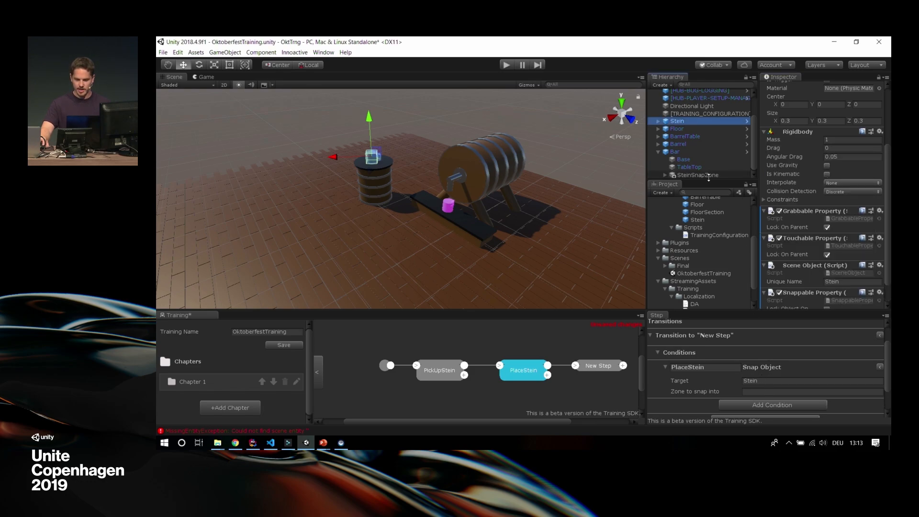
left_click(697, 174)
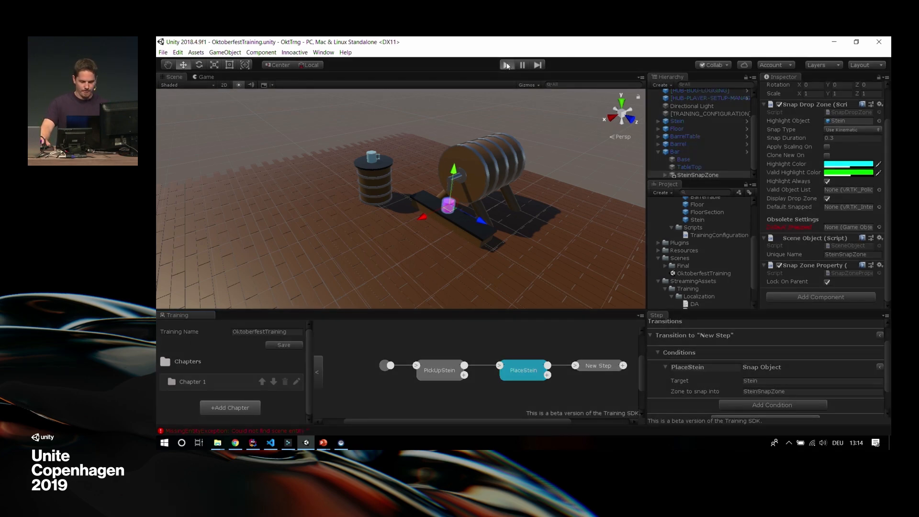
Test-run the training to snap the stein onto the bar, then stop the run
left_click(506, 64)
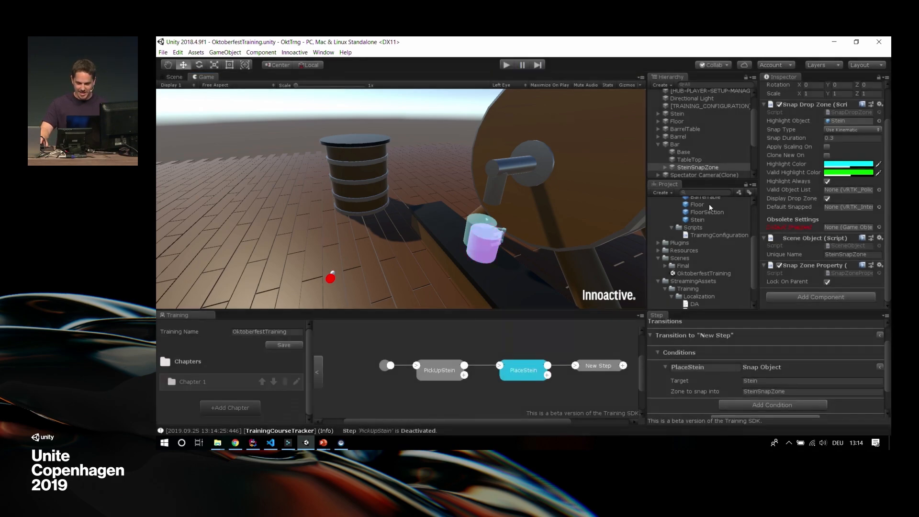
left_click(173, 76)
type("Boxc")
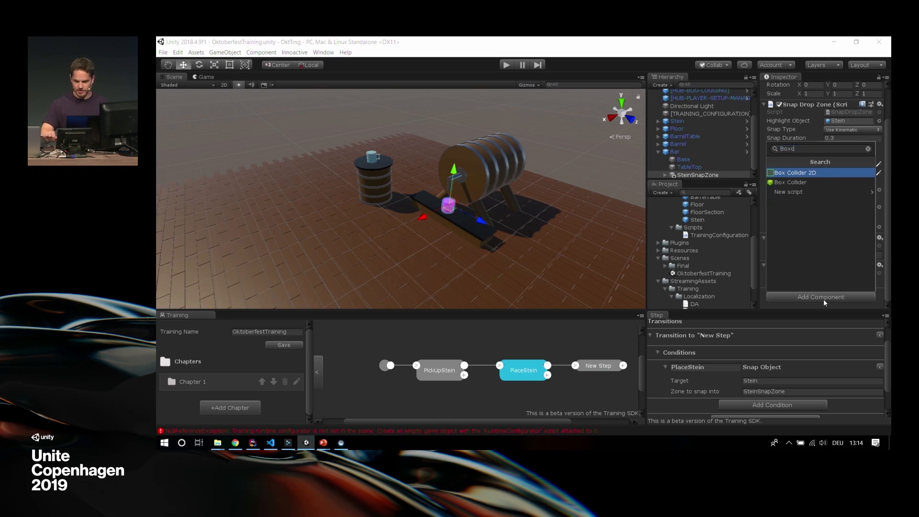
Add a trigger Box Collider to SteinSnapZone and an Enable Object behavior to PlaceStein
left_click(789, 181)
type("0.3")
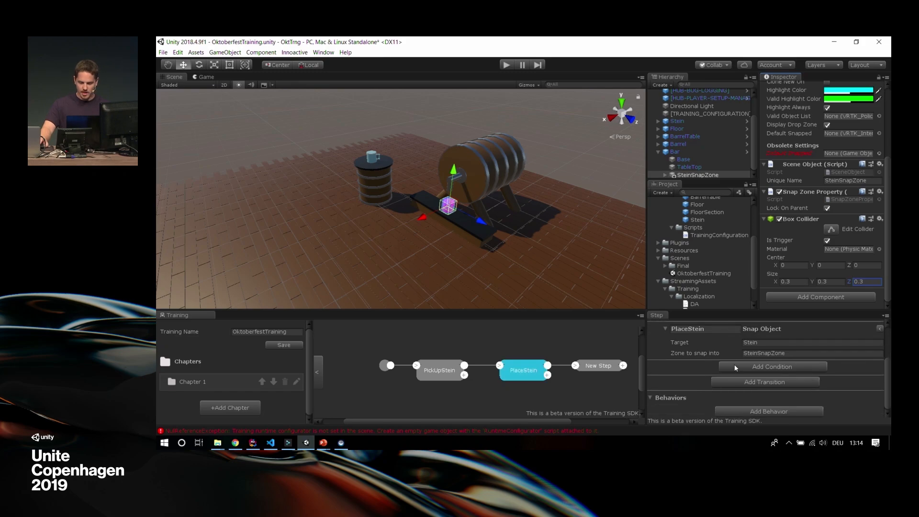
left_click(768, 410)
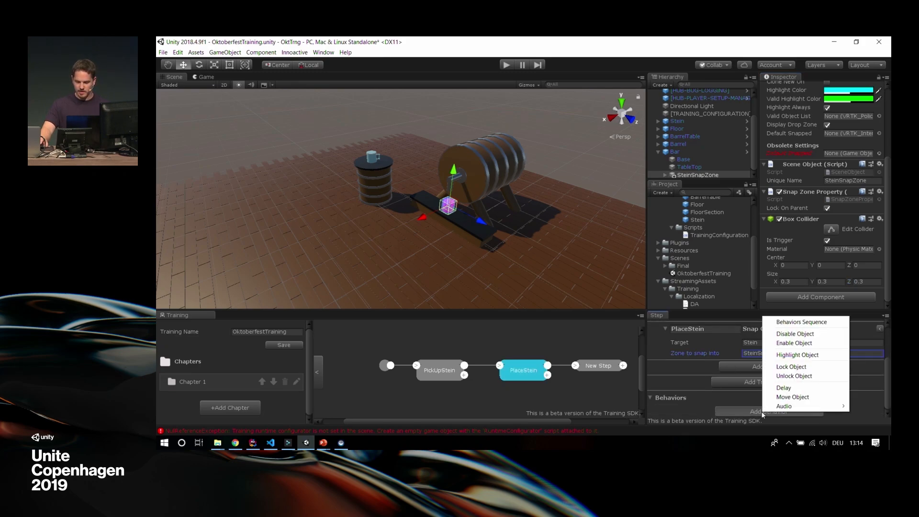
left_click(796, 342)
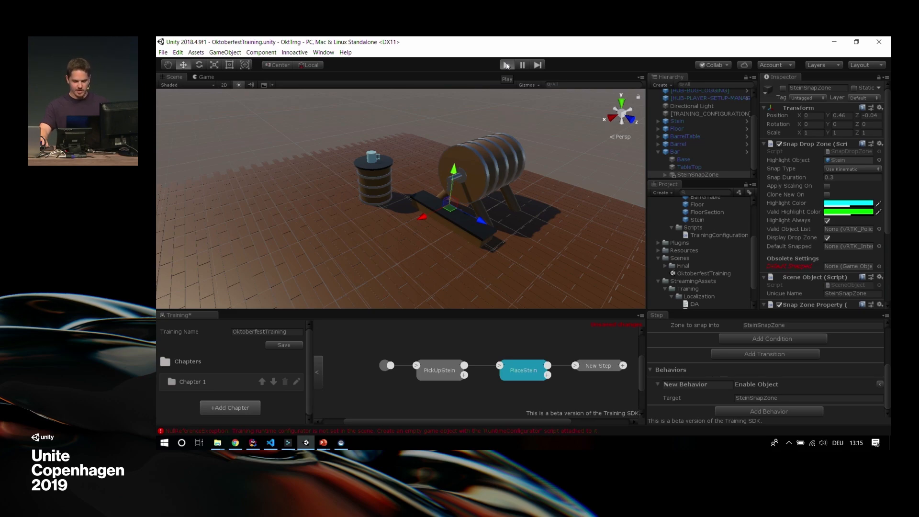
left_click(506, 64)
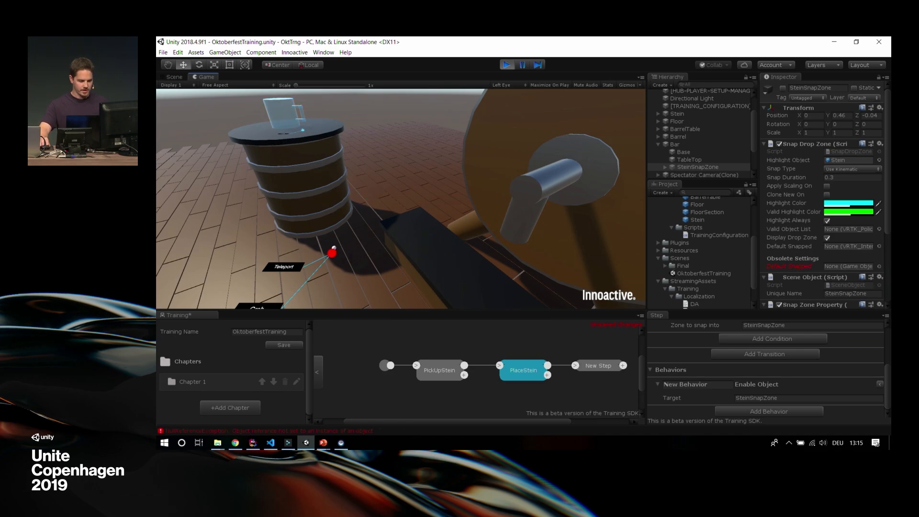
mouse_move(501, 94)
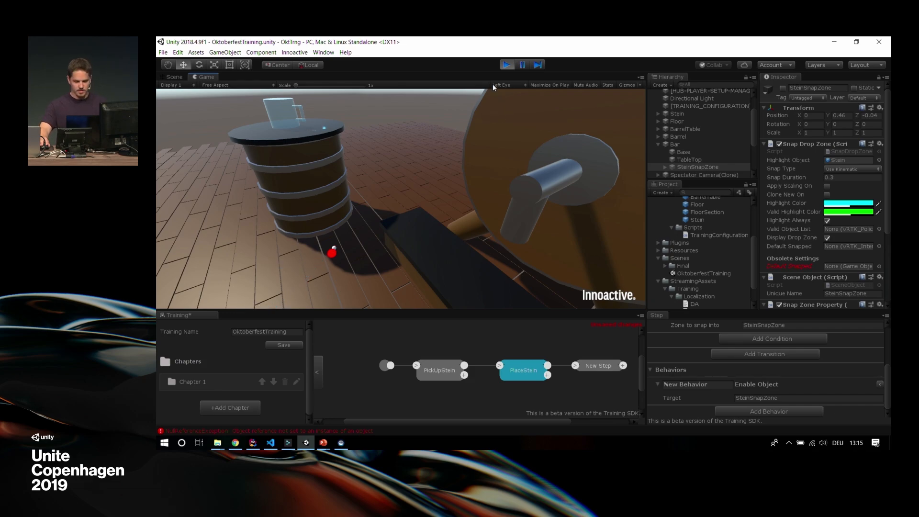
left_click(174, 77)
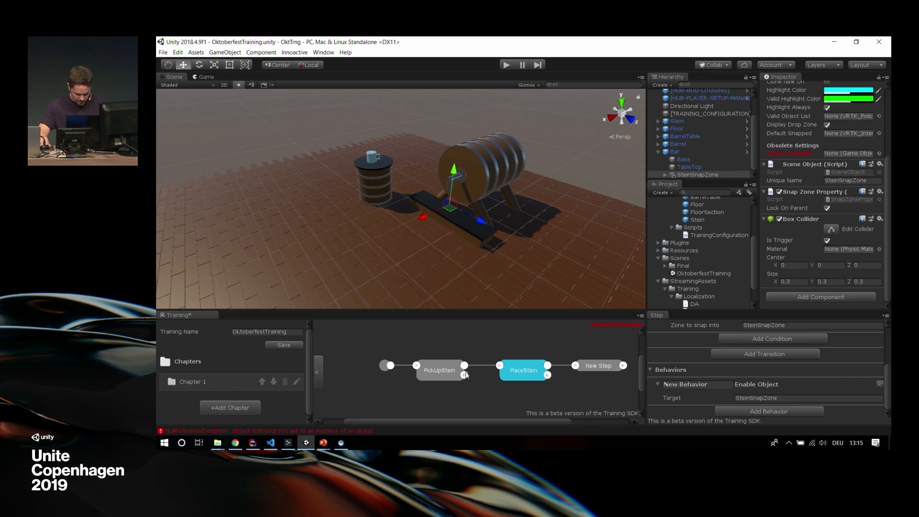
left_click(439, 370)
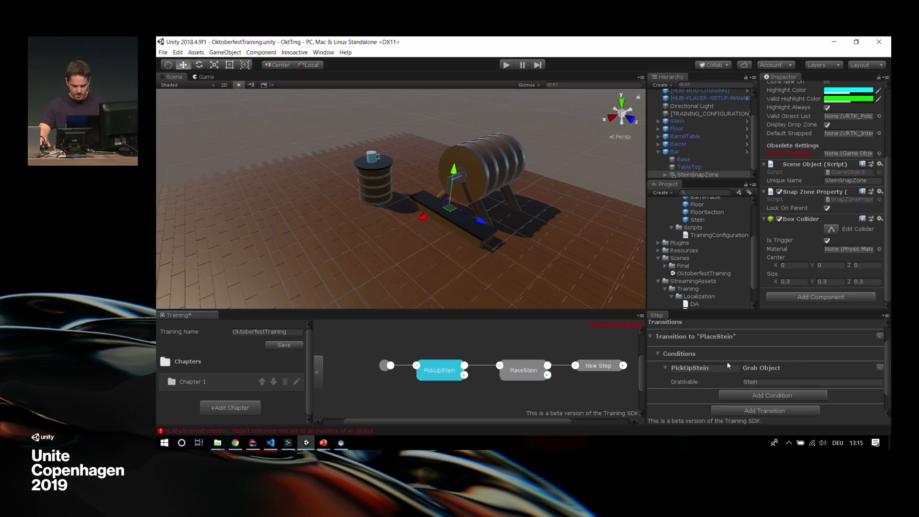
left_click(522, 370)
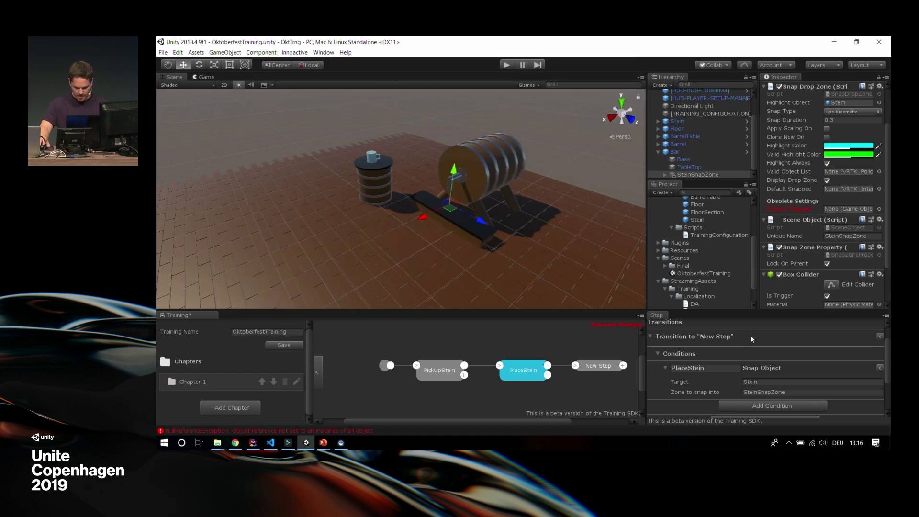
left_click(440, 370)
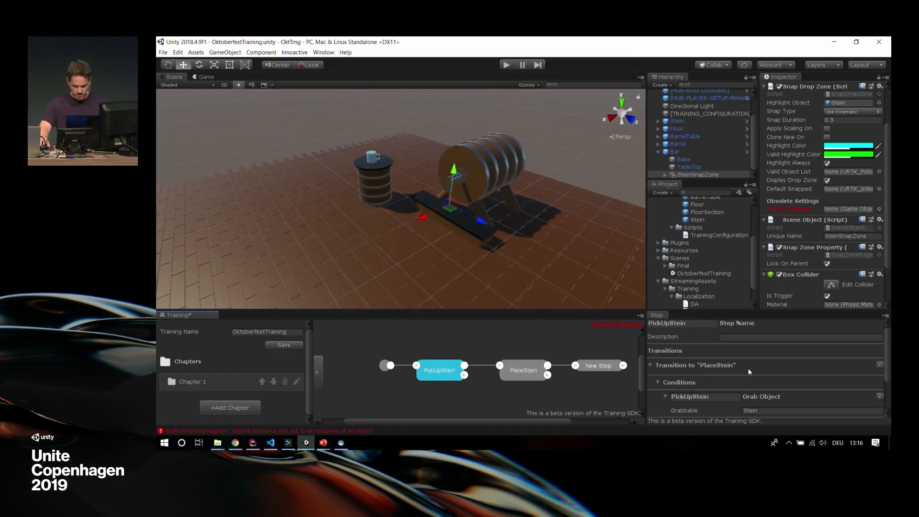
left_click(521, 369)
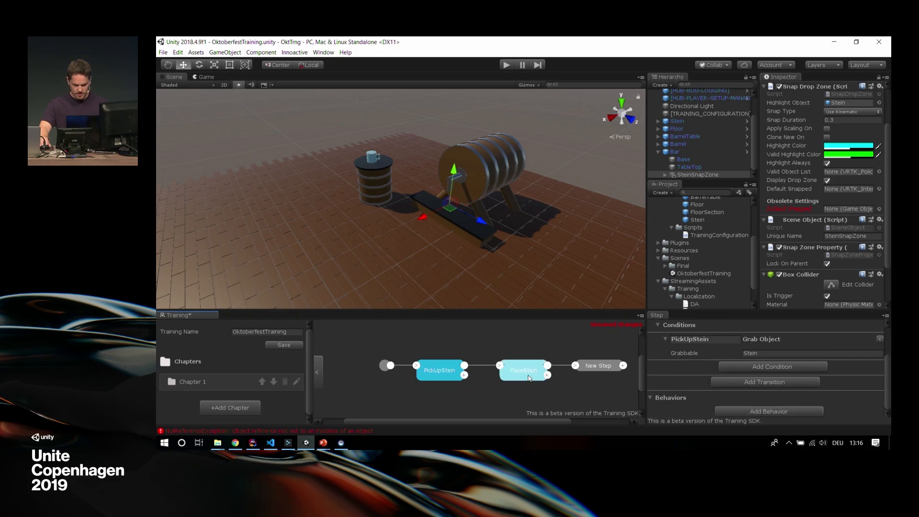
left_click(523, 370)
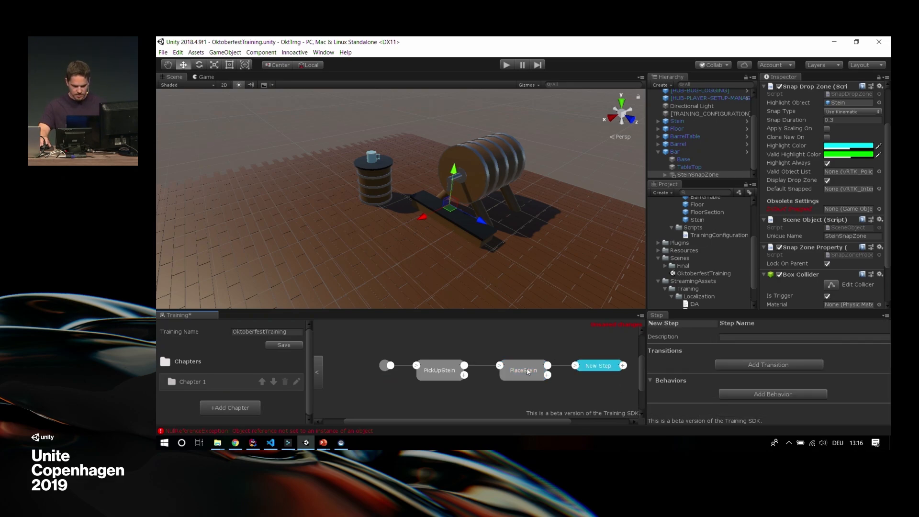
left_click(522, 370)
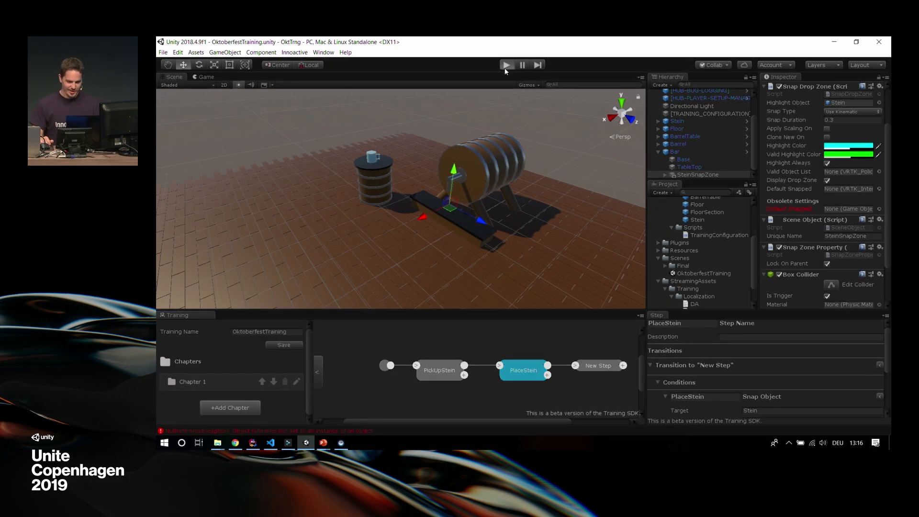
Test-run the training so the log reports the PlaceStein step as deactivated
left_click(506, 64)
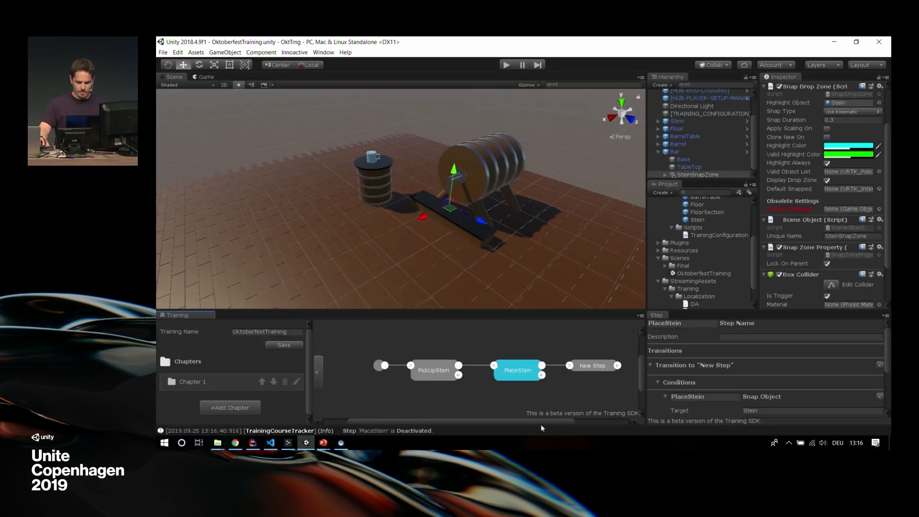
Rename the third step OpenTap and give its transition a Touch Object condition
left_click(591, 364)
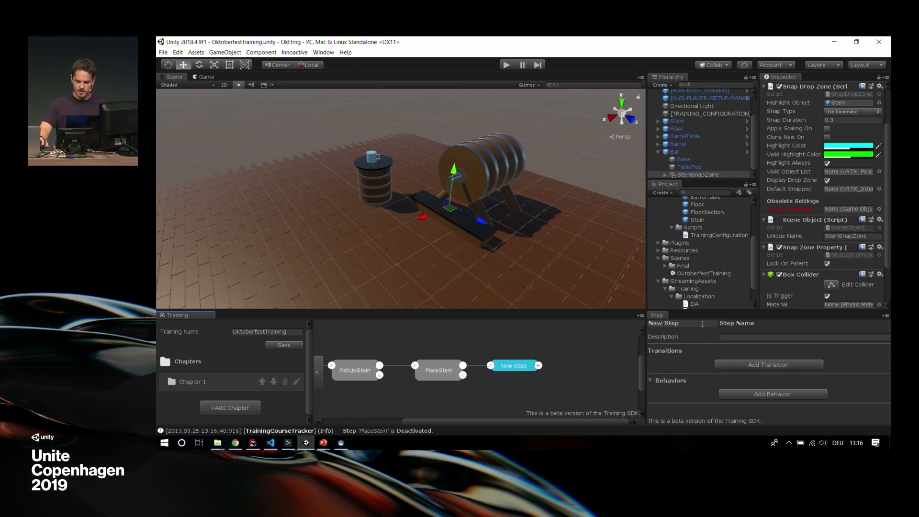
type("OpenTap")
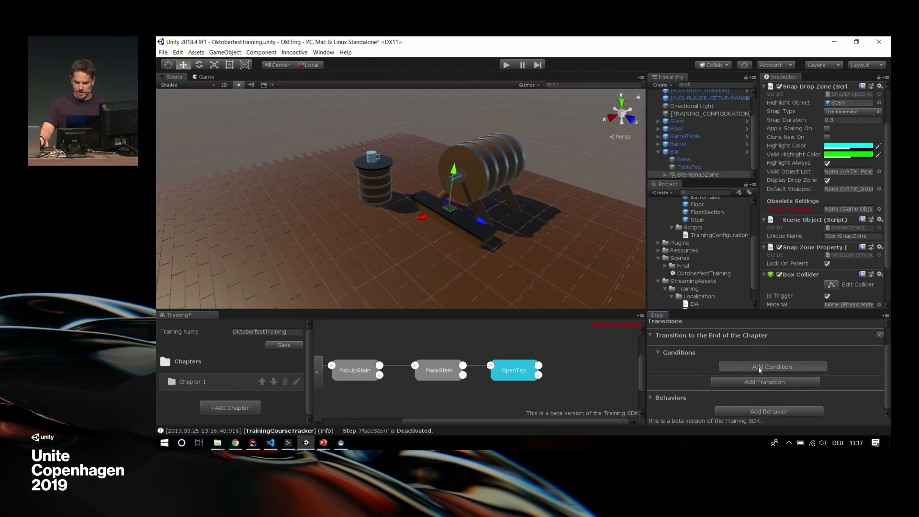
left_click(771, 366)
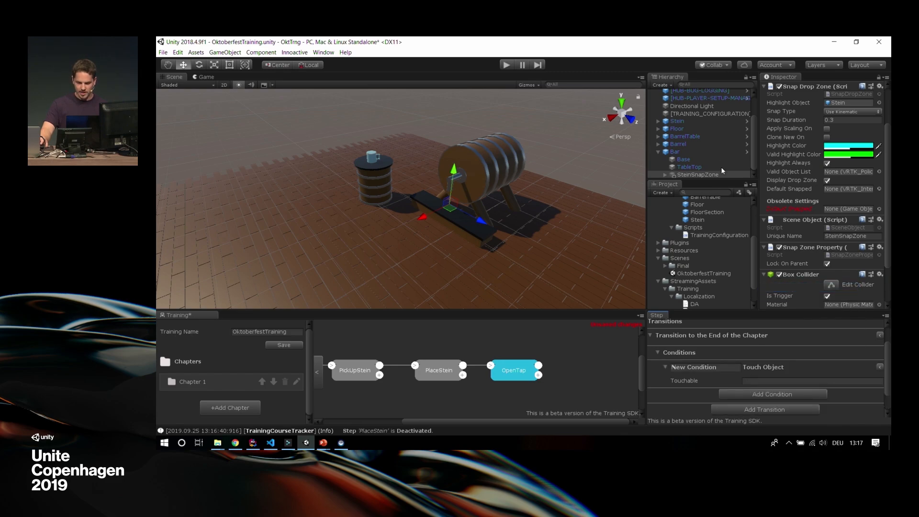
left_click(676, 143)
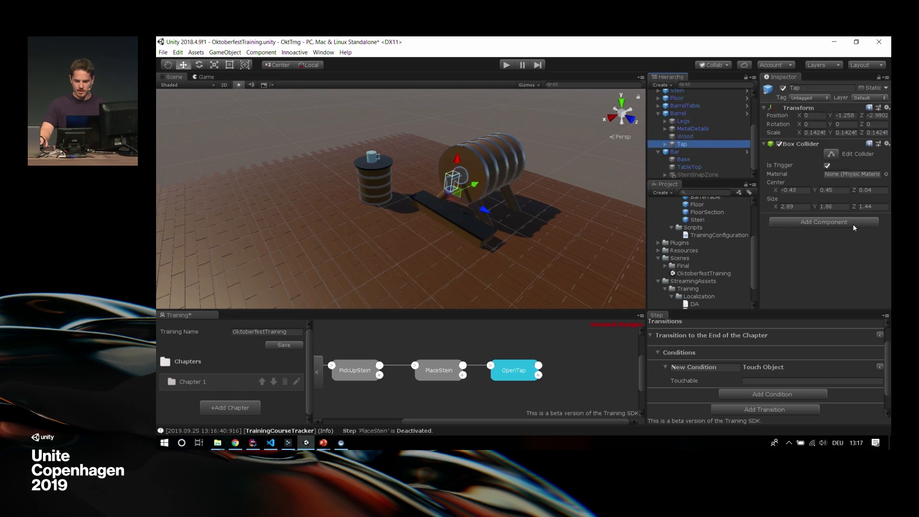
Make the barrel's Tap a Scene Object named Tap
type("Scen")
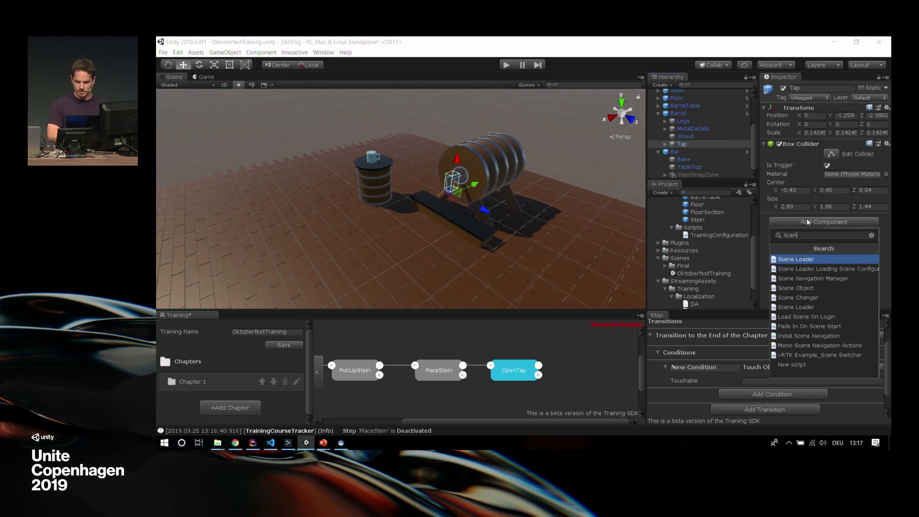
left_click(797, 288)
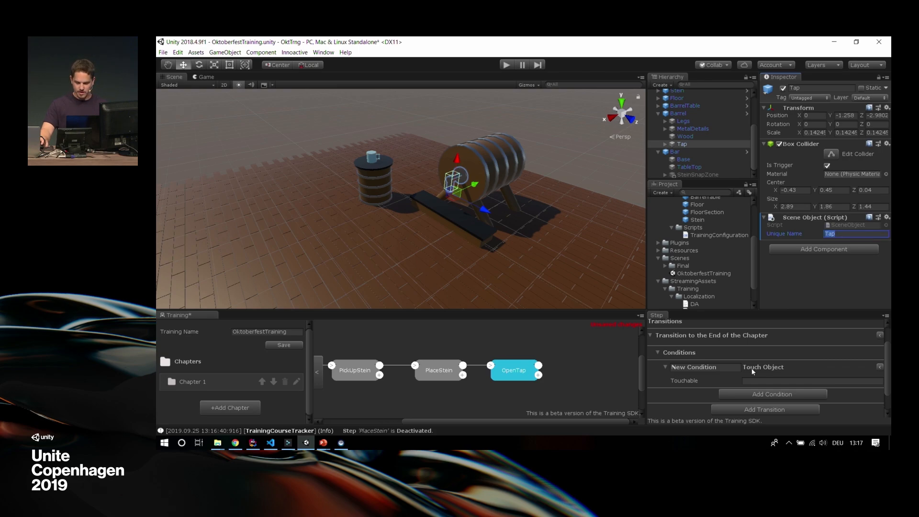
type("Tap")
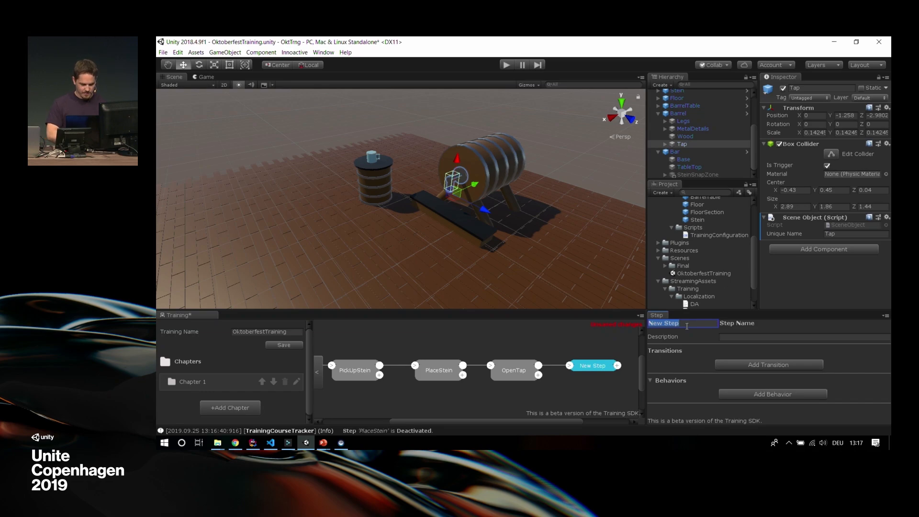
Name the fourth step FillBeer and give it a behavior sequence with a child behavior
type("F")
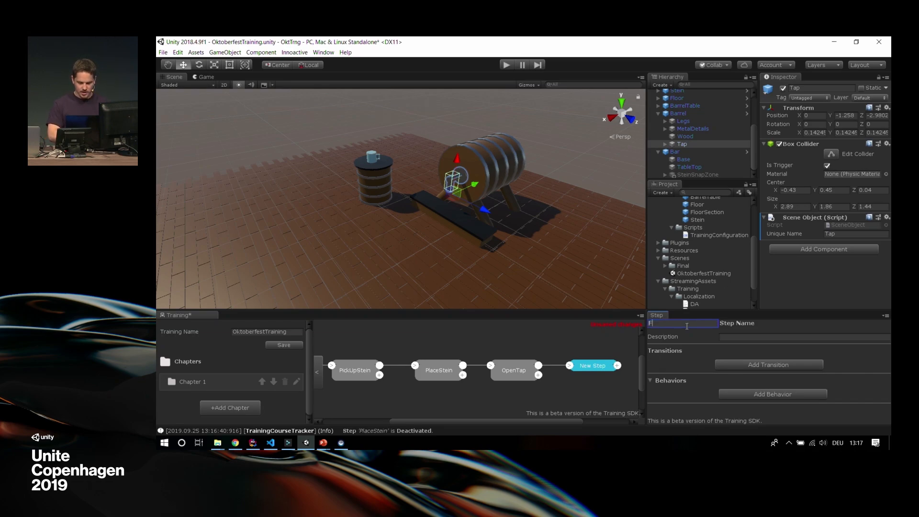
type("illBeer")
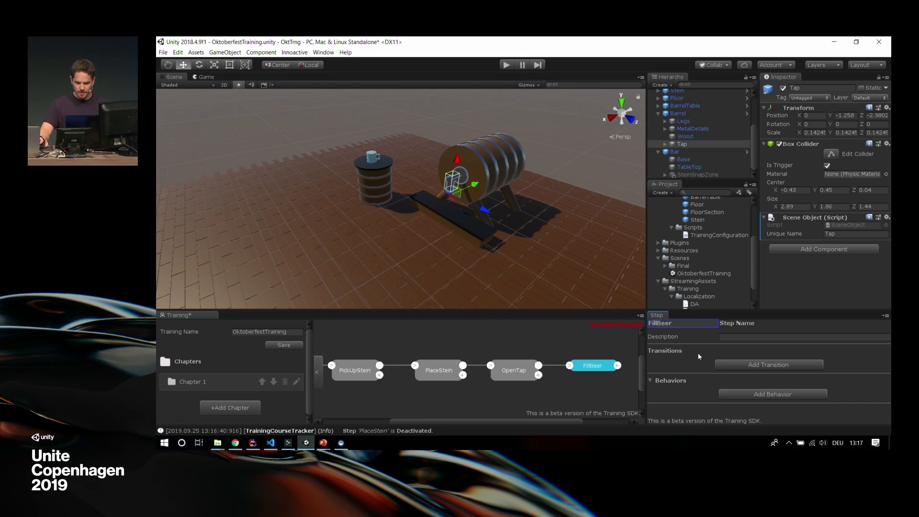
left_click(771, 393)
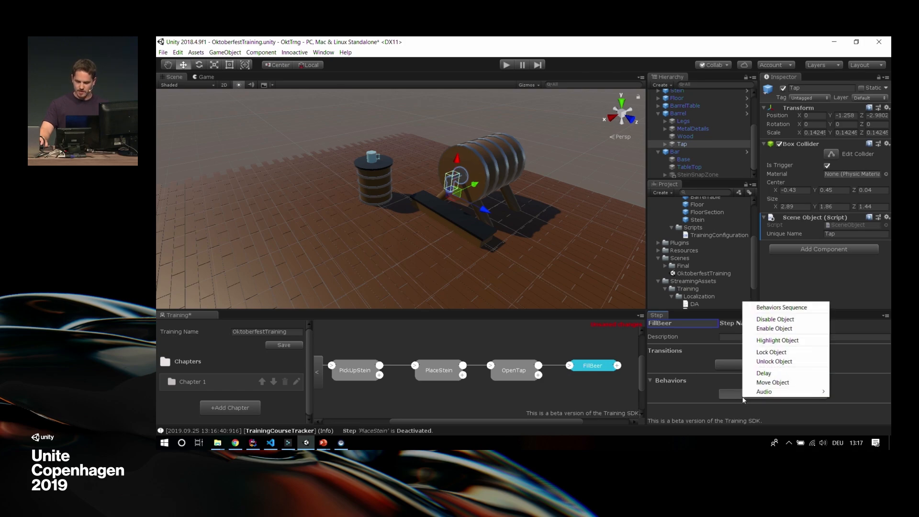
left_click(780, 307)
type("FillBeerBehavior")
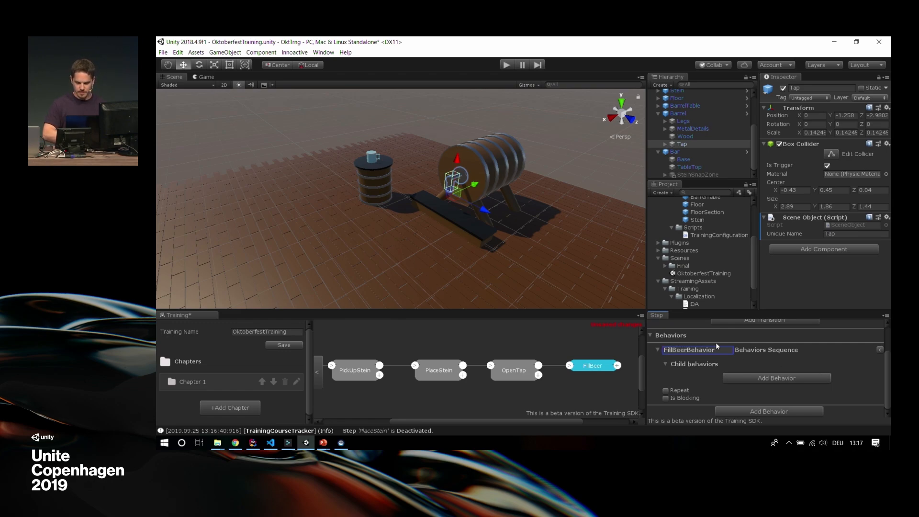
left_click(776, 377)
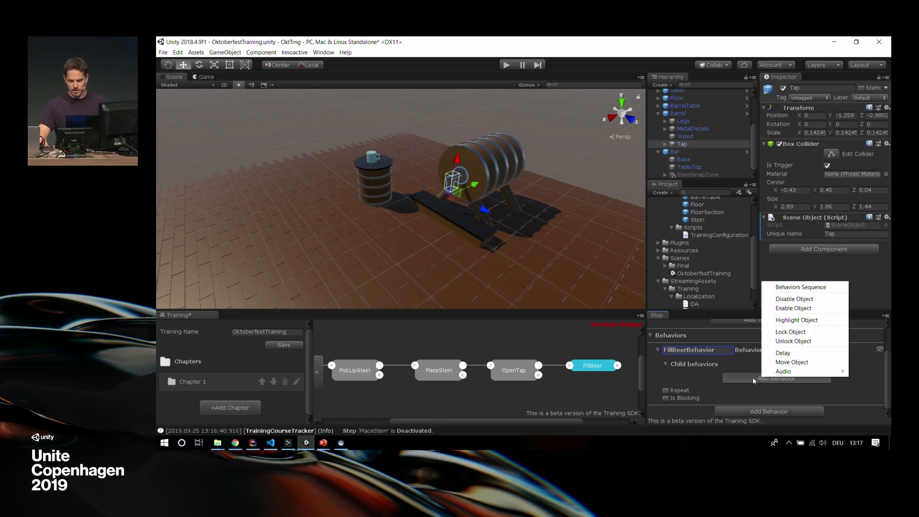
mouse_move(695, 149)
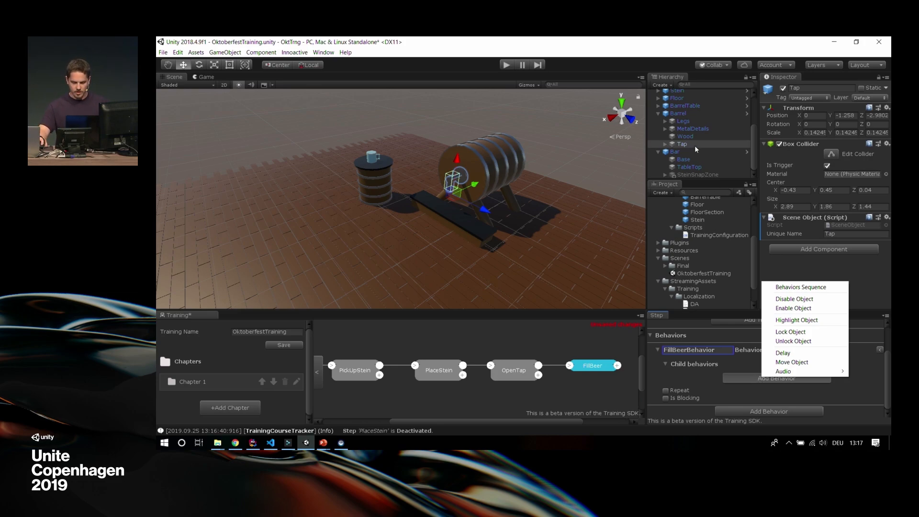
Target the child Enable Object at the tap's BeerStream and reveal the stein's beer layers
left_click(681, 143)
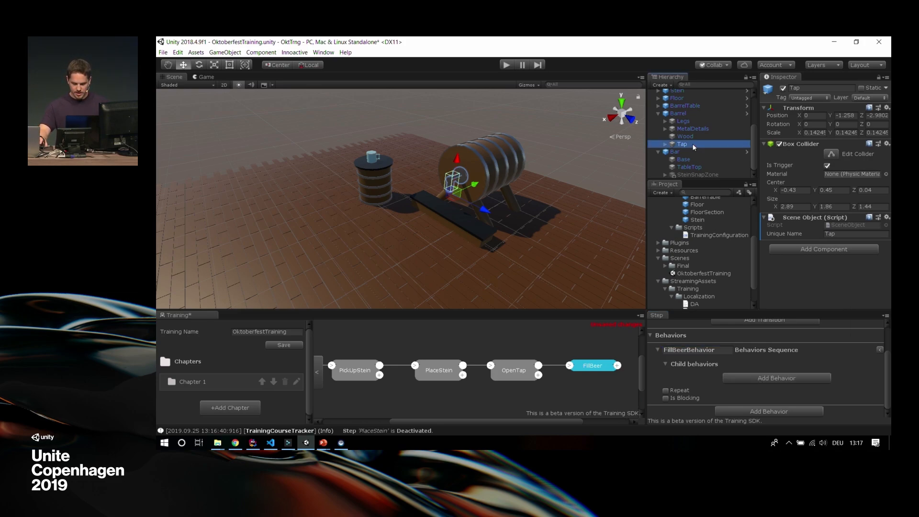
left_click(705, 159)
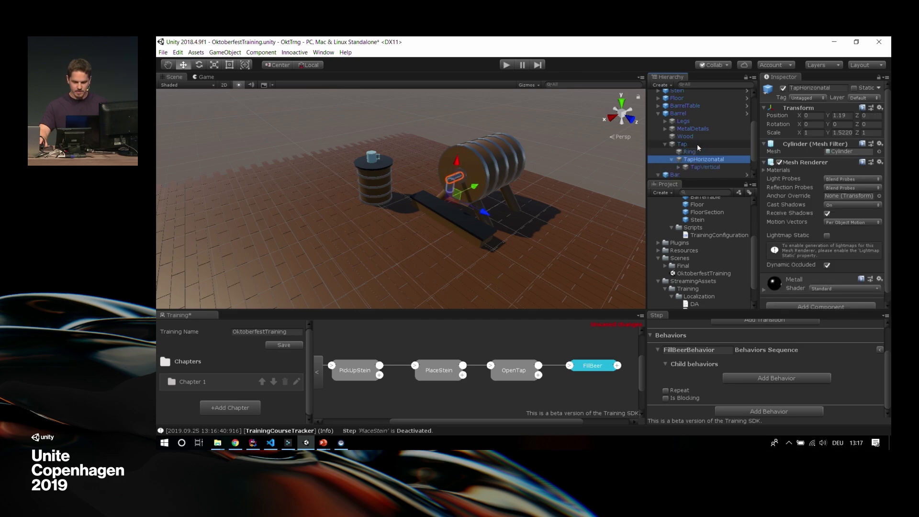
left_click(712, 144)
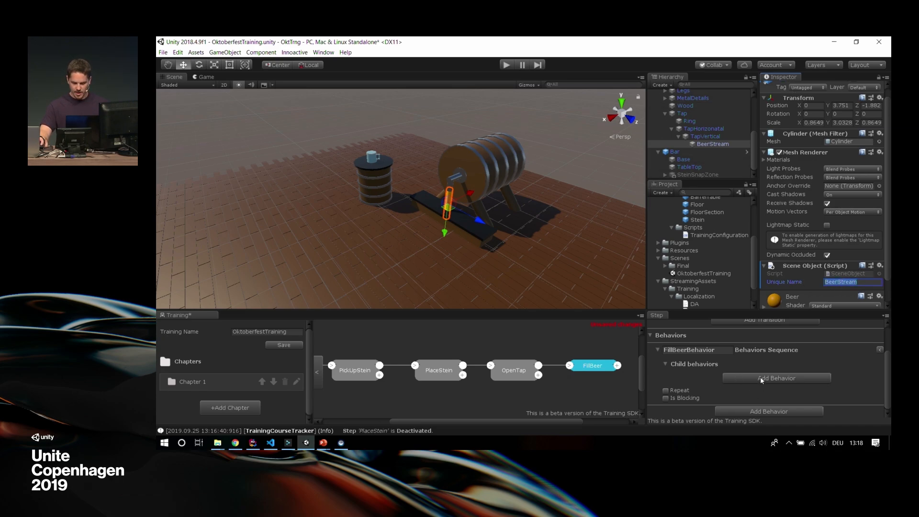
left_click(775, 377)
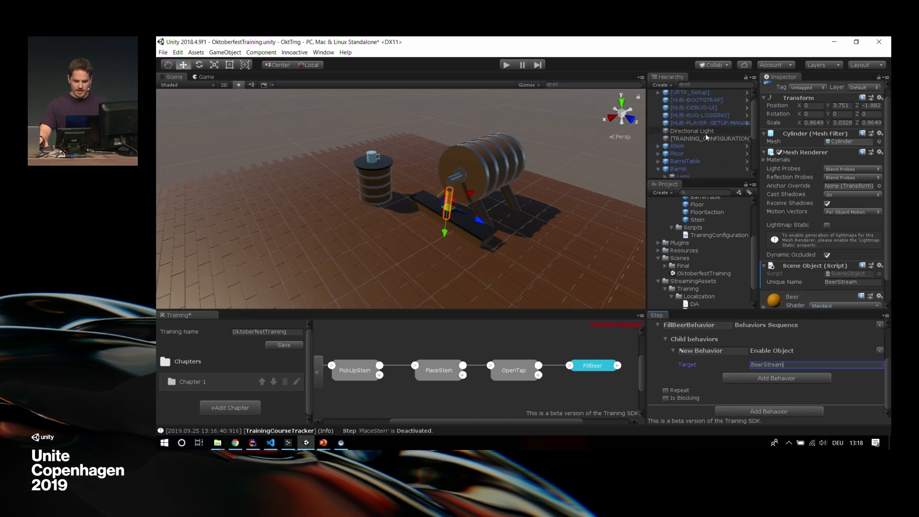
left_click(677, 96)
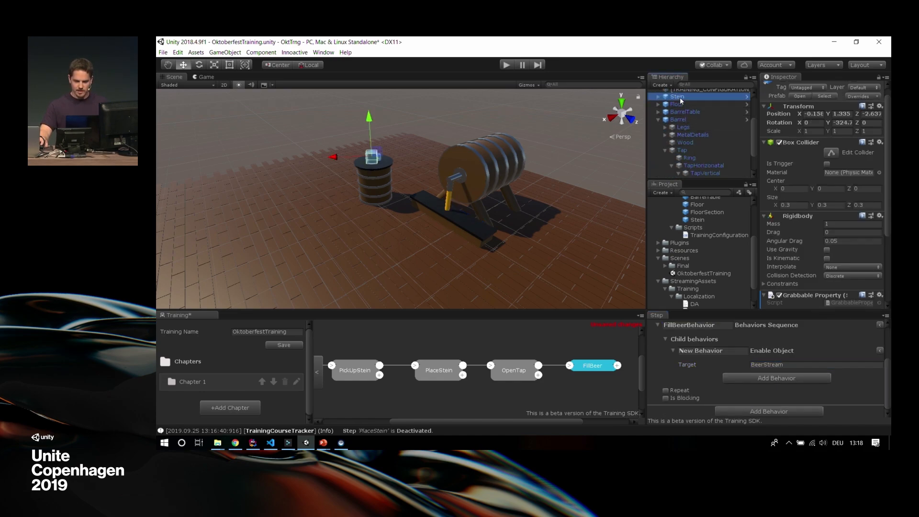
left_click(683, 111)
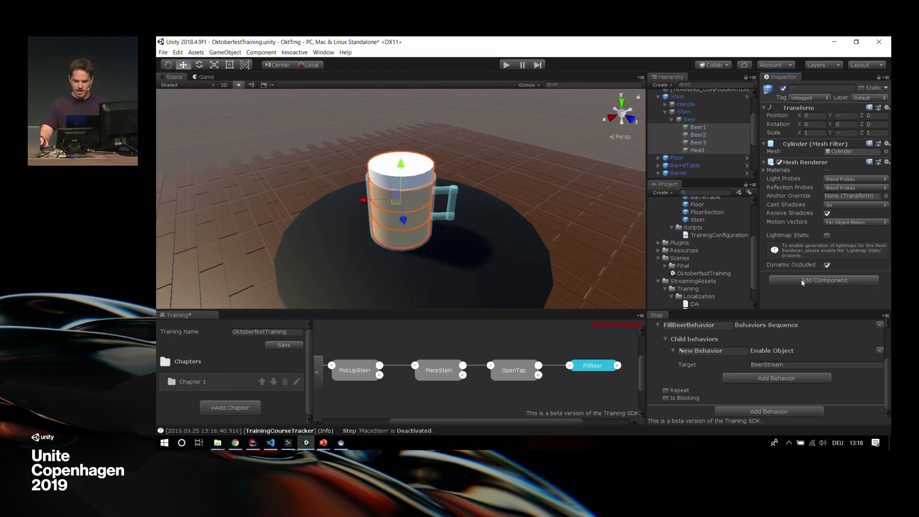
Enable Beer1 with a Delay after it, then add an Enable Object for Beer2
left_click(821, 279)
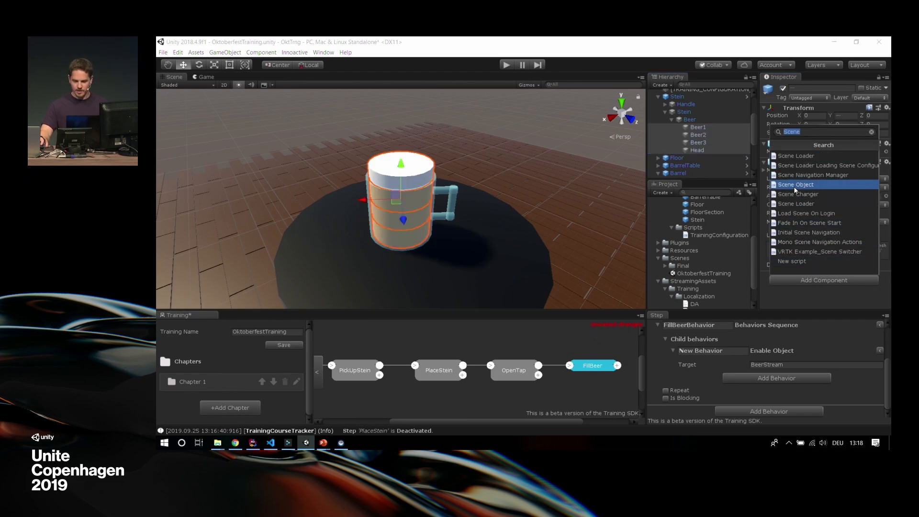
left_click(697, 126)
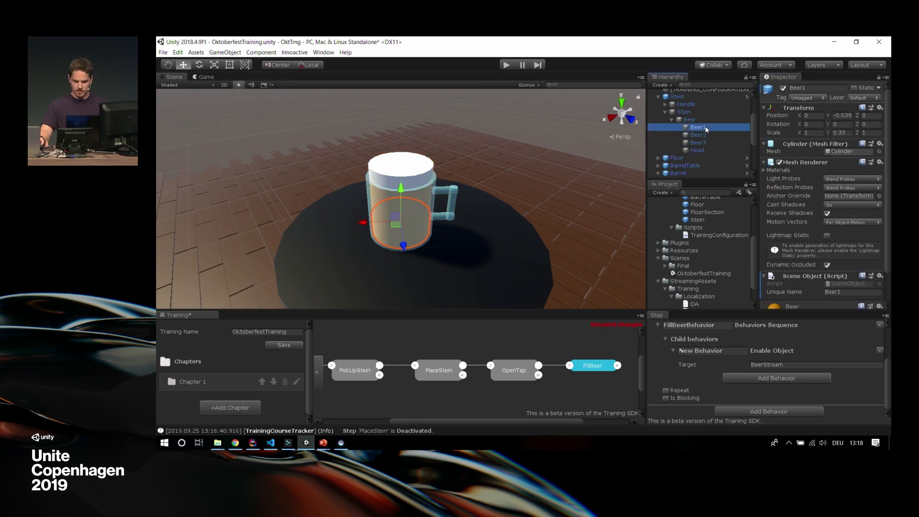
left_click(697, 149)
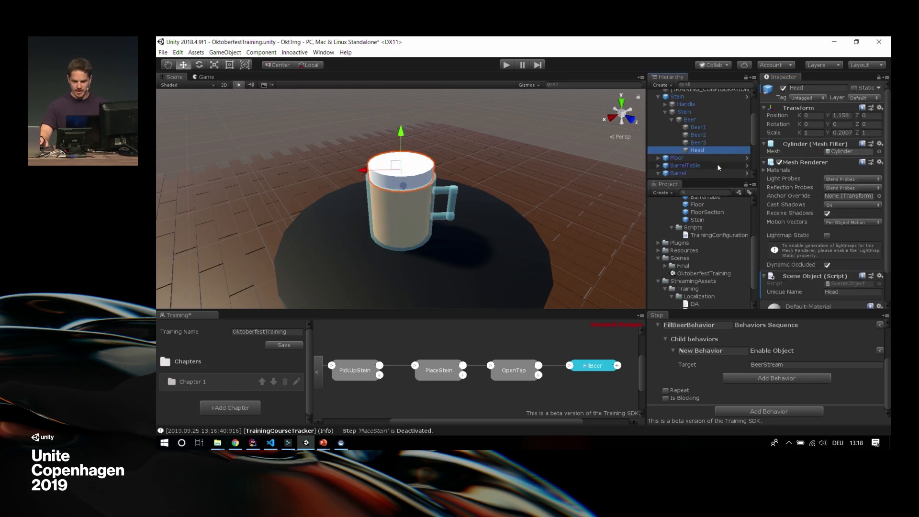
left_click(775, 377)
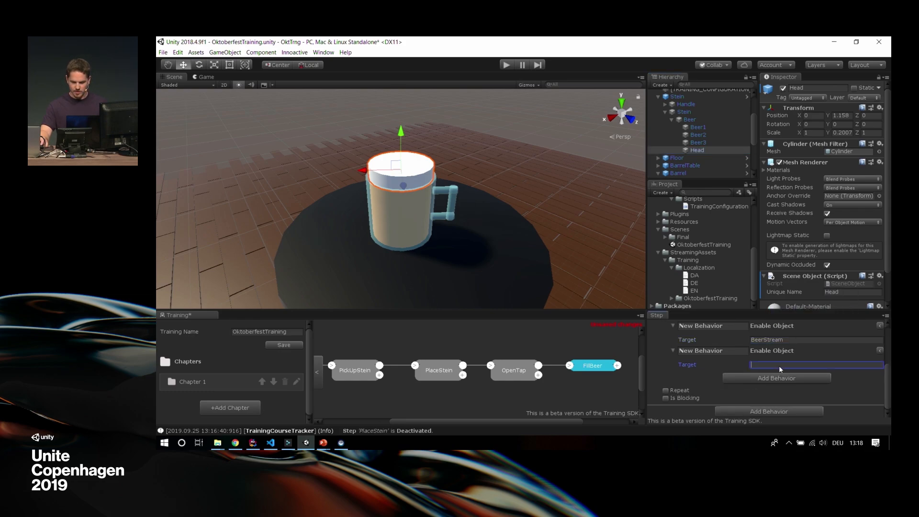
type("Beer1")
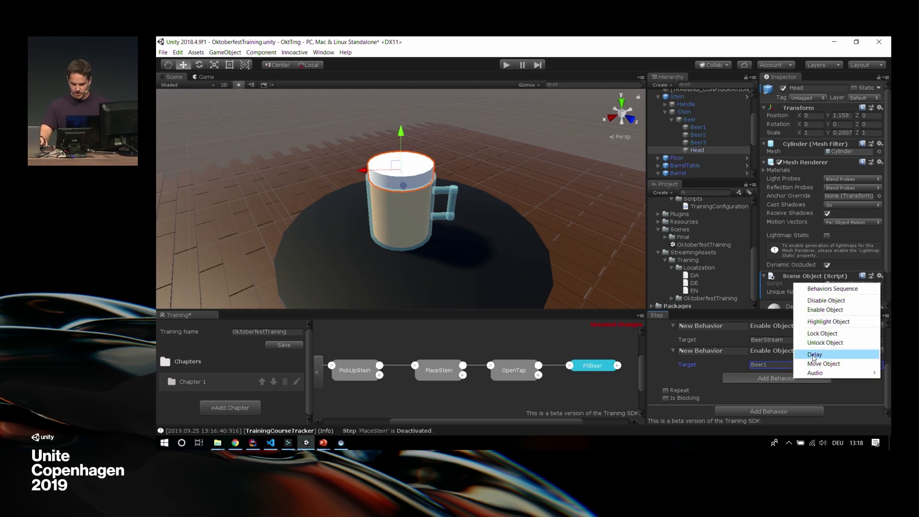
left_click(813, 354)
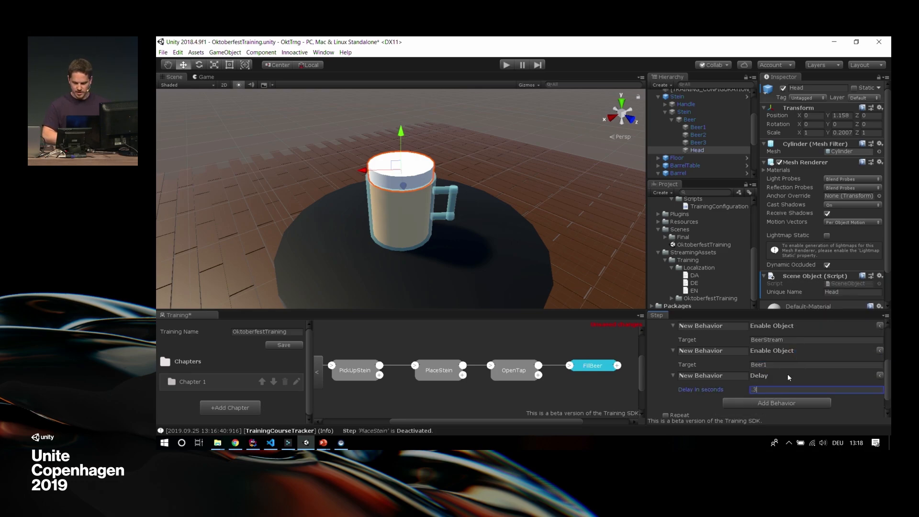
left_click(776, 403)
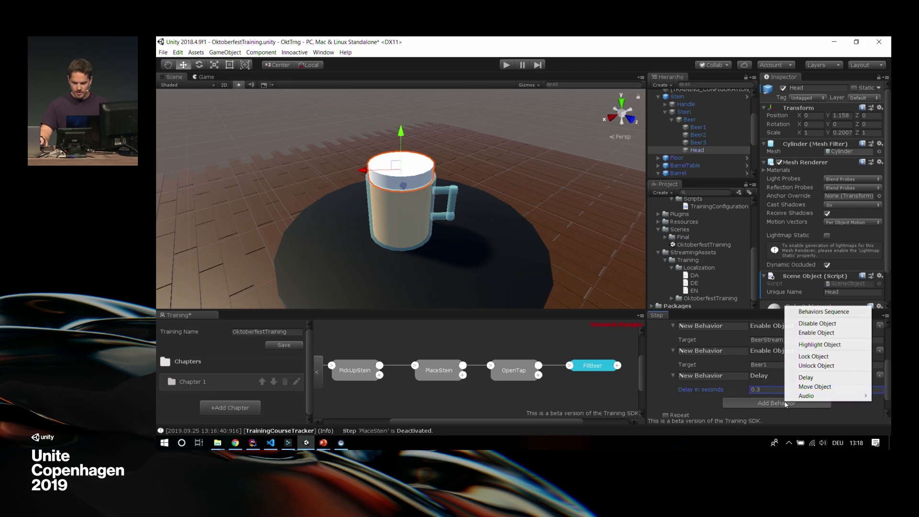
mouse_move(806, 377)
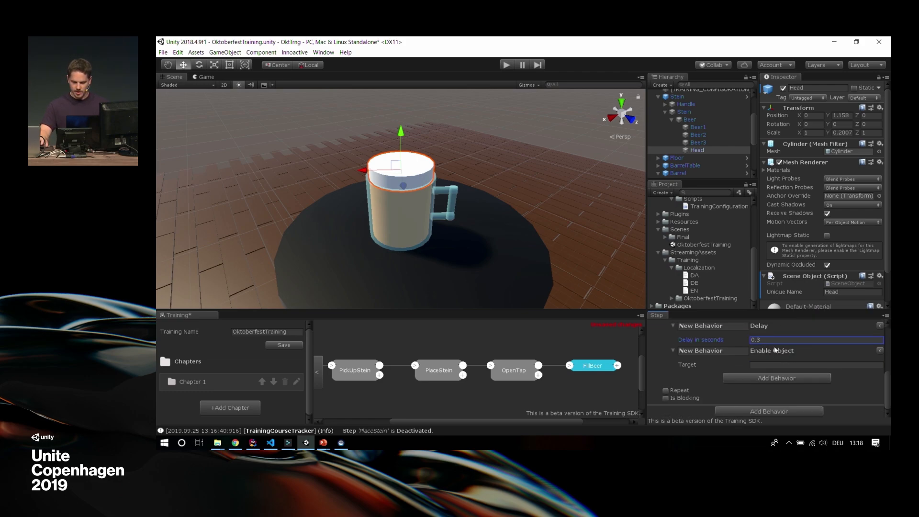
left_click(815, 364)
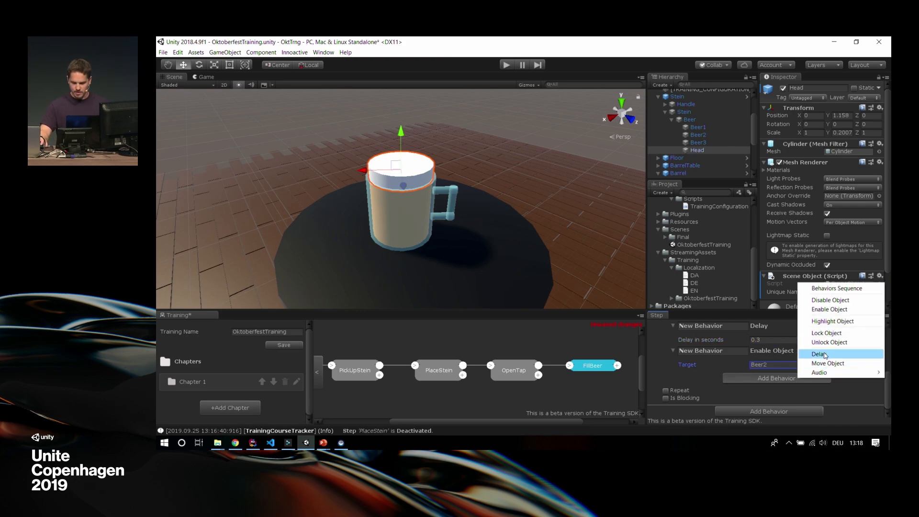
Add a Delay, enable Beer3 with a 0.3 delay, disable BeerStream and enable Head
left_click(819, 353)
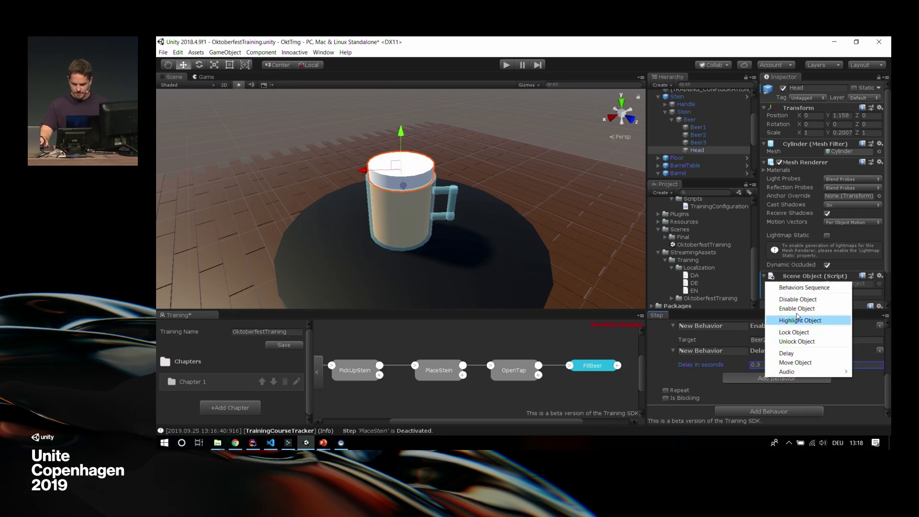
left_click(796, 308)
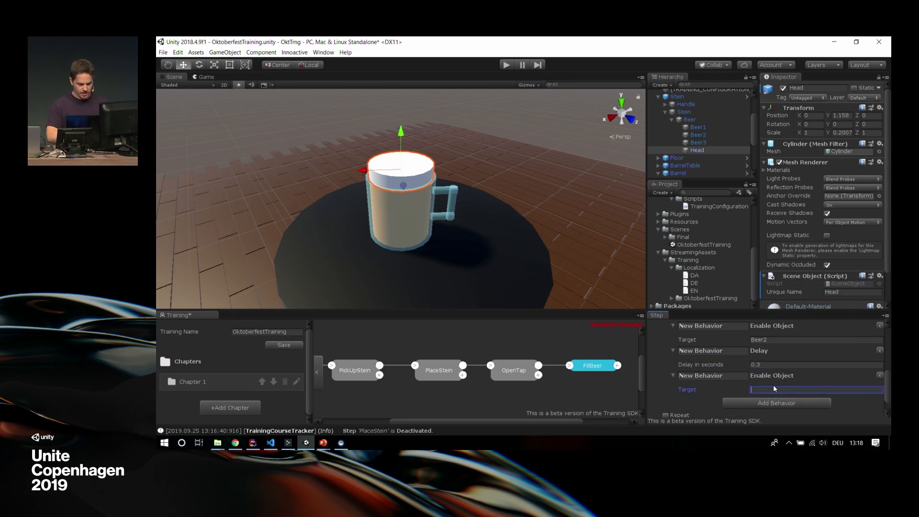
type("Beer3")
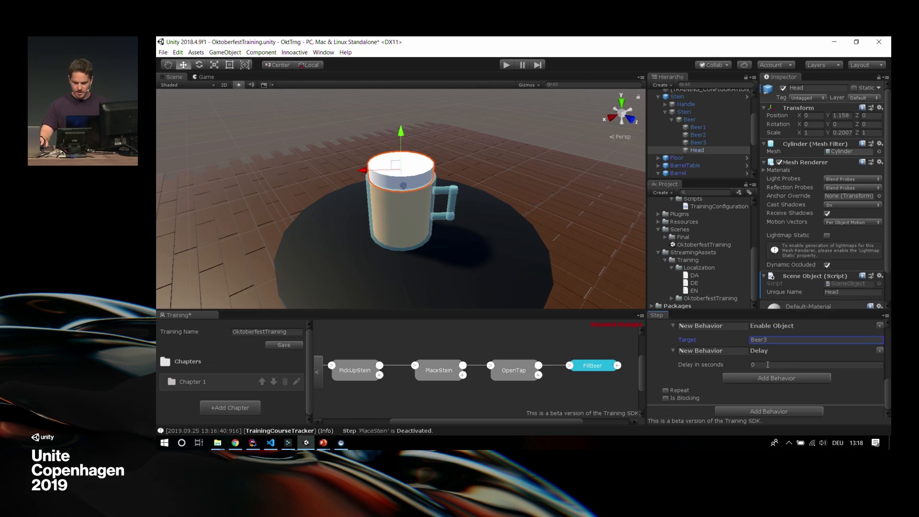
type("0.3")
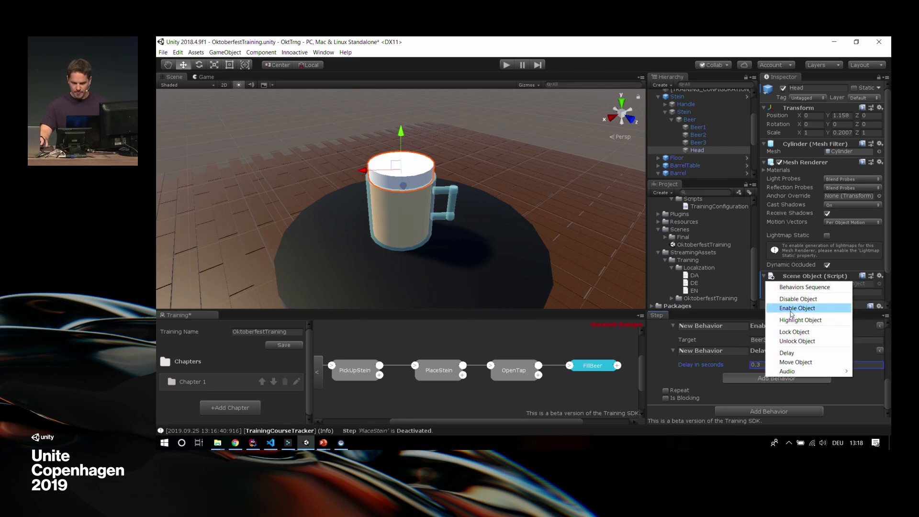
left_click(798, 299)
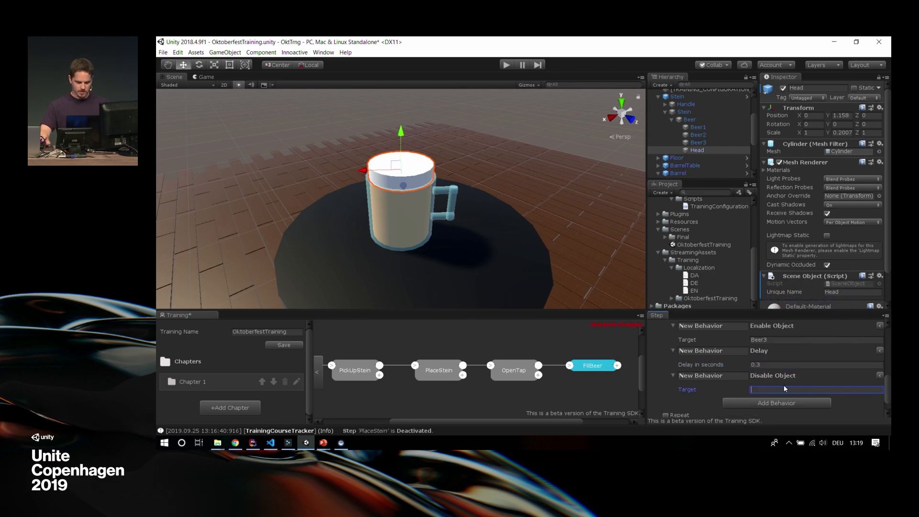
type("BeerStre")
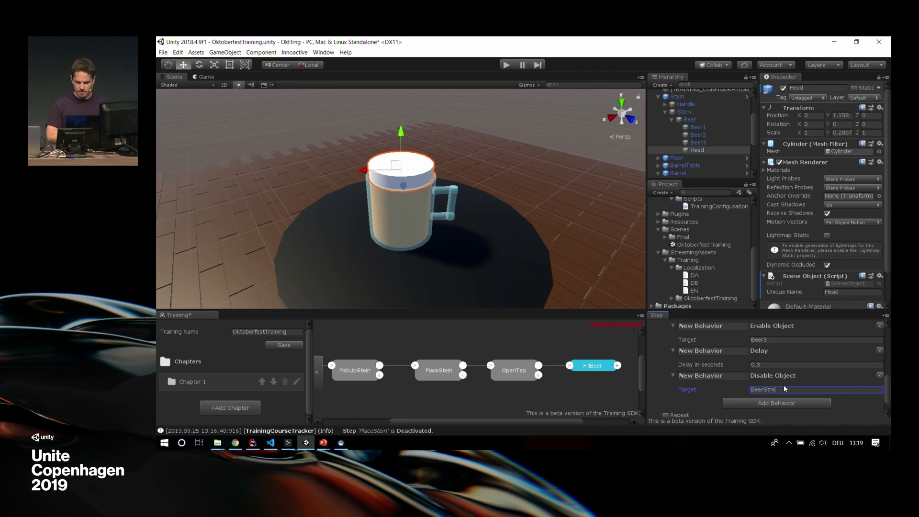
left_click(776, 403)
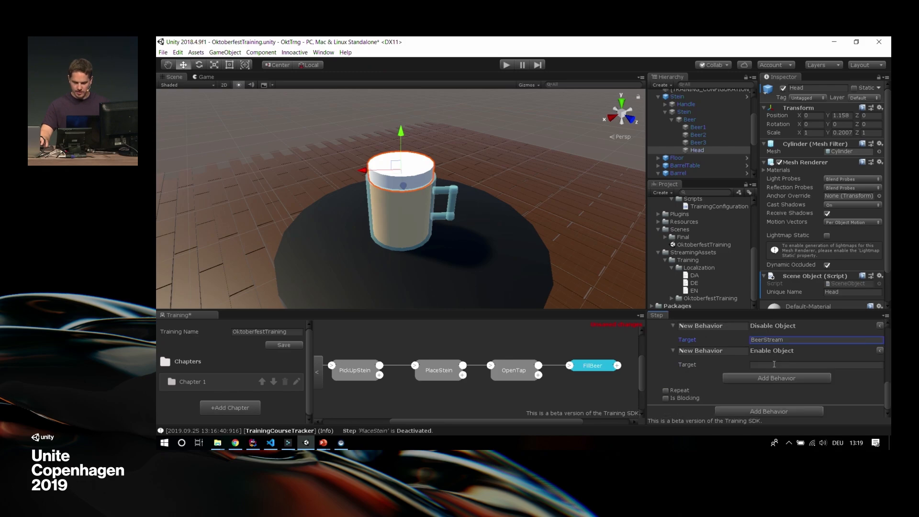
type("Head")
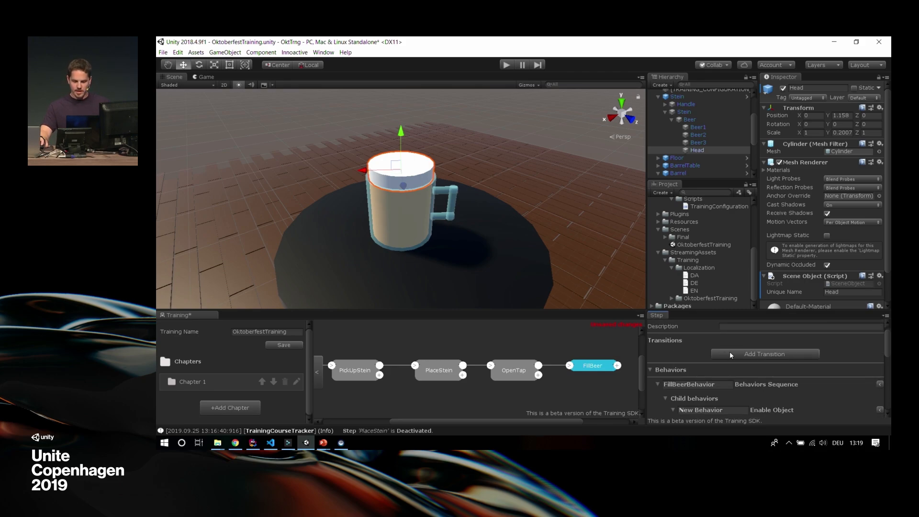
Tick Is Blocking on FillBeer's behavior sequence so the step waits for it
left_click(763, 353)
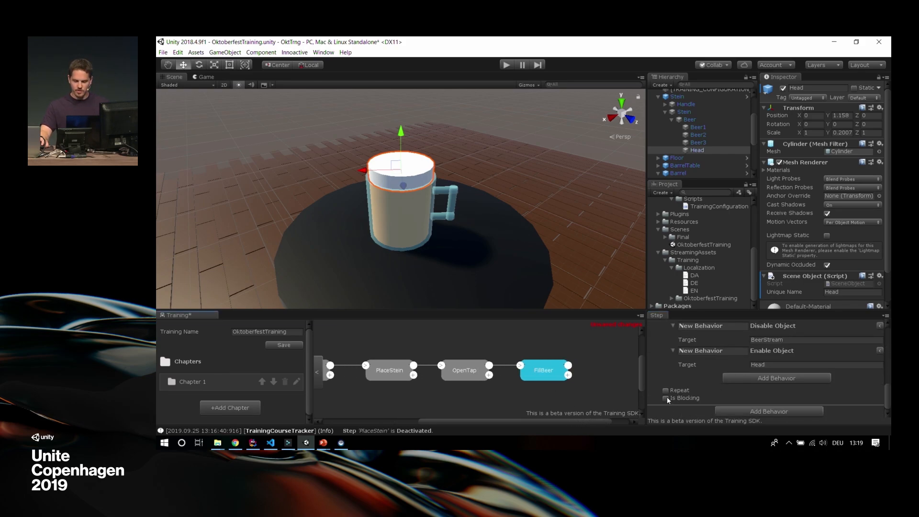
left_click(666, 398)
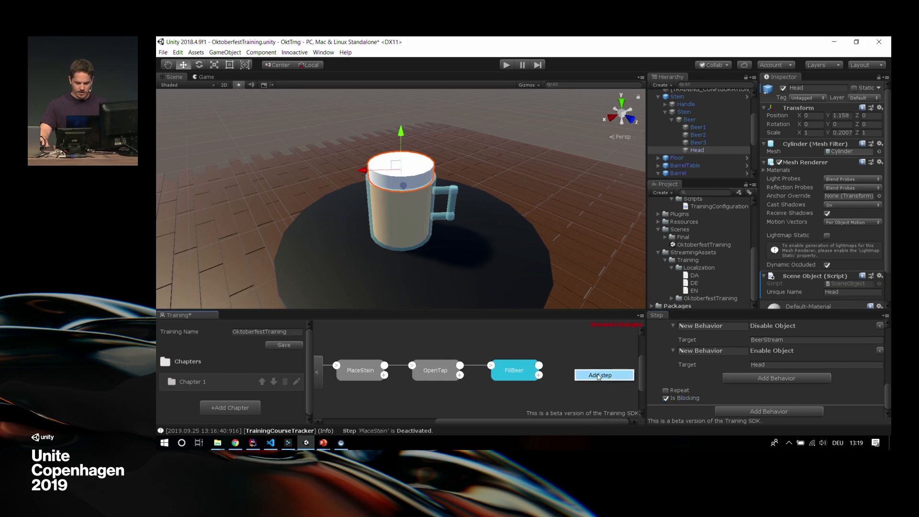
Add a new step after FillBeer and select the resulting PickupBeer step via its transition
left_click(603, 375)
type("PickupBeer")
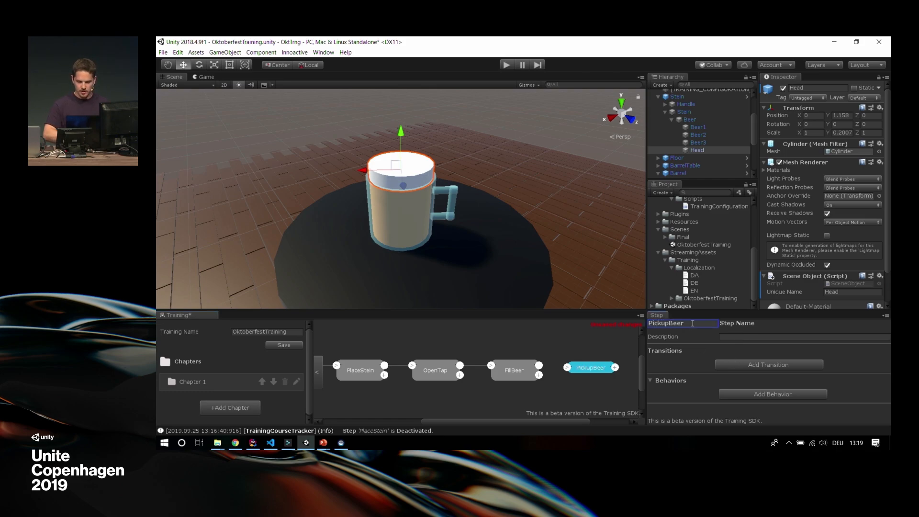
left_click(514, 370)
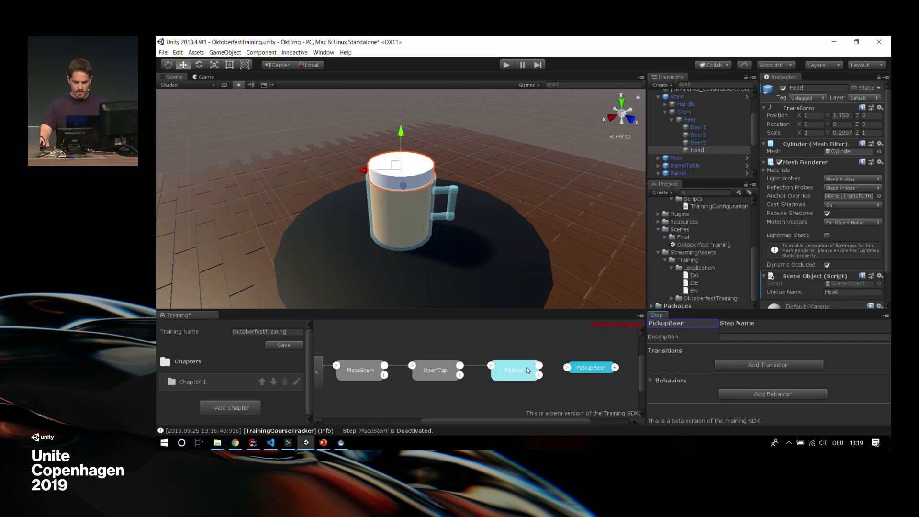
left_click(514, 369)
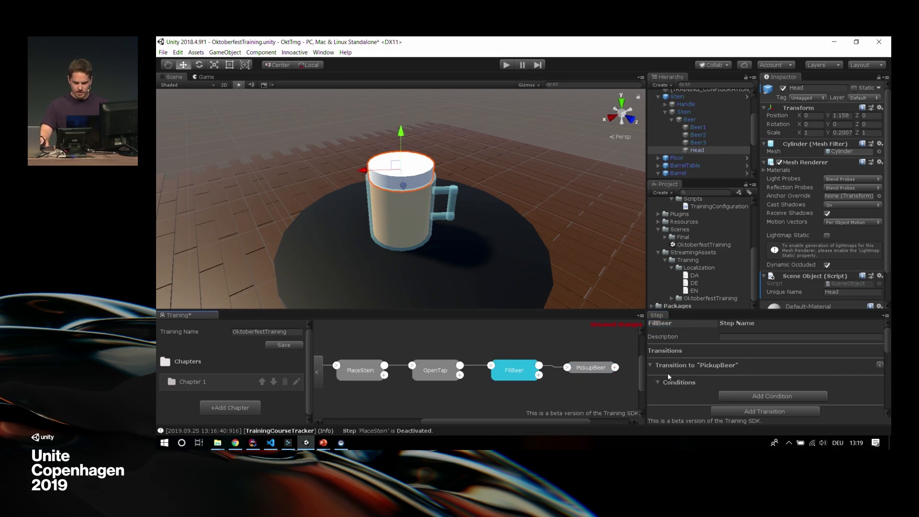
left_click(591, 367)
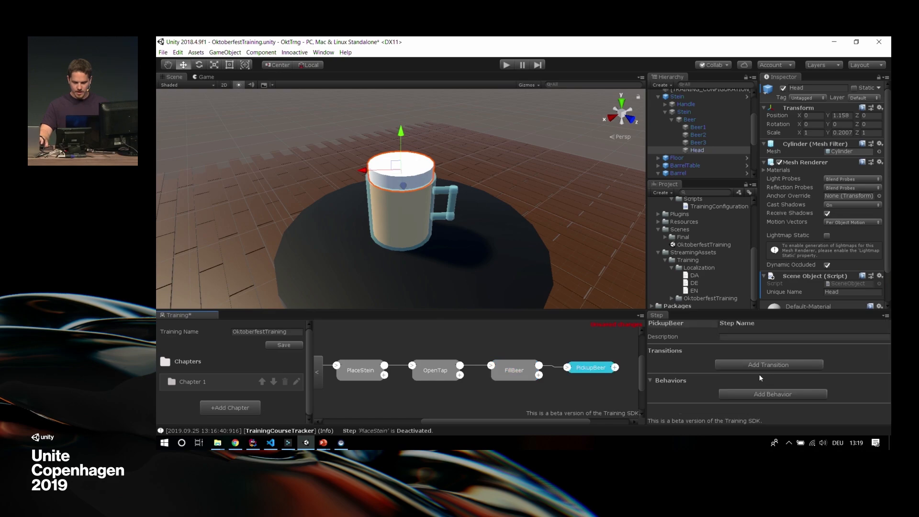
Add a Disable Object behavior to the PickupBeer step
left_click(771, 394)
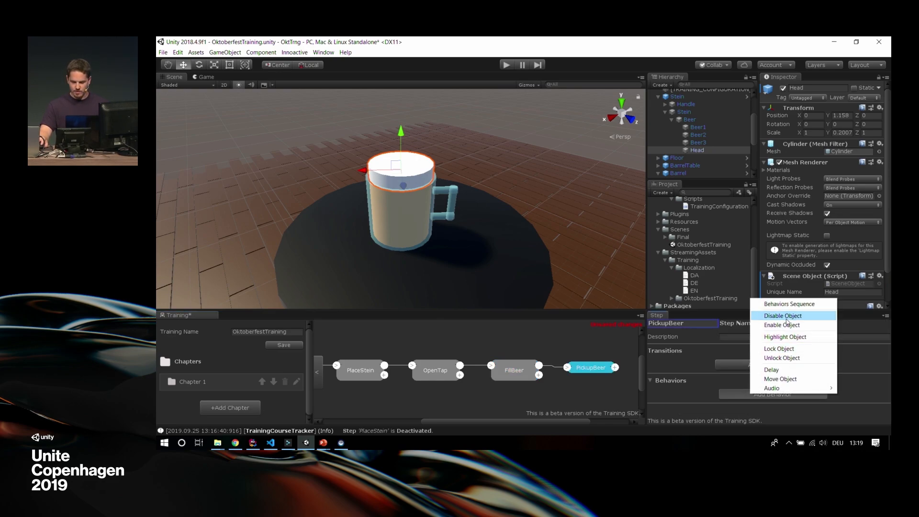
left_click(782, 315)
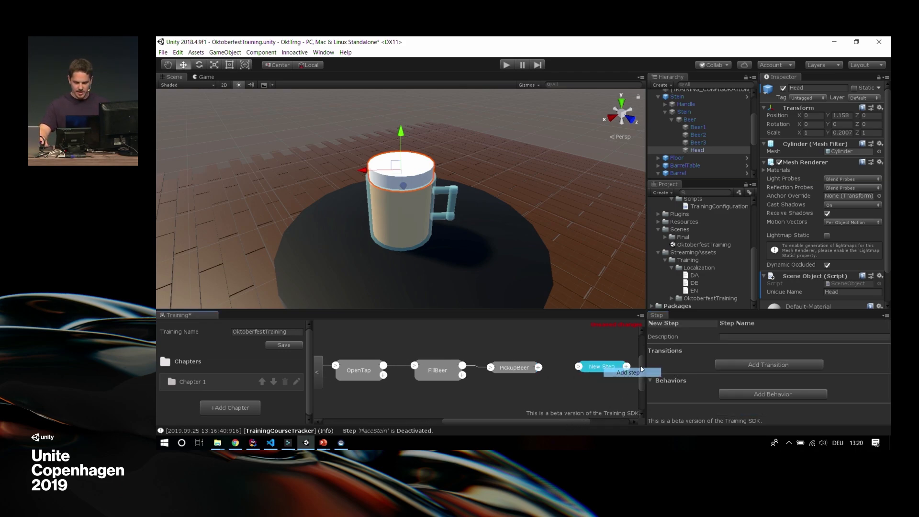
Name the last step Enjoy and give PickupBeer a Grab Object condition on the Stein
type("Enjoy")
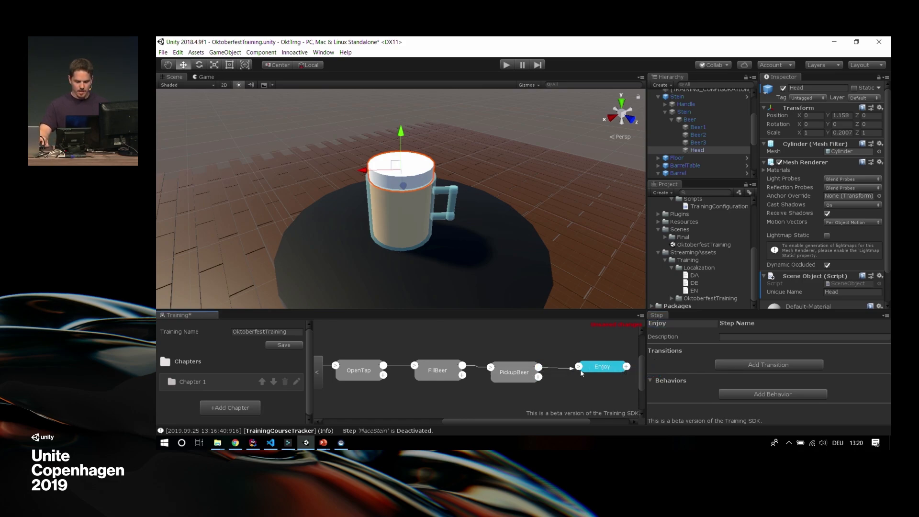
left_click(513, 373)
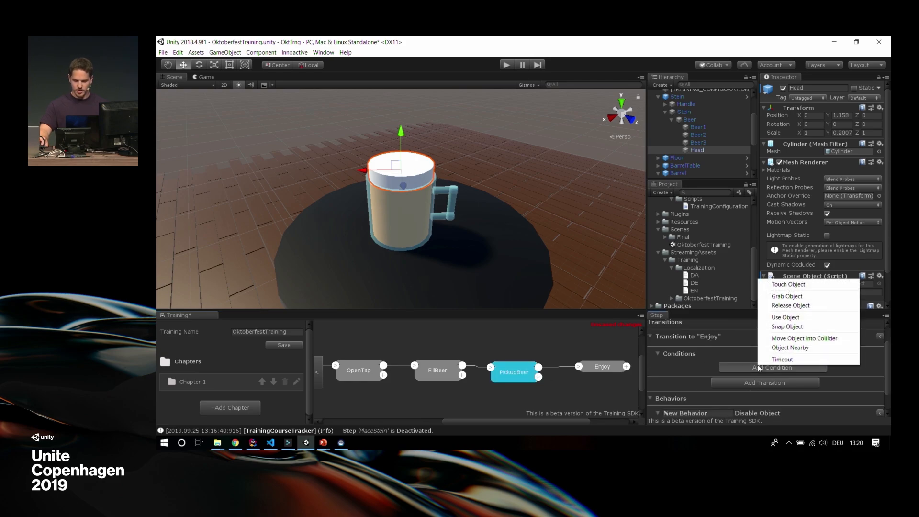
left_click(786, 295)
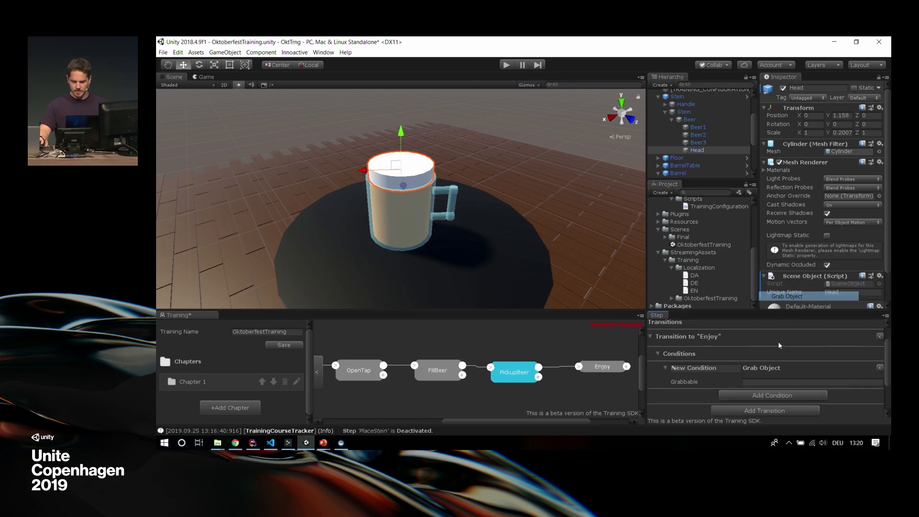
type("Stein")
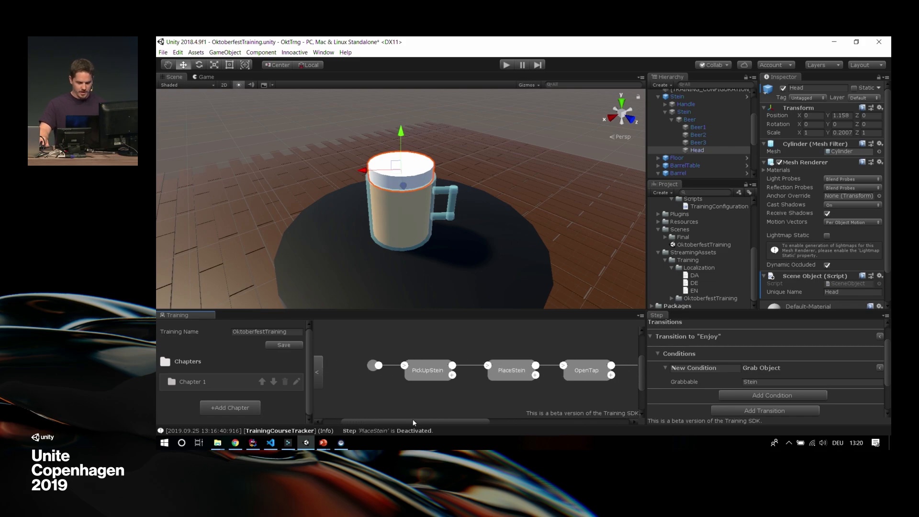
Review PlaceStein and OpenTap, then add a Touchable Property component to the barrel's Tap object
left_click(510, 369)
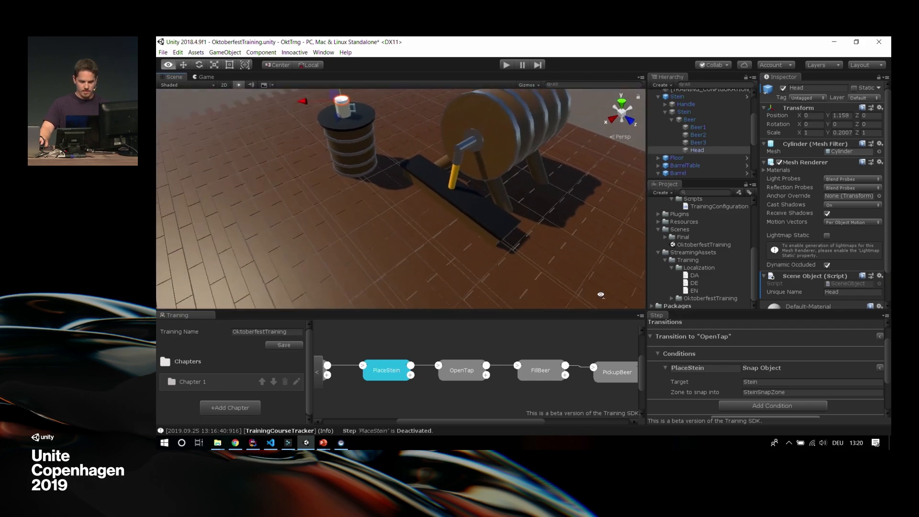
left_click(460, 369)
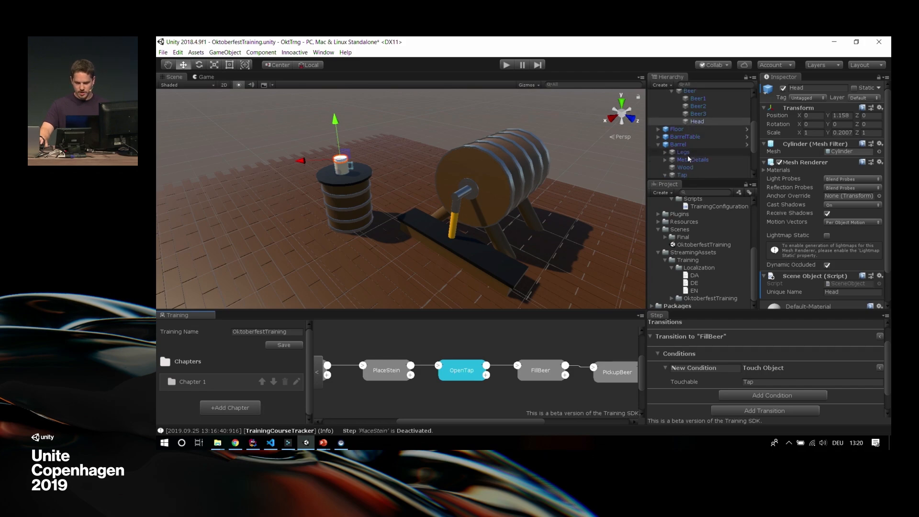
left_click(681, 174)
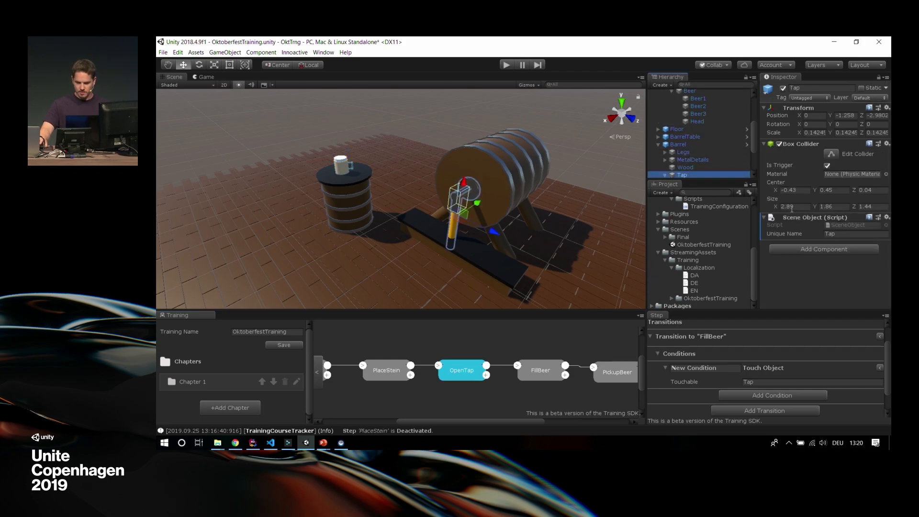
left_click(823, 249)
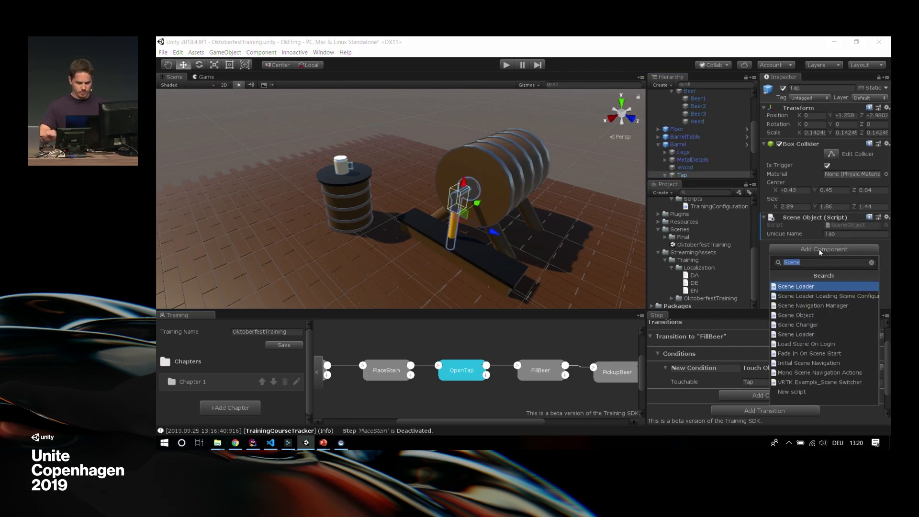
type("Toucha")
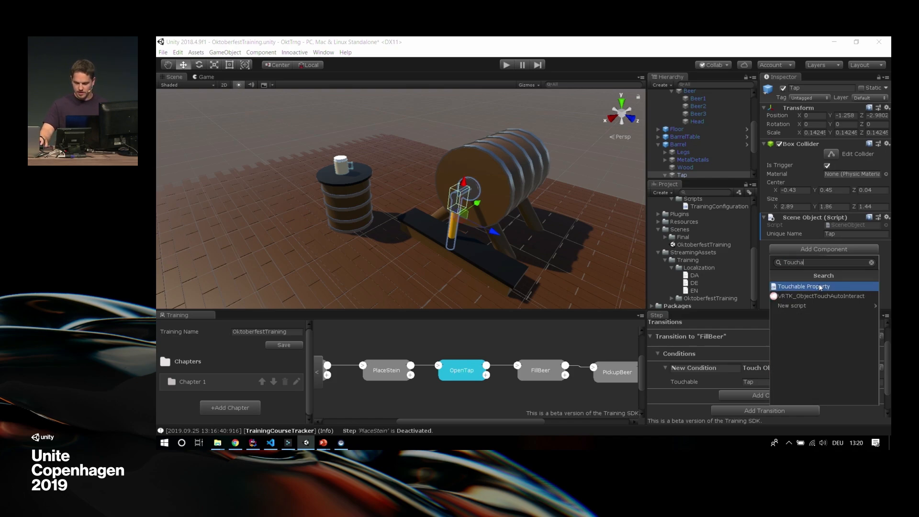
left_click(803, 286)
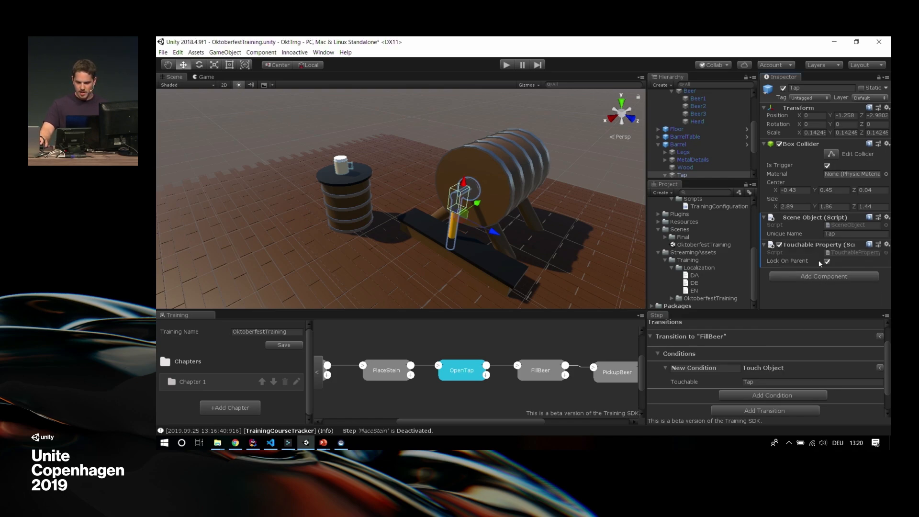
Select the FillBeer step and review its behaviors
left_click(539, 369)
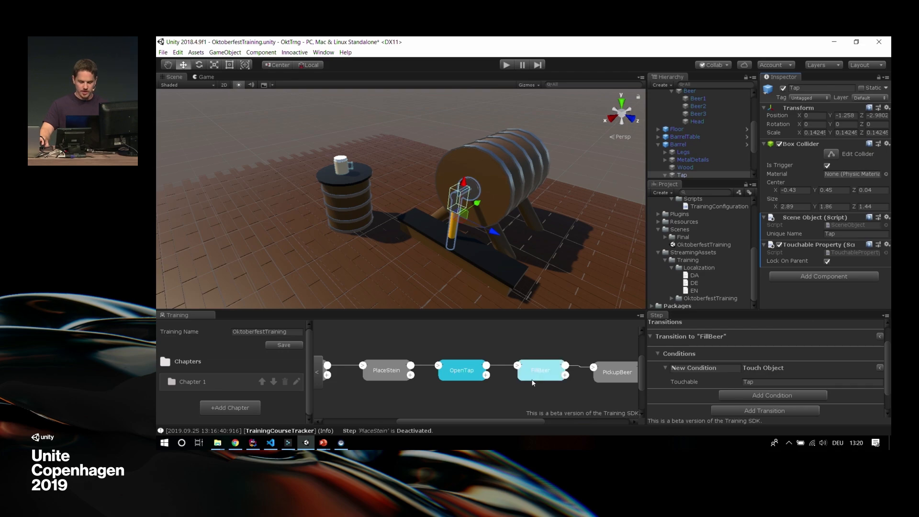
left_click(539, 369)
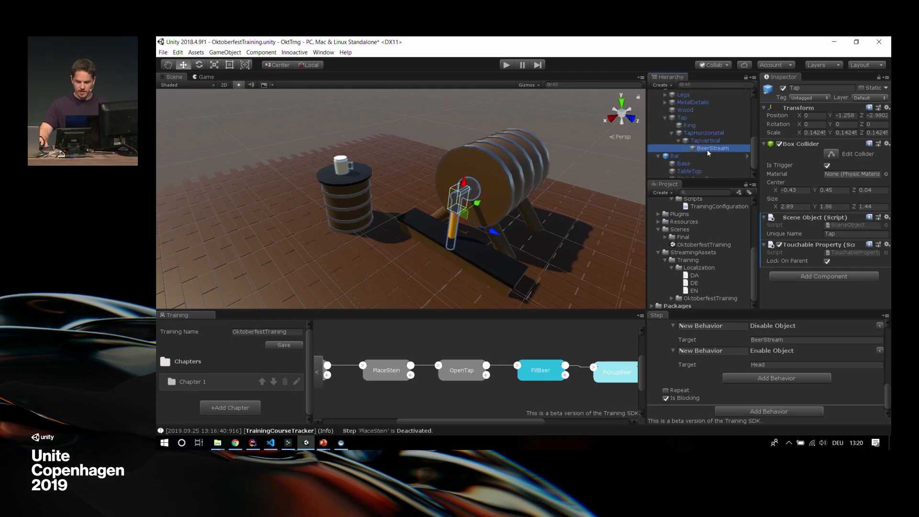
Inspect the BeerStream object, PickupBeer's Disable Object behavior, and the final Enjoy step
left_click(712, 147)
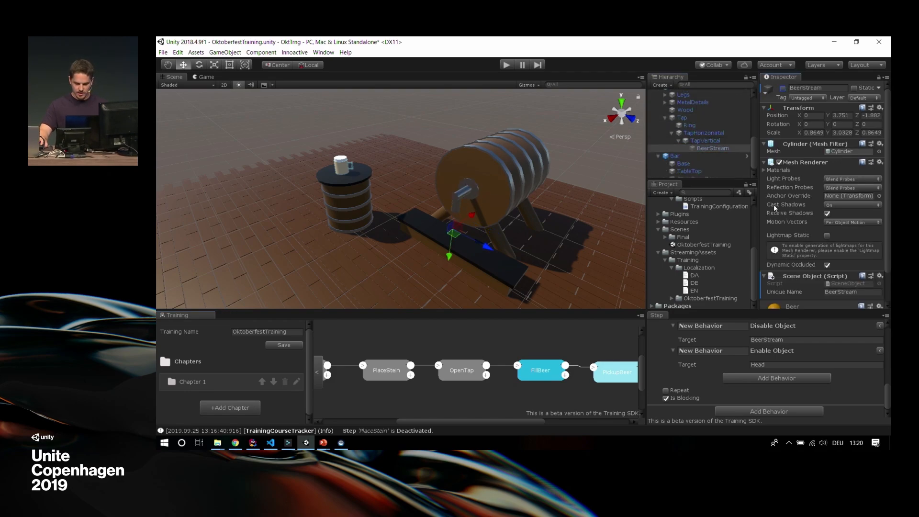
left_click(540, 370)
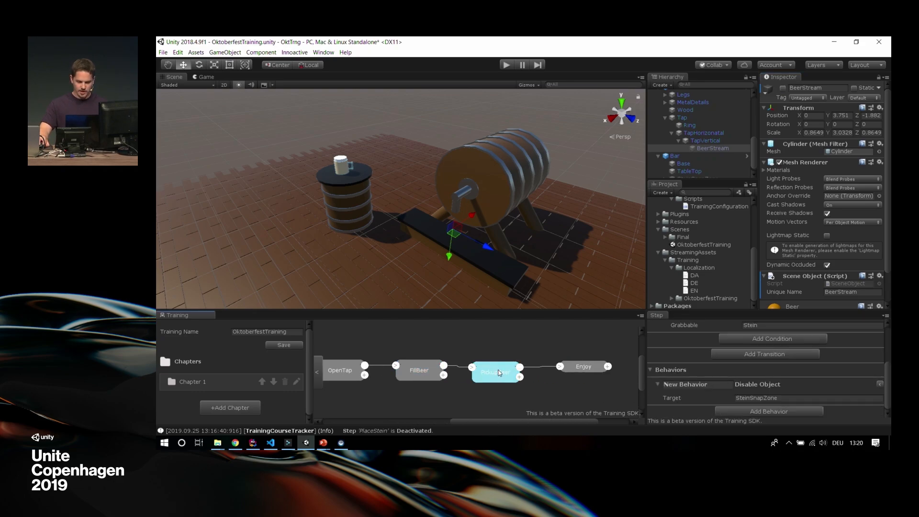
left_click(494, 373)
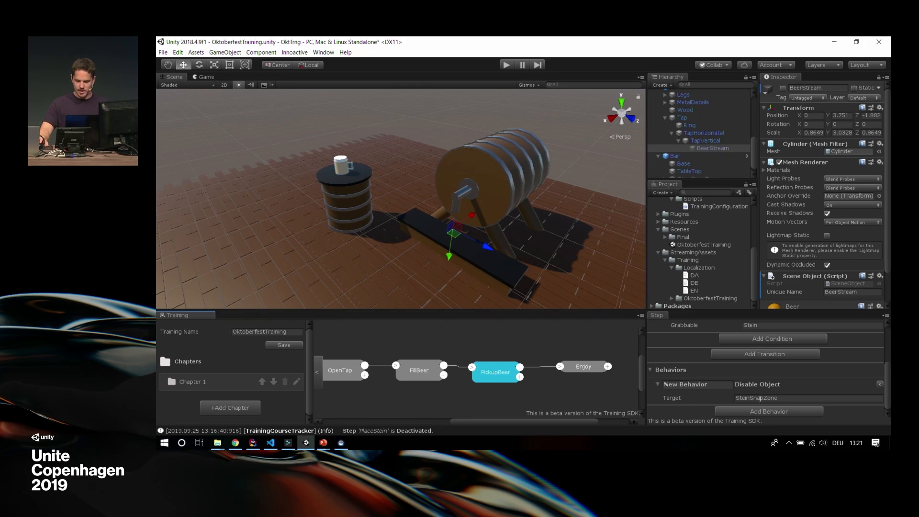
left_click(581, 366)
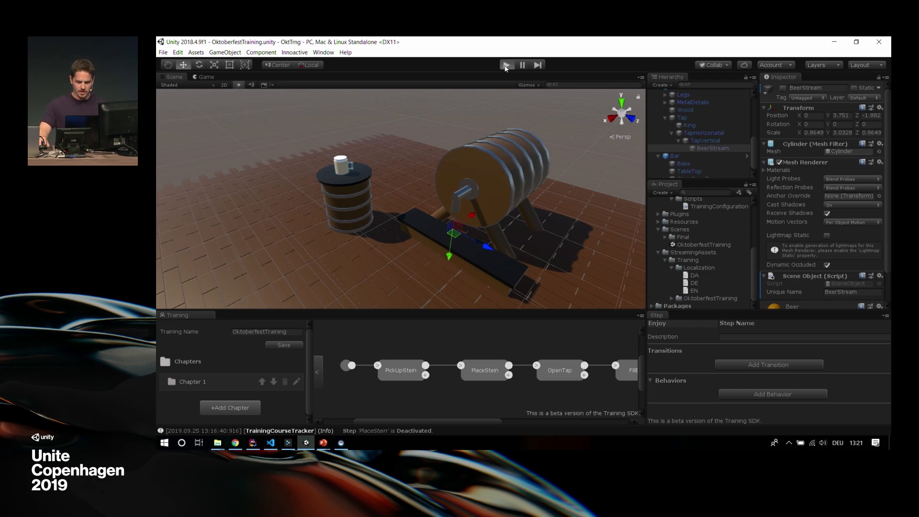
Run the training scene in Play mode and stop it again
left_click(505, 65)
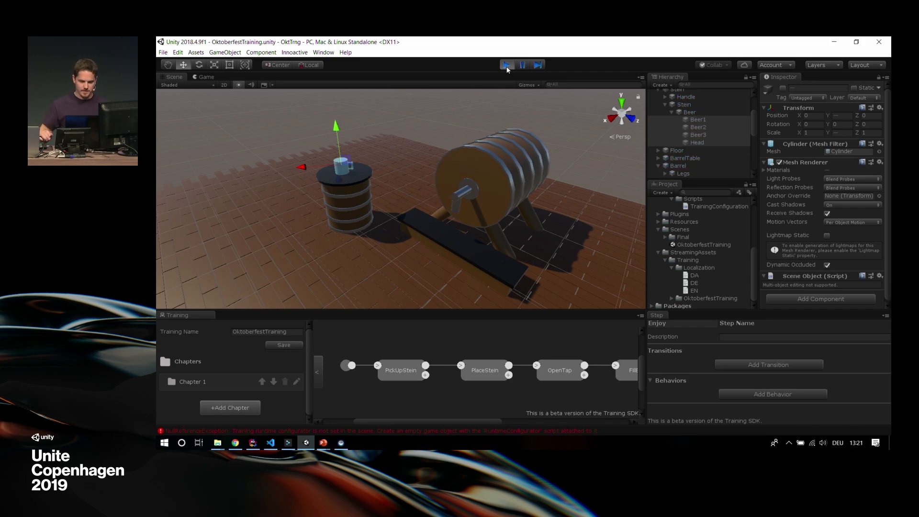
left_click(507, 64)
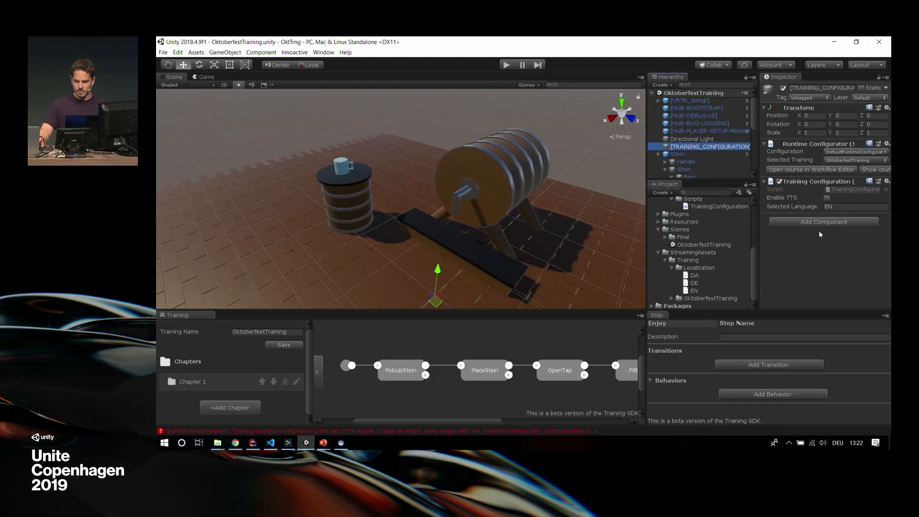
Enable text-to-speech in the training configuration and review the Localization files, selecting the grab_stein key
left_click(827, 197)
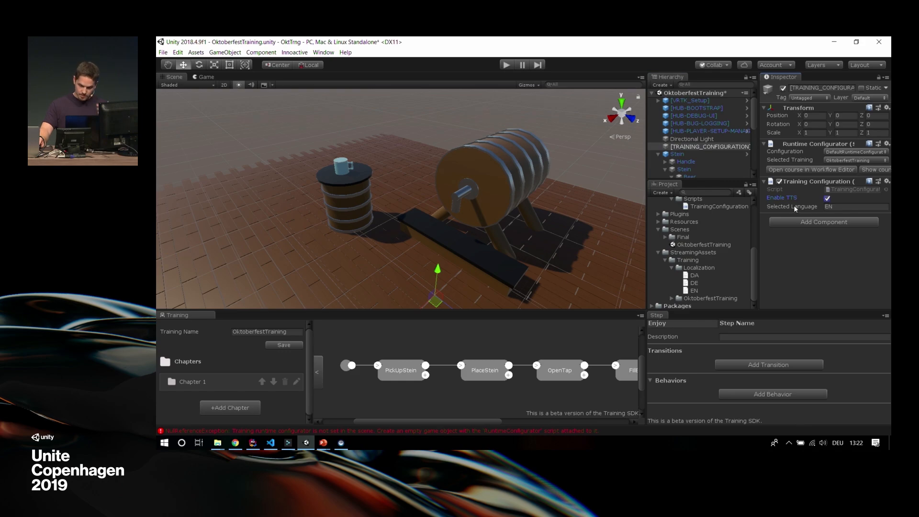
mouse_move(727, 264)
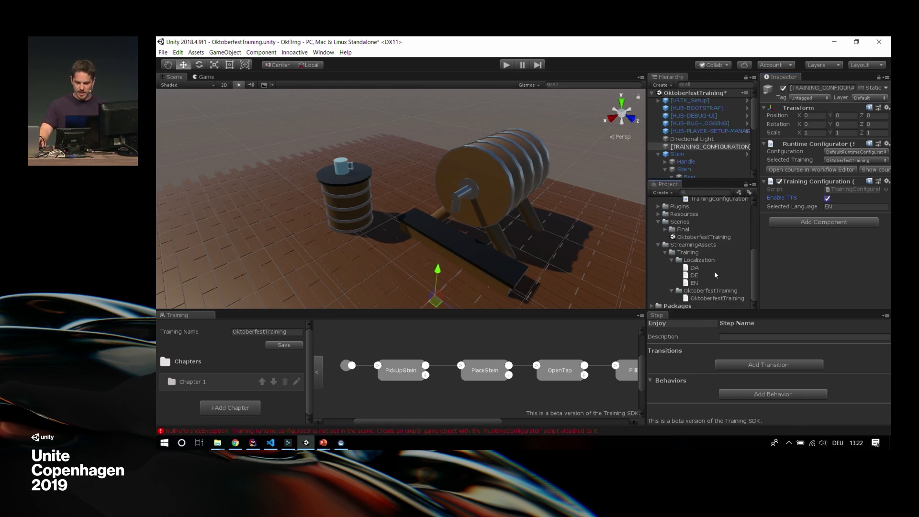
left_click(698, 259)
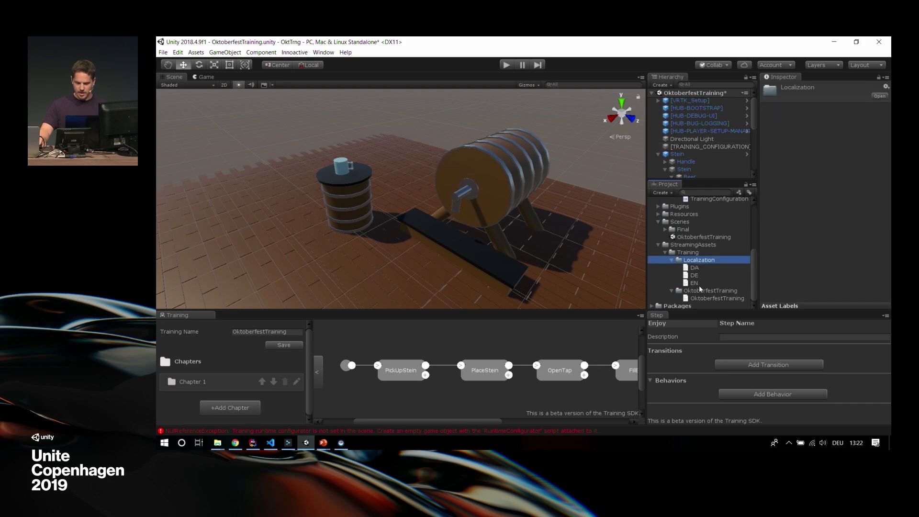
left_click(709, 290)
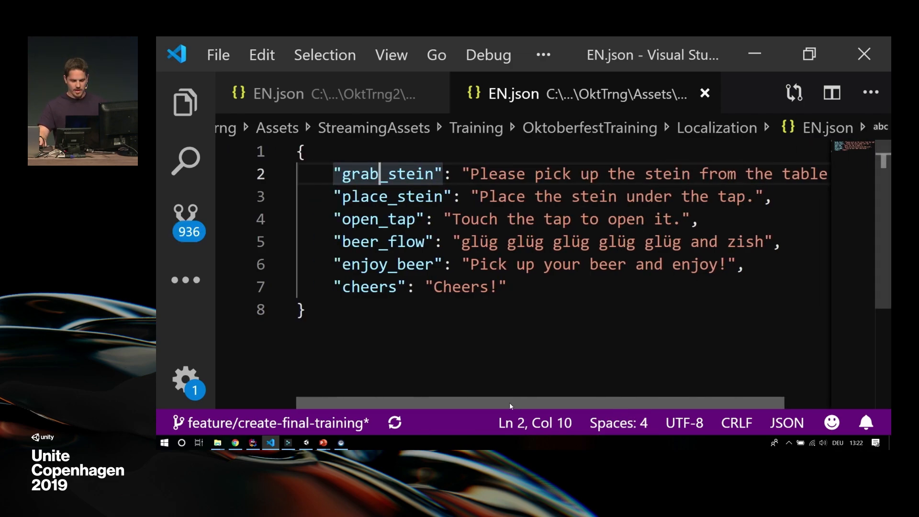
double_click(385, 173)
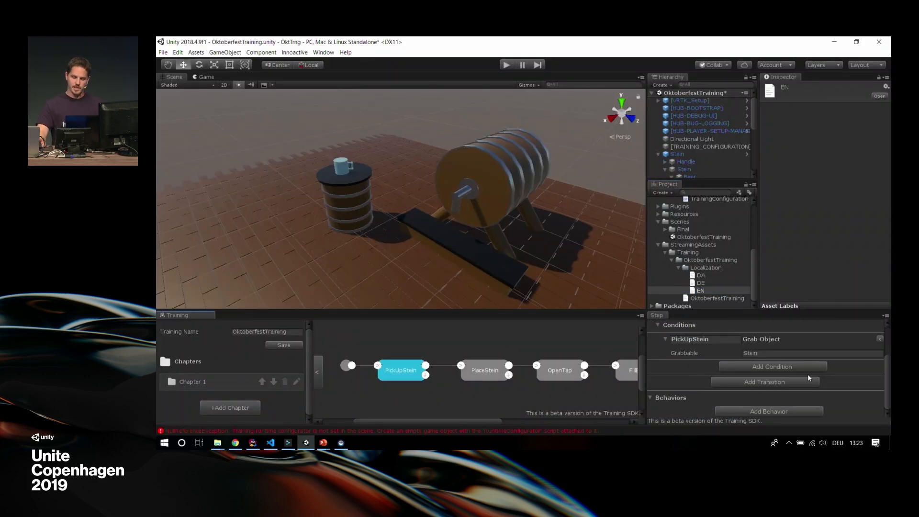
Give PickUpStein a blocking Play TTS Audio behavior keyed grab_stein, then move to PlaceStein
left_click(769, 410)
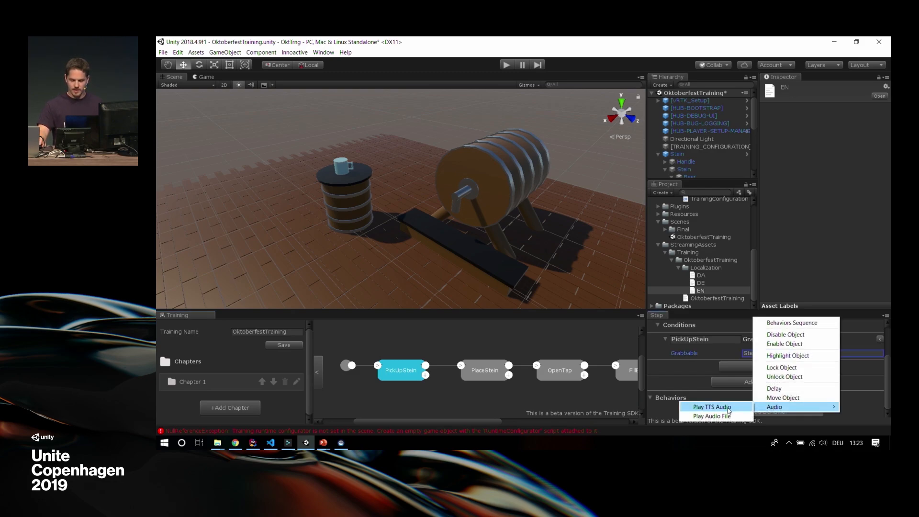
left_click(711, 407)
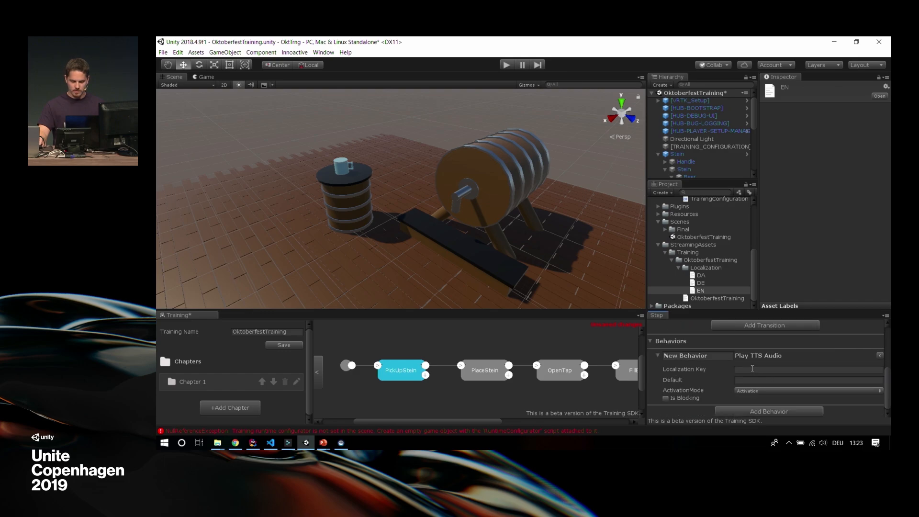
type("grab_stein")
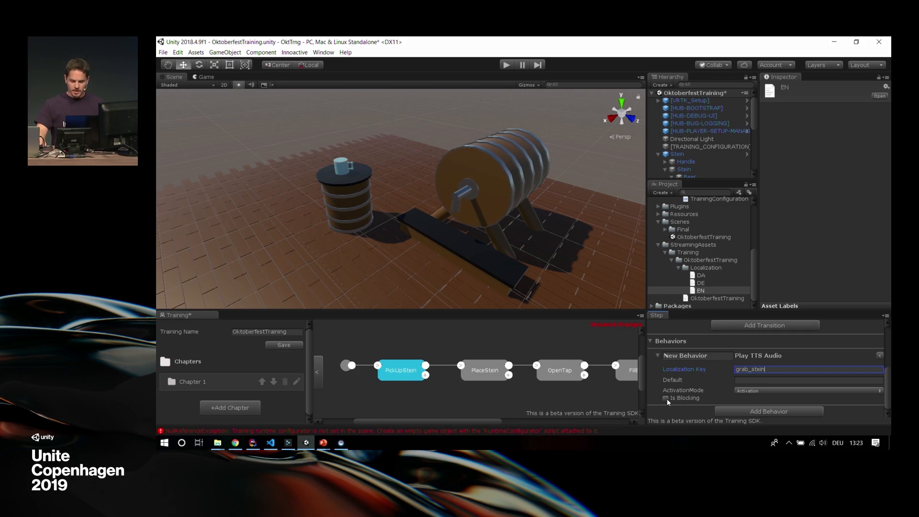
left_click(664, 398)
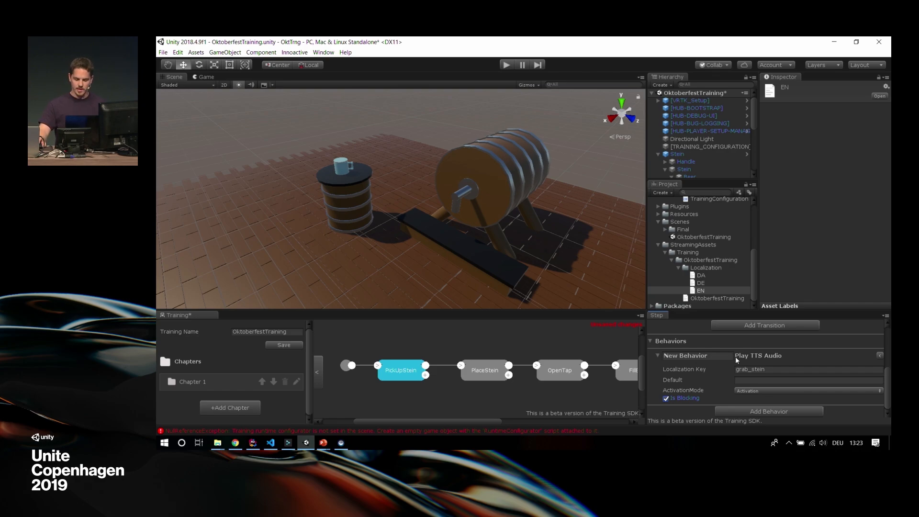
left_click(484, 369)
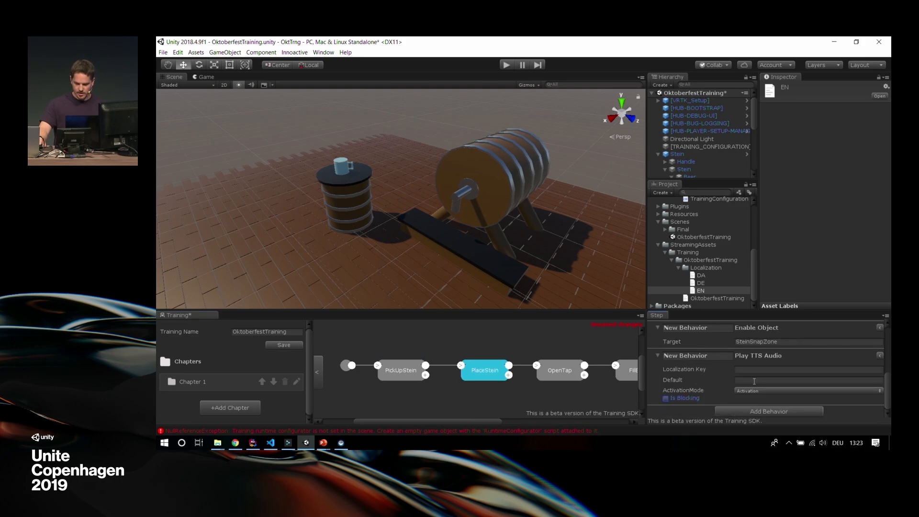
Set PlaceStein's Play TTS Audio localization key to place_stein and move on to OpenTap
left_click(809, 368)
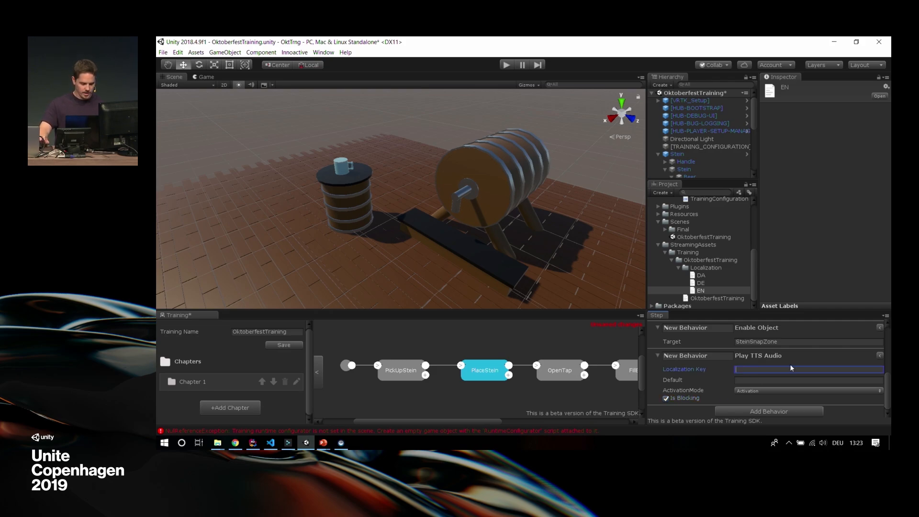
type("place_stein")
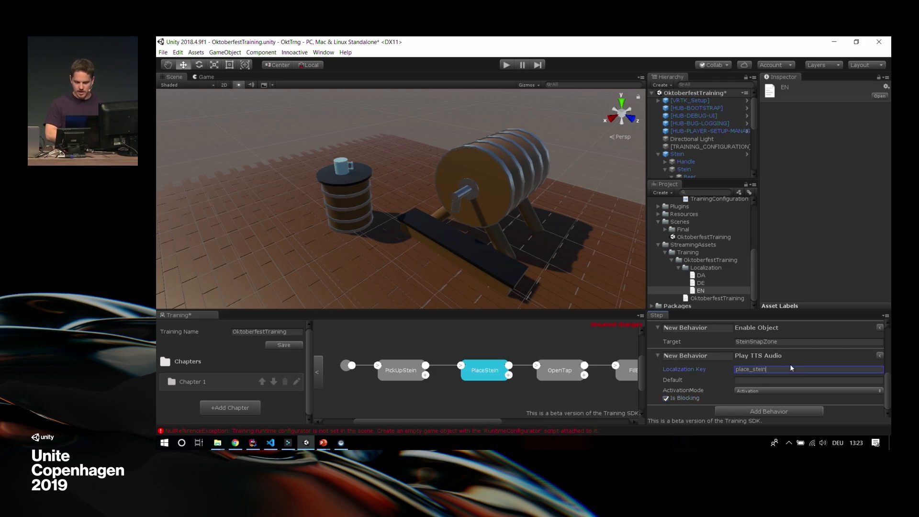
left_click(557, 369)
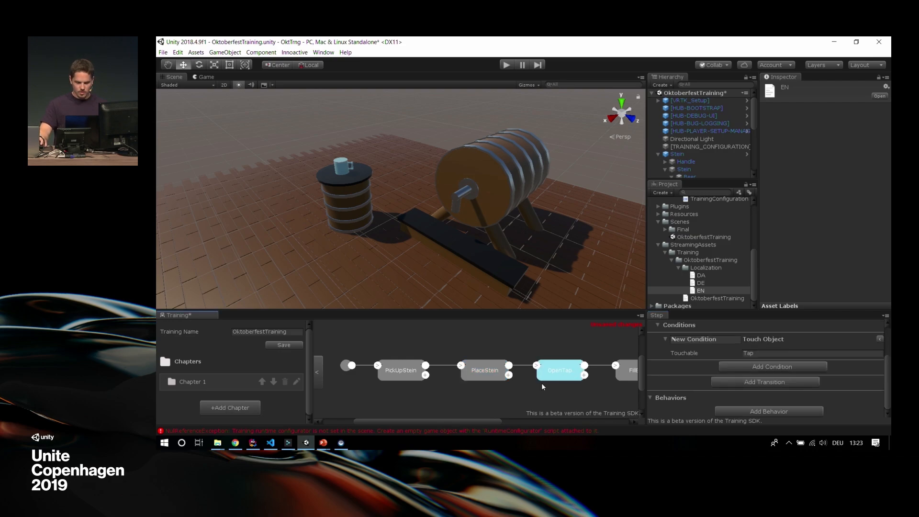
Give OpenTap a Play TTS Audio behavior keyed open_tap
left_click(767, 410)
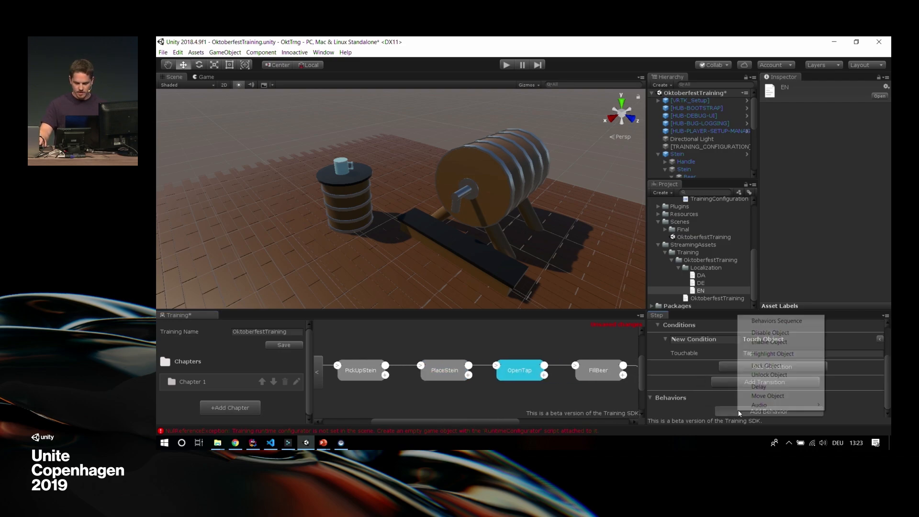
left_click(758, 404)
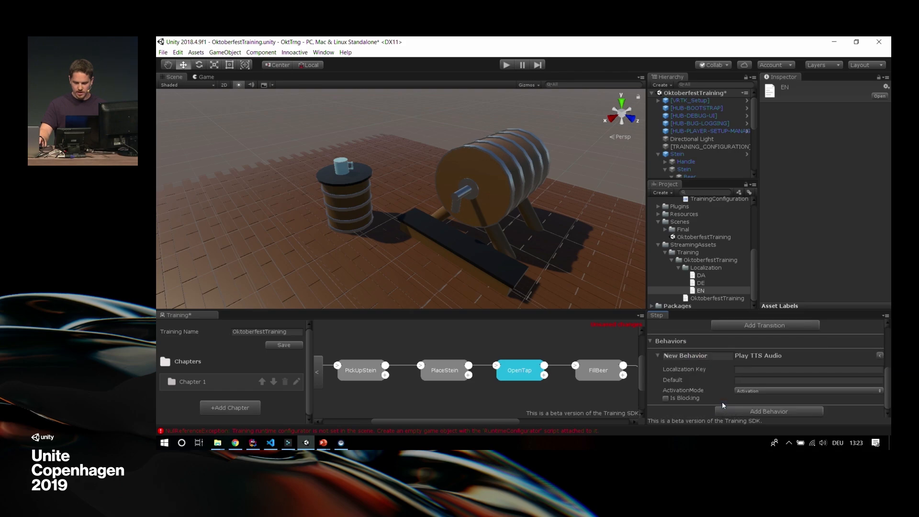
left_click(808, 369)
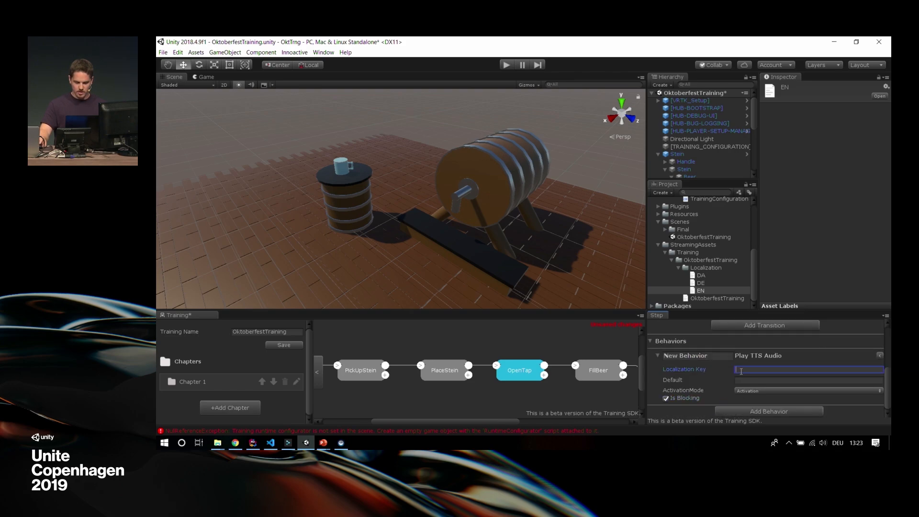
key("alt+tab")
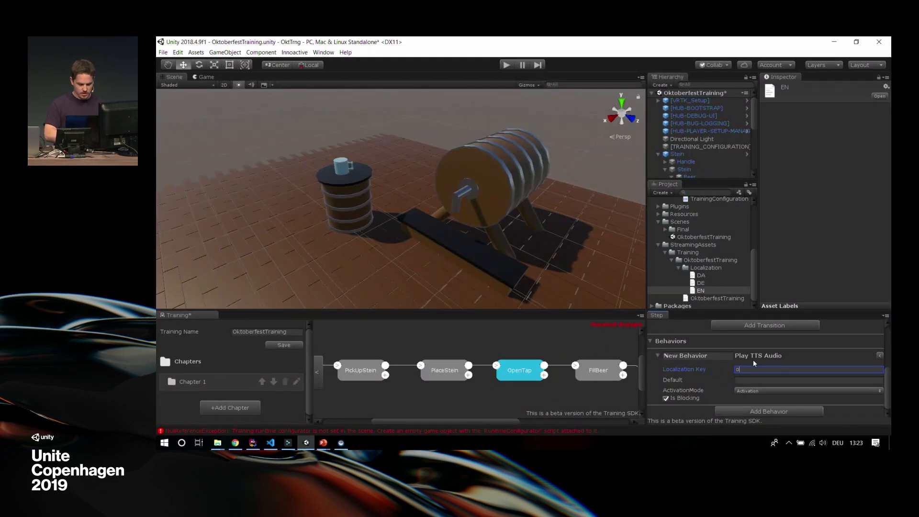
type("open_tap")
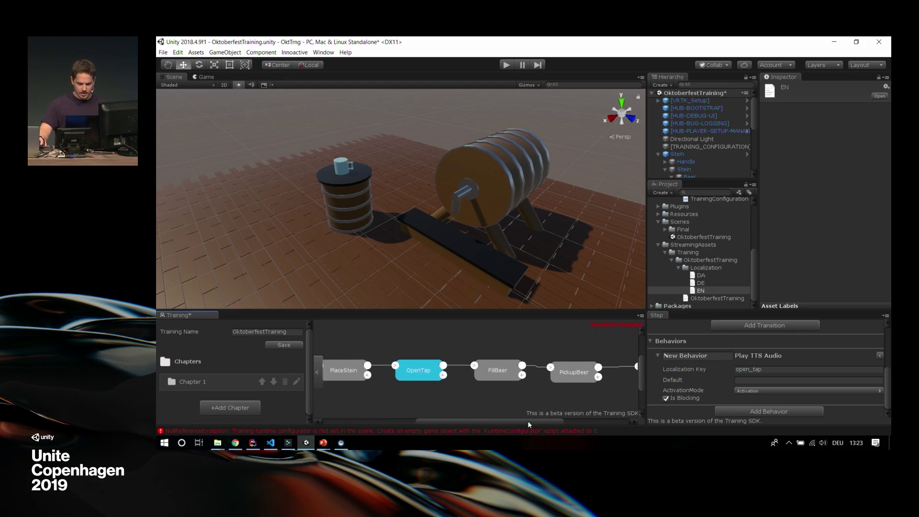
Key FillBeer's speech behavior beer_flow and PickupBeer's enjoy_beer
left_click(498, 369)
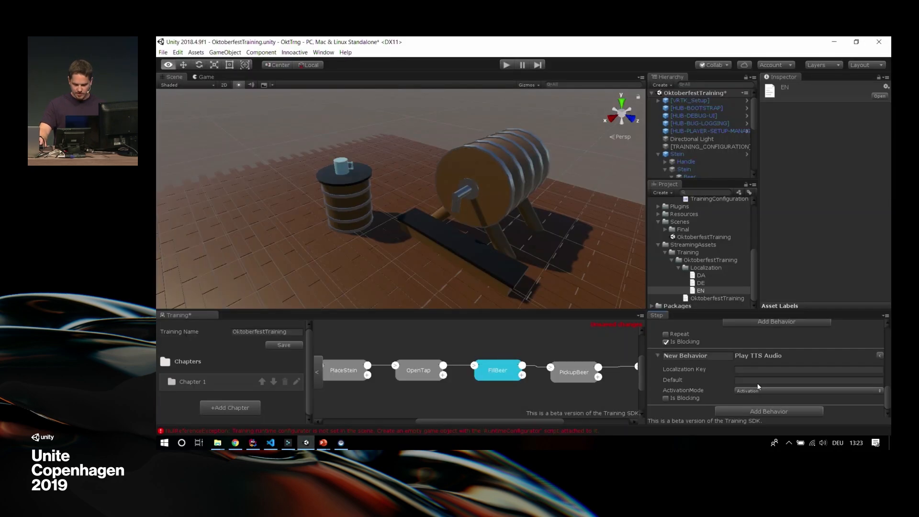
type("beer_flow")
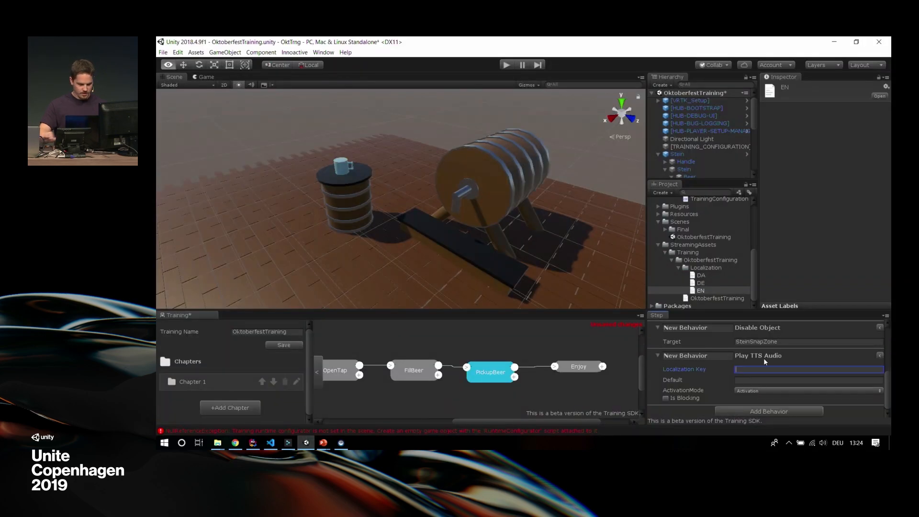
type("enjoy_beer")
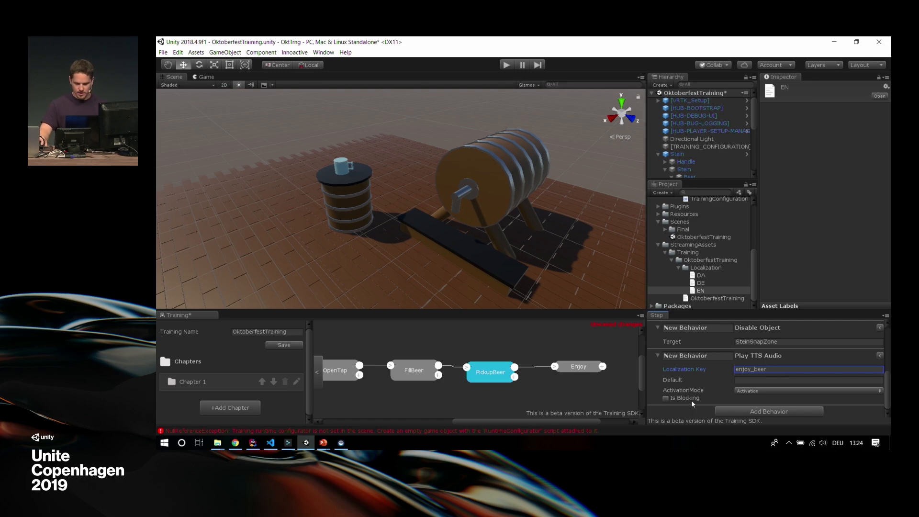
Give Enjoy a speech behavior keyed cheers and save the training
left_click(578, 367)
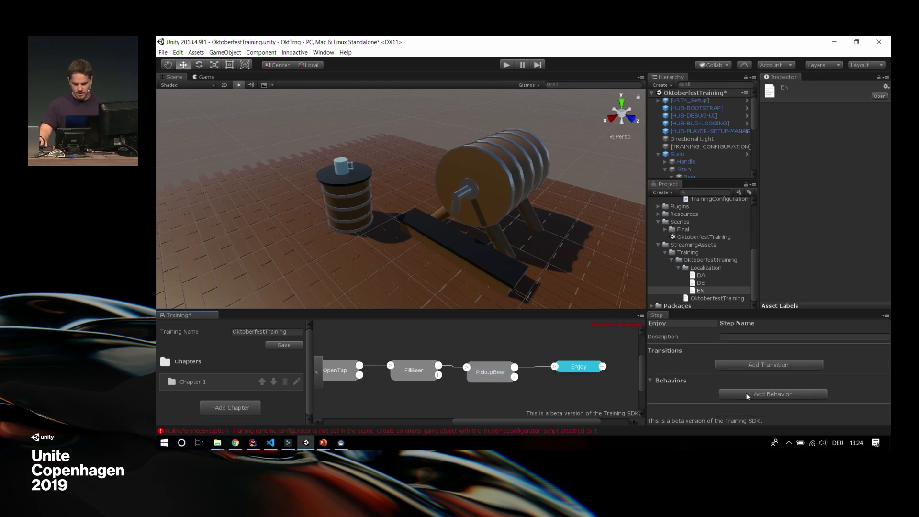
left_click(771, 393)
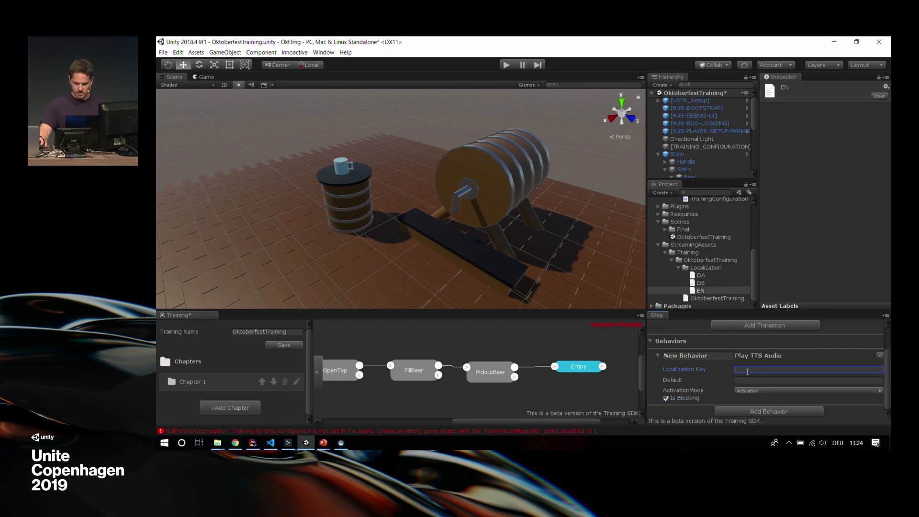
type("cheers")
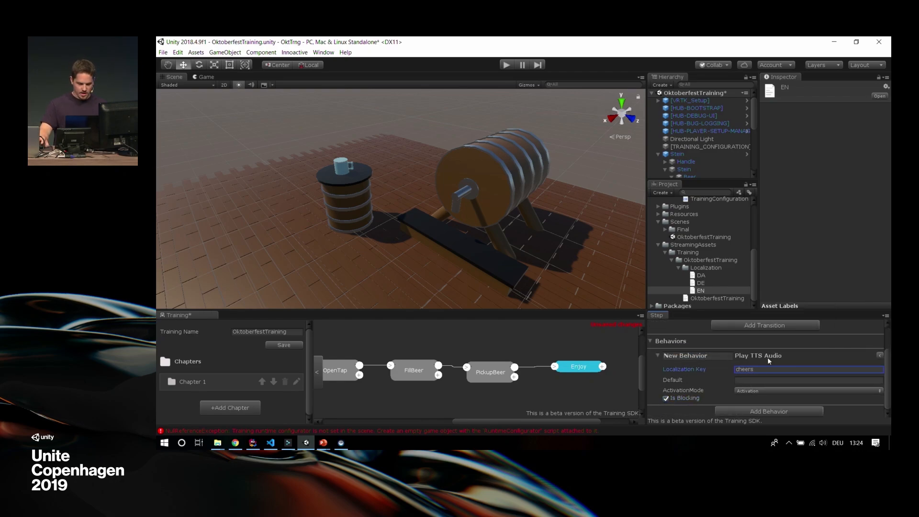
left_click(490, 372)
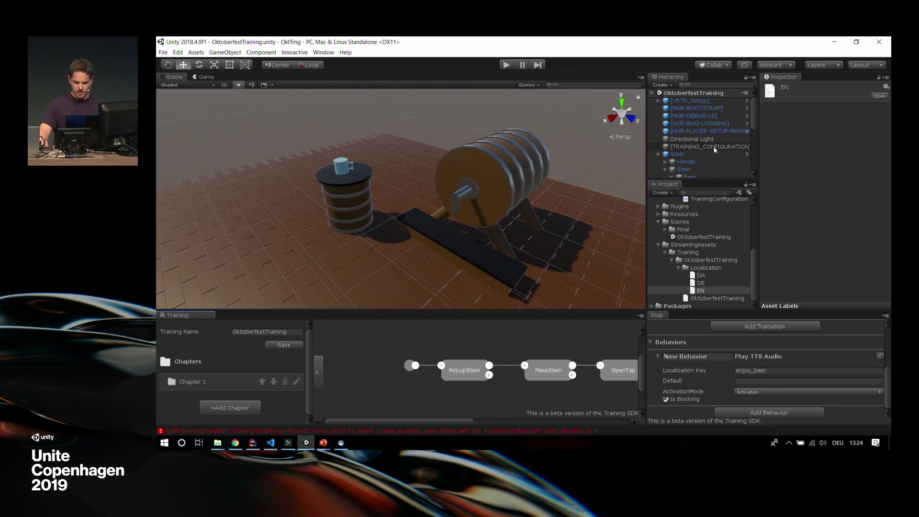
Show TRAINING_CONFIGURATION with Enable TTS and English language, then run the training in the editor
left_click(708, 146)
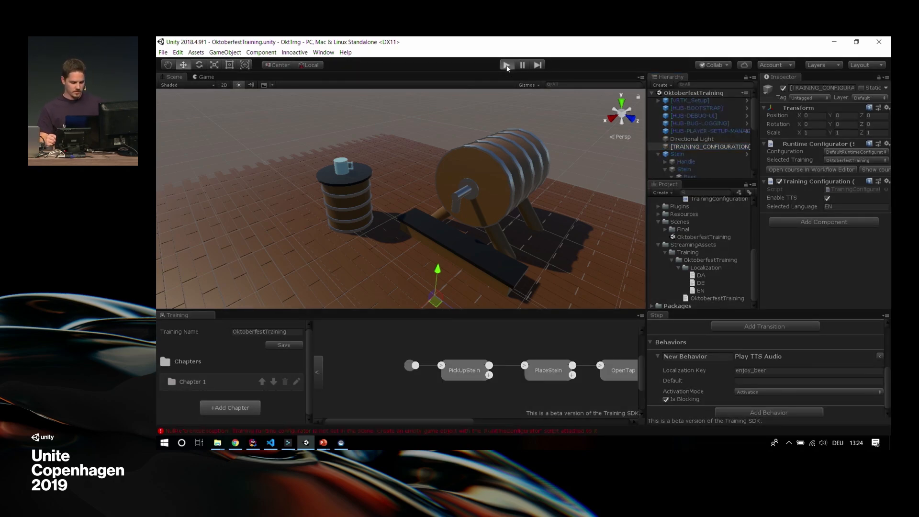
left_click(505, 64)
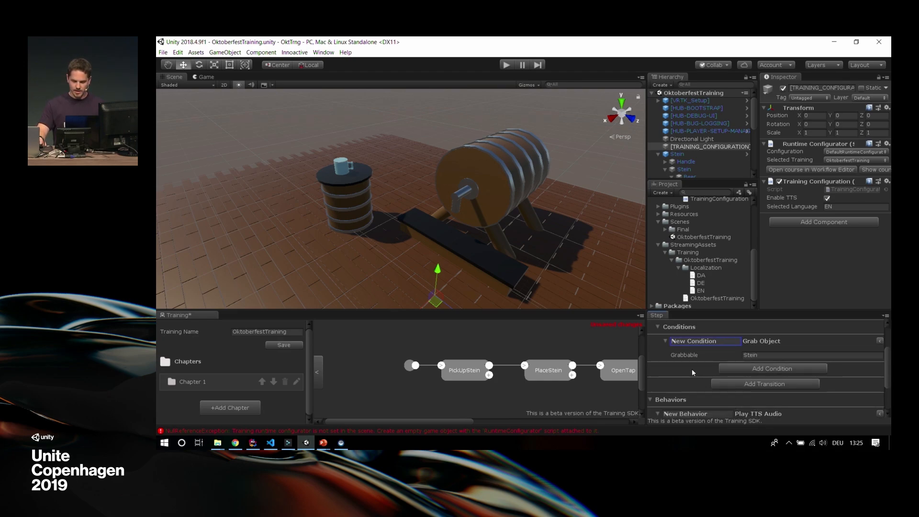
left_click(767, 411)
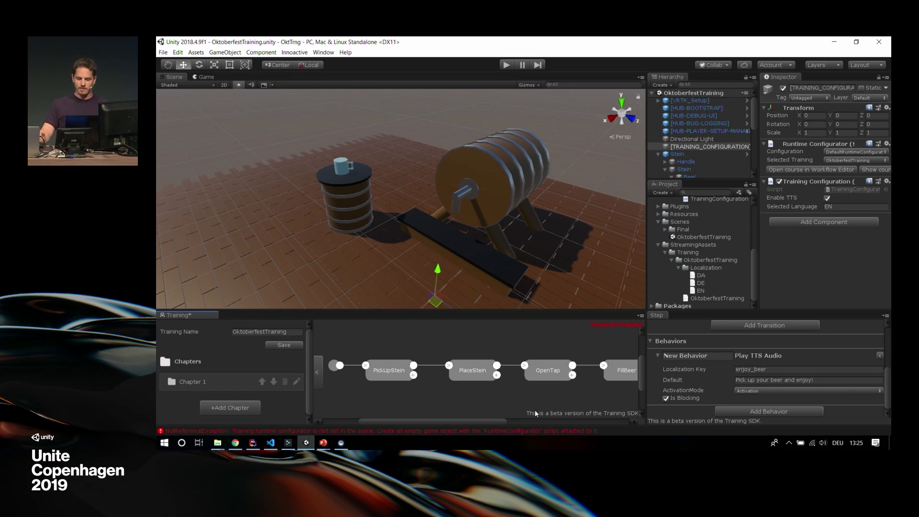
mouse_move(534, 425)
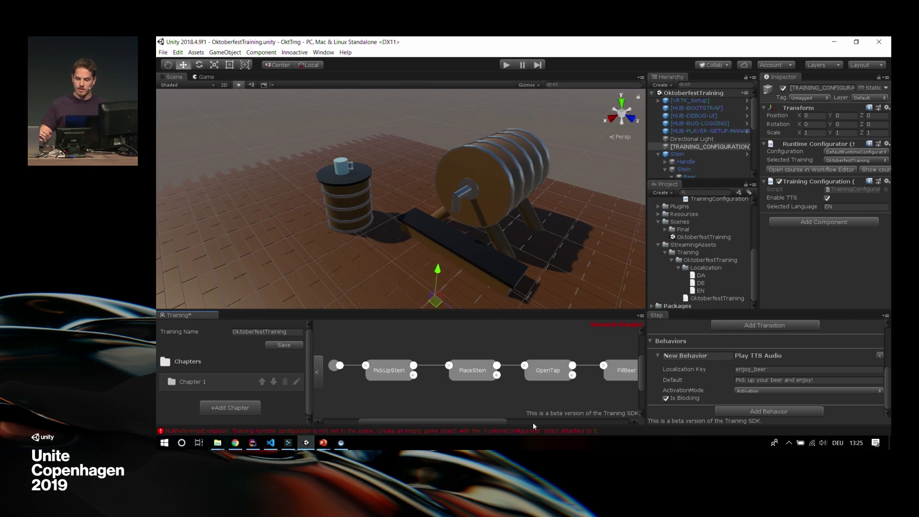
mouse_move(722, 258)
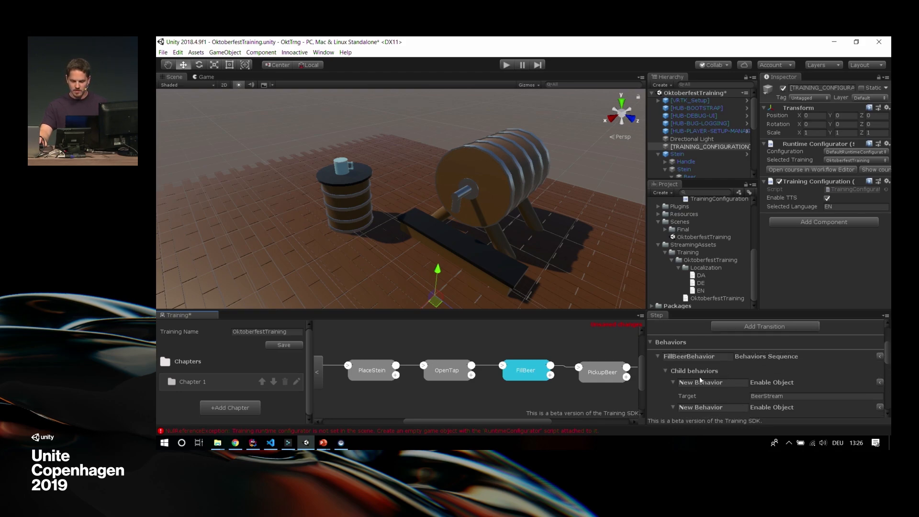
mouse_move(666, 369)
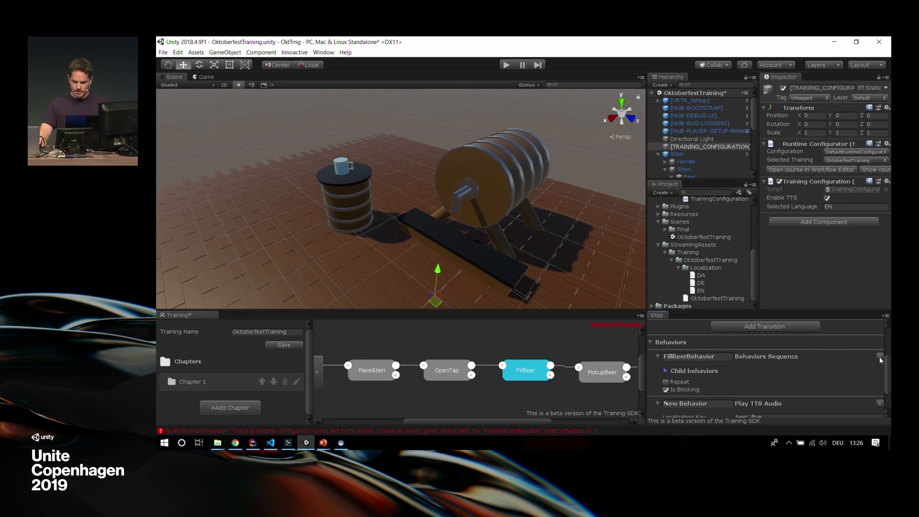
Switch to the Explorer folder holding the additional script files
key("alt+tab")
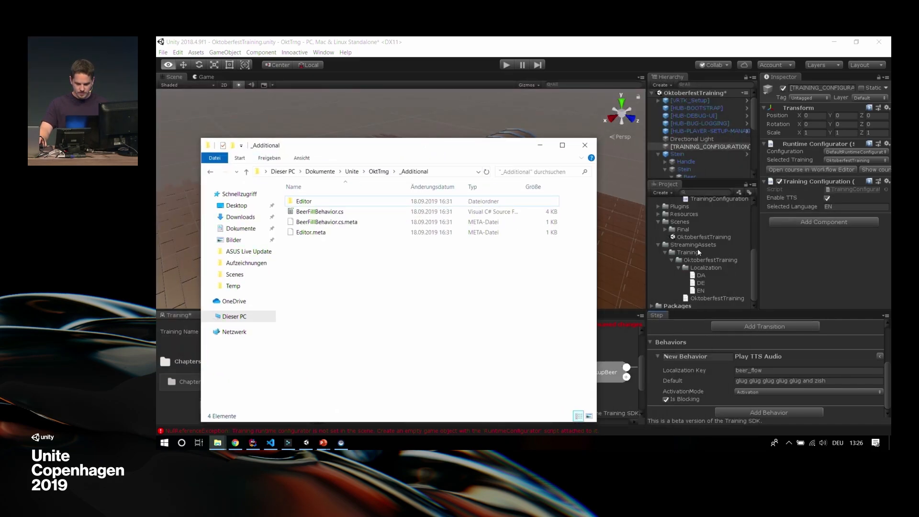
Copy all four _Additional items, including BeerFillBehavior and Editor, into Assets/Scripts
left_click(304, 200)
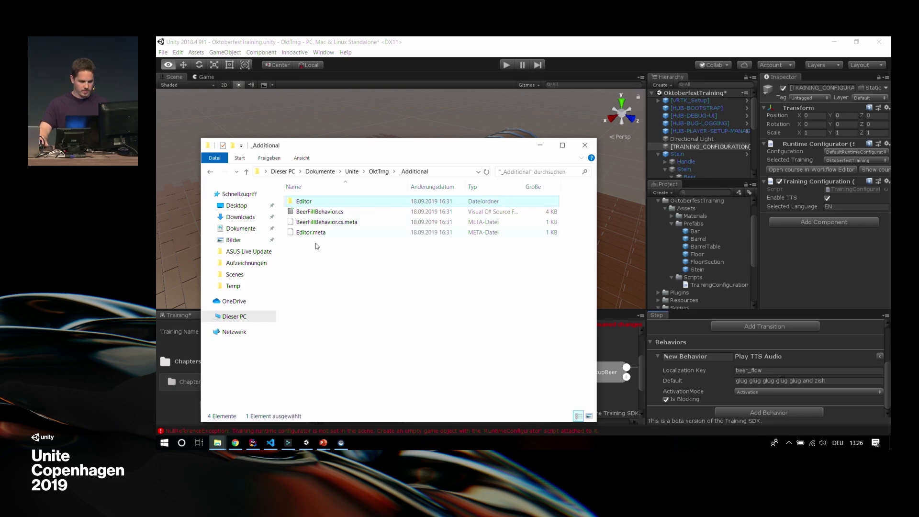
key("ctrl+a")
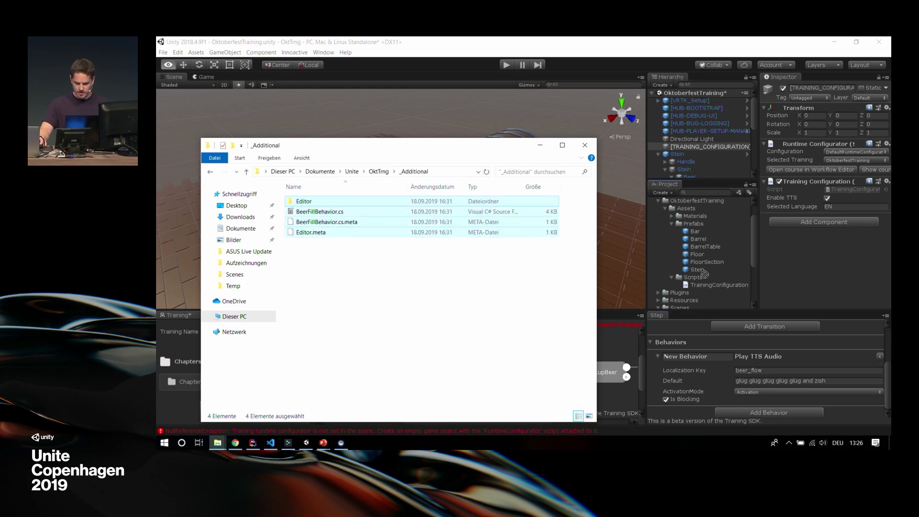
left_click(691, 276)
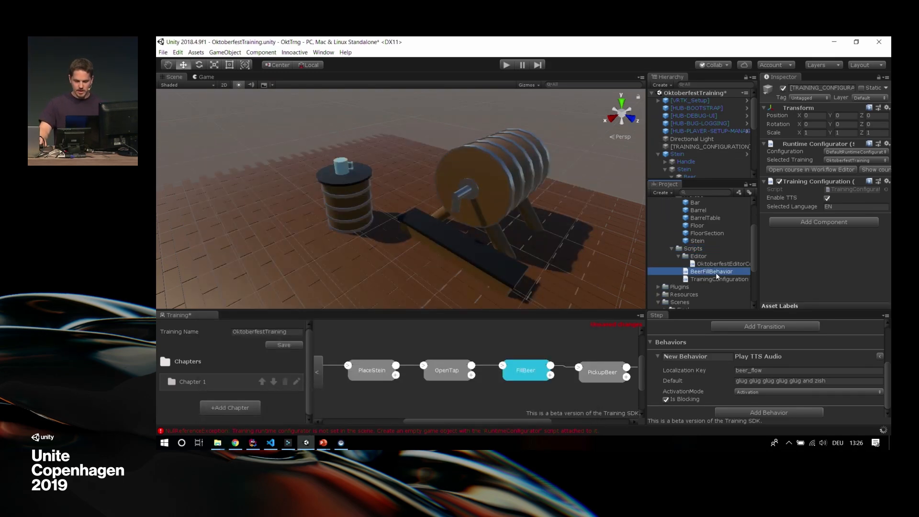
key("alt+tab")
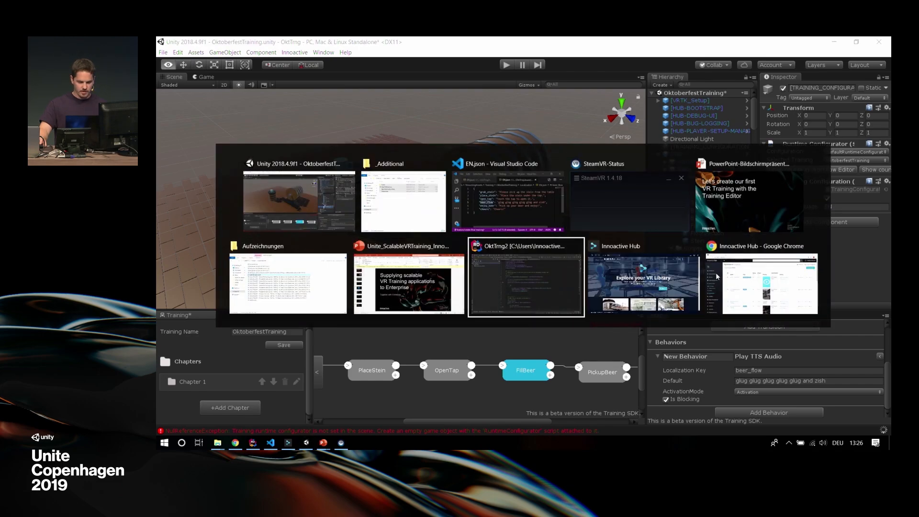
Switch to Rider, browse BeerFillBehavior.cs and expand PerformActivation showing the fill coroutine start
left_click(524, 275)
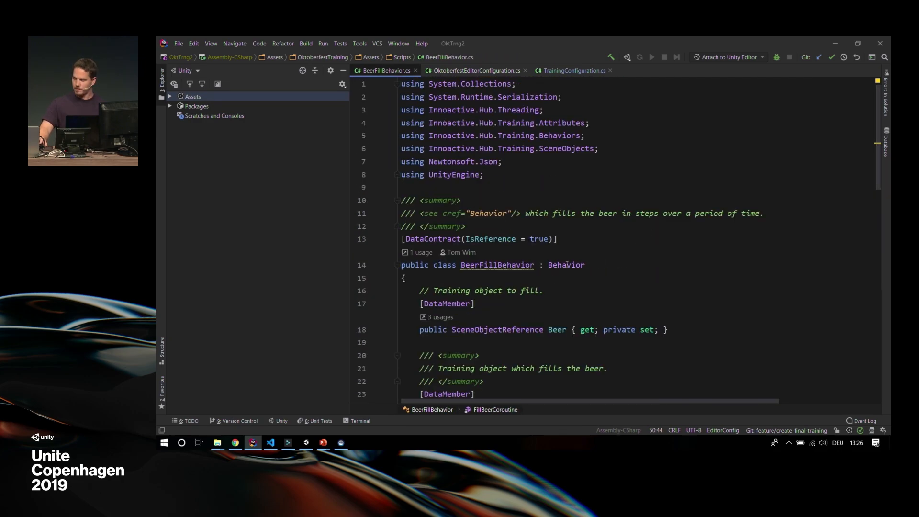
mouse_move(566, 265)
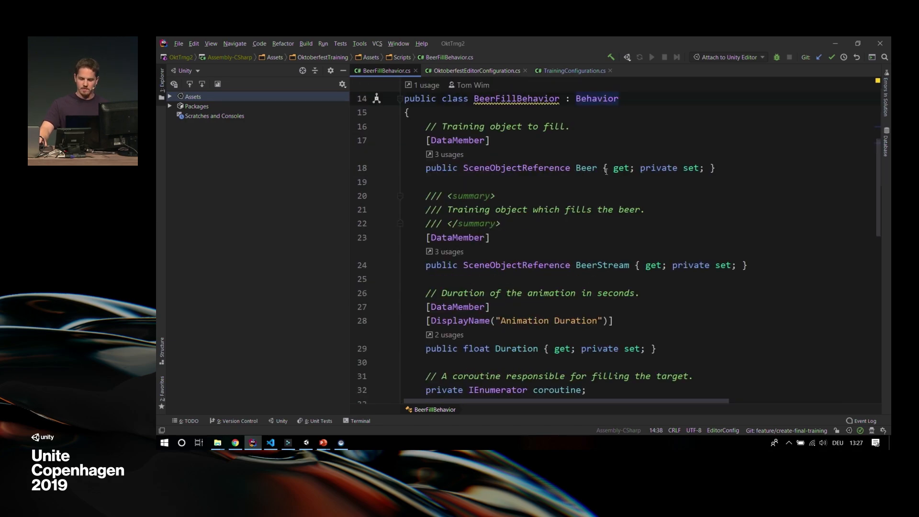
scroll("down", 3)
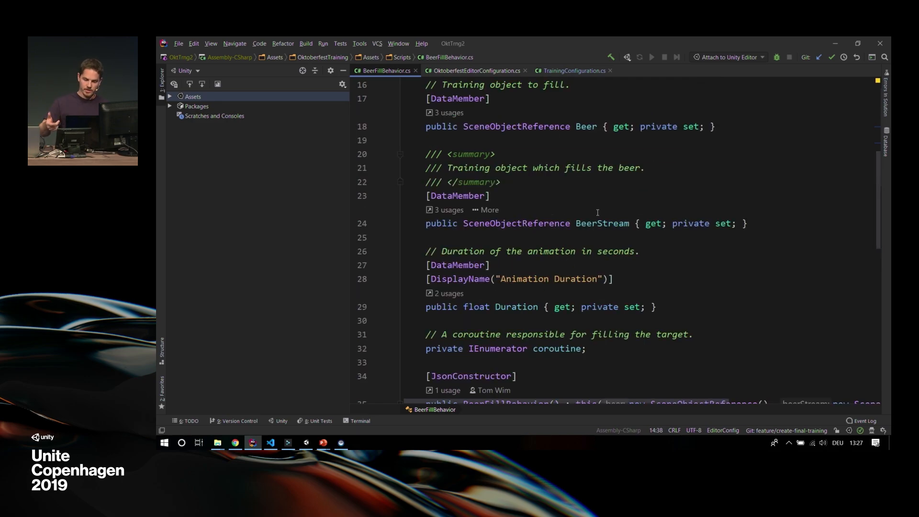
scroll("down", 3)
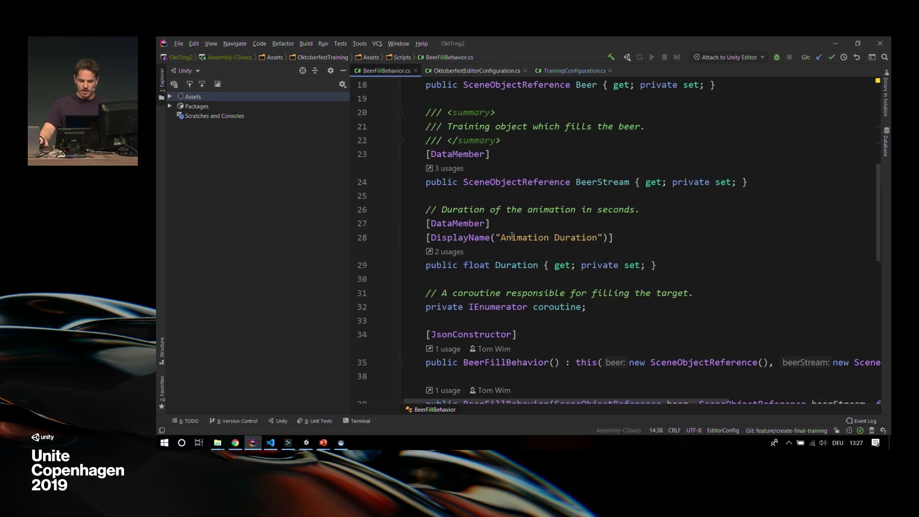
scroll("down", 3)
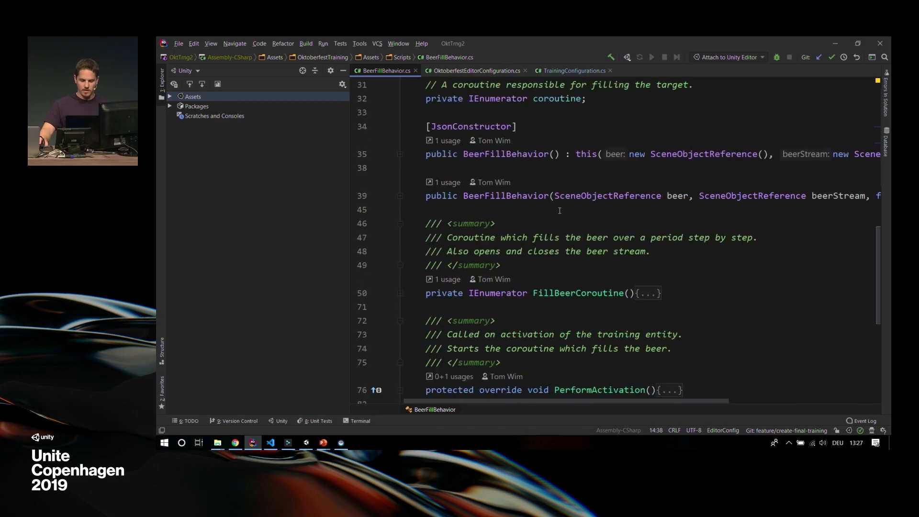
scroll("down", 3)
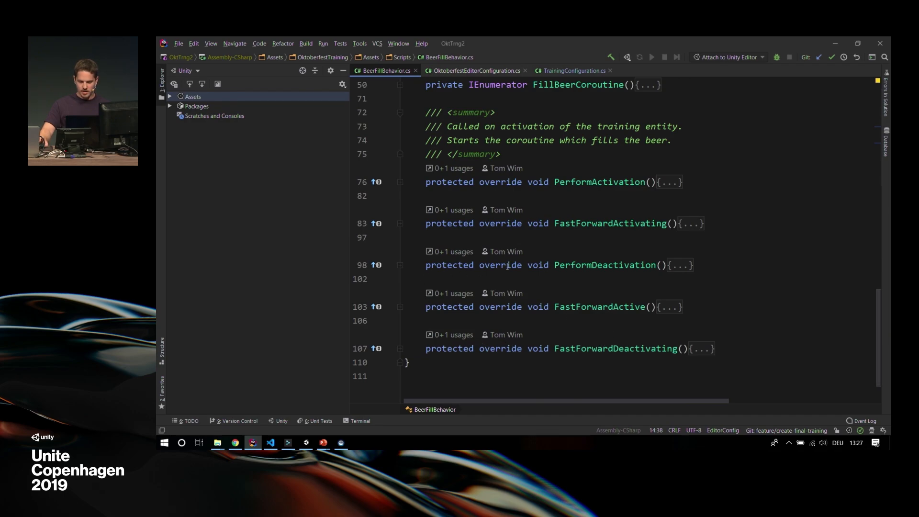
mouse_move(466, 271)
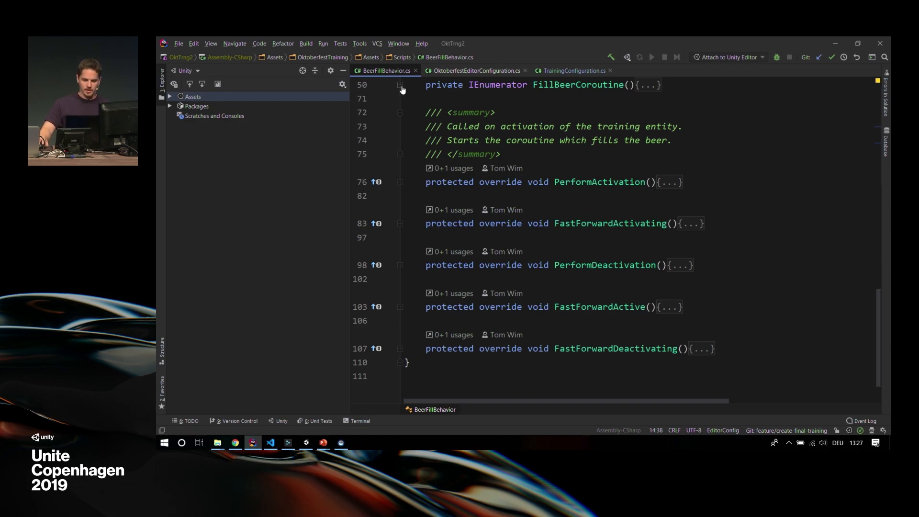
left_click(400, 85)
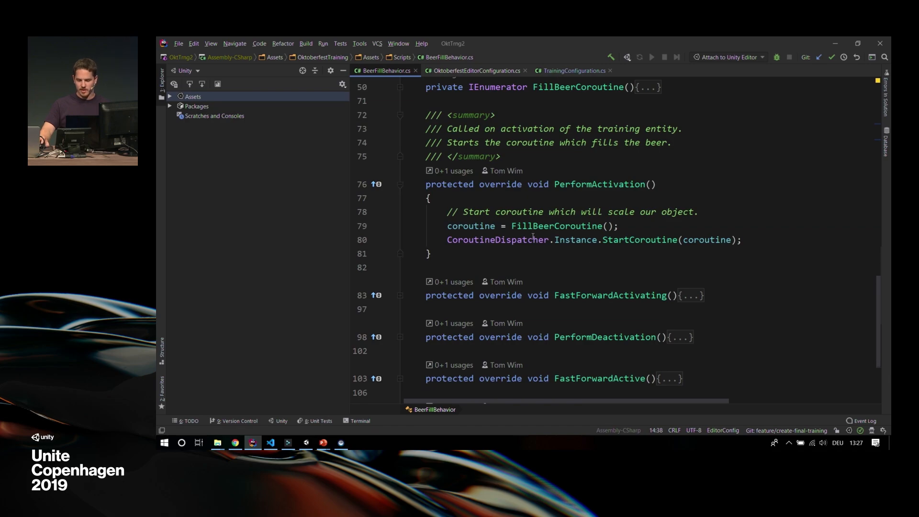
mouse_move(678, 239)
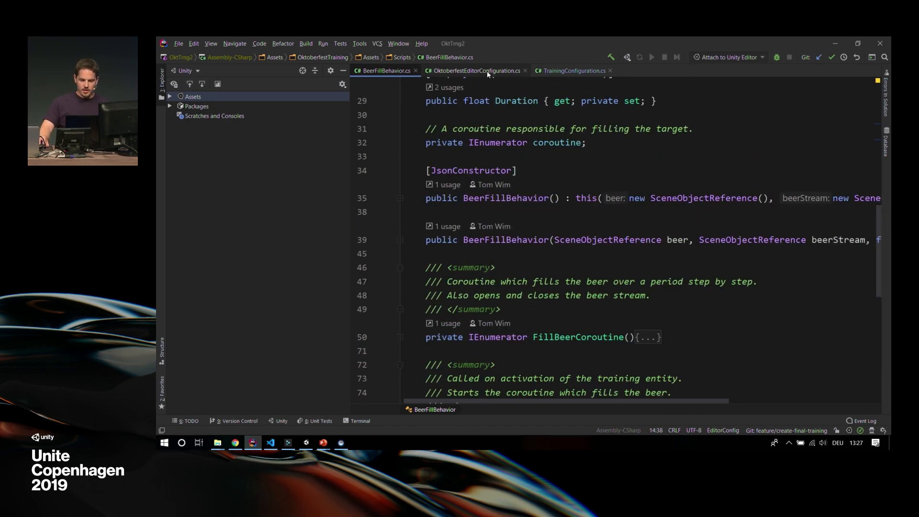
View OktoberfestEditorConfiguration.cs down to the FillBeer class adding Oktoberfest/Fill Beer
left_click(474, 70)
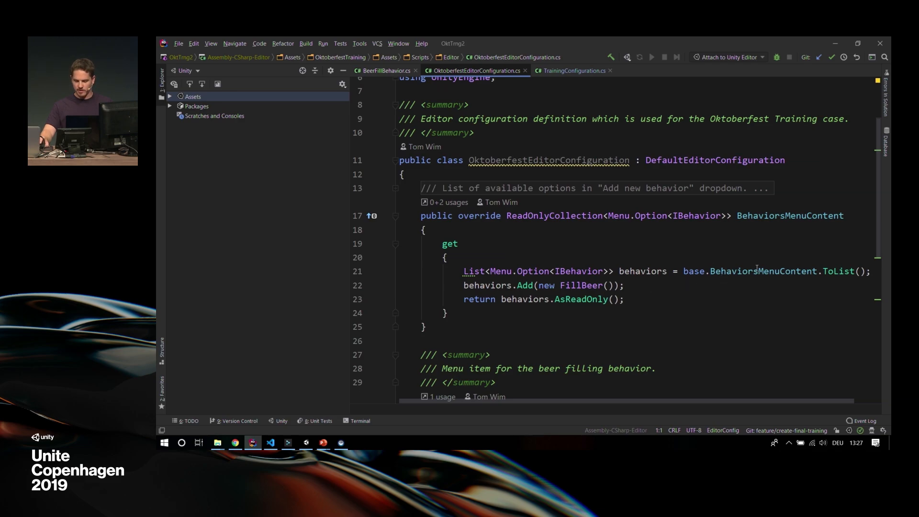
scroll("down", 3)
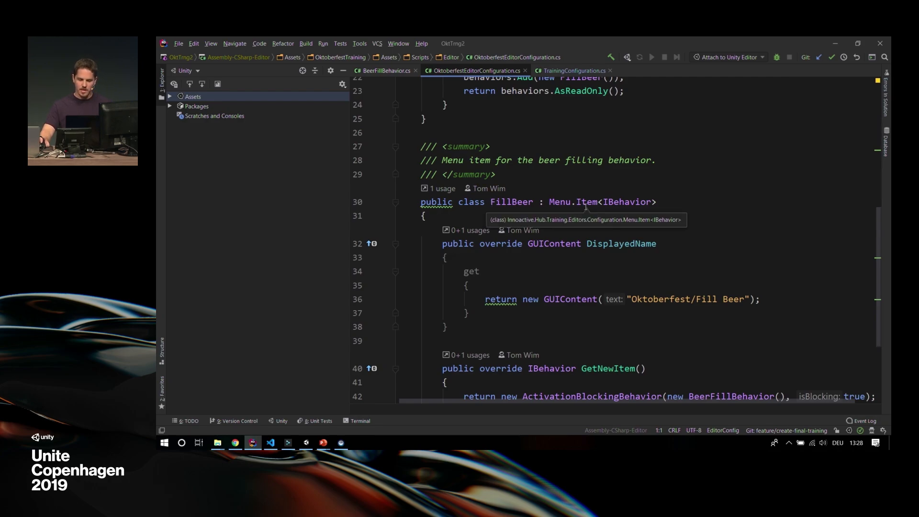
mouse_move(661, 300)
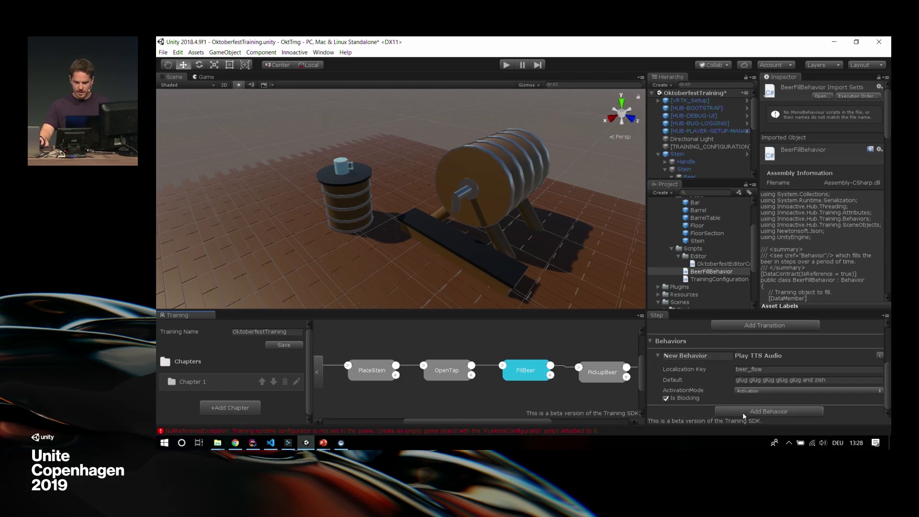
Add a Fill Beer behavior to the step with BeerStream target and 2.5-second duration
left_click(768, 411)
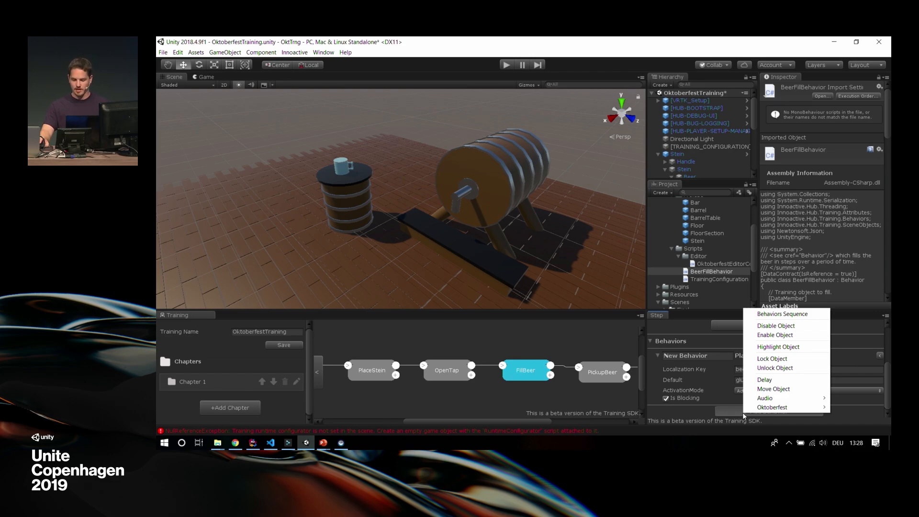
mouse_move(771, 406)
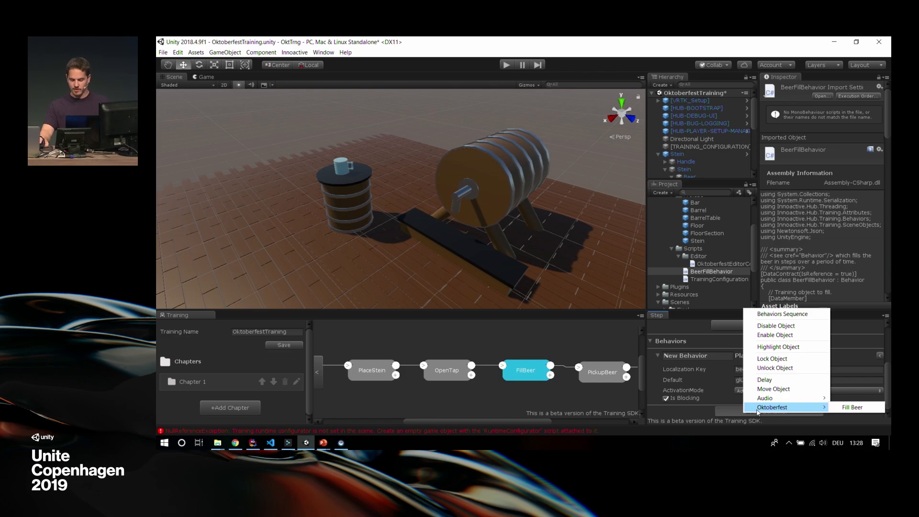
mouse_move(761, 410)
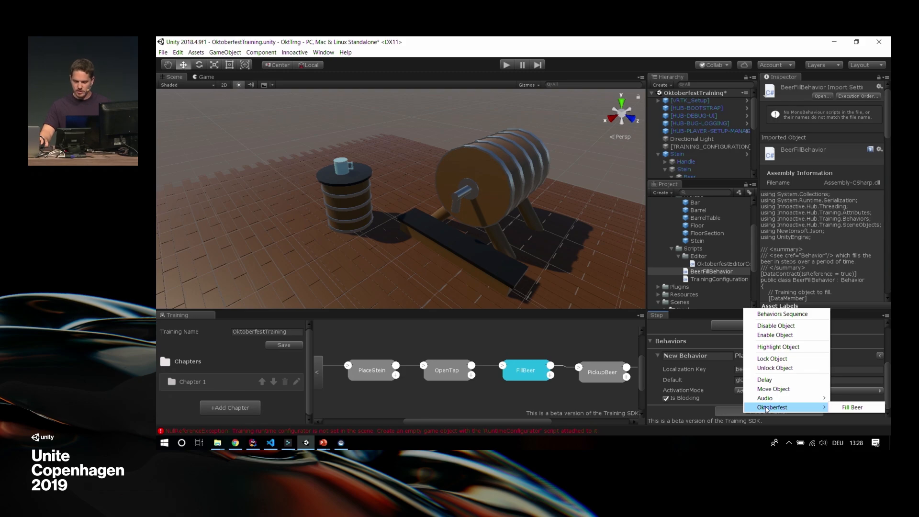
left_click(852, 408)
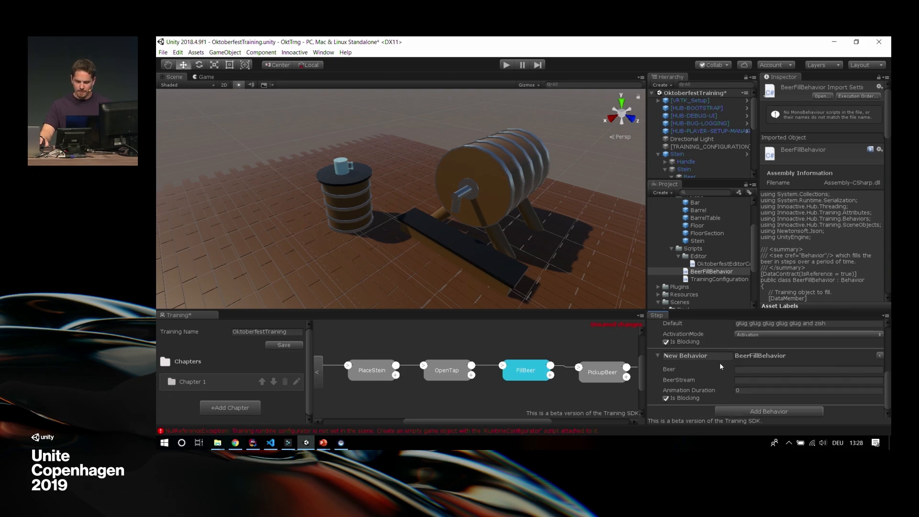
left_click(807, 379)
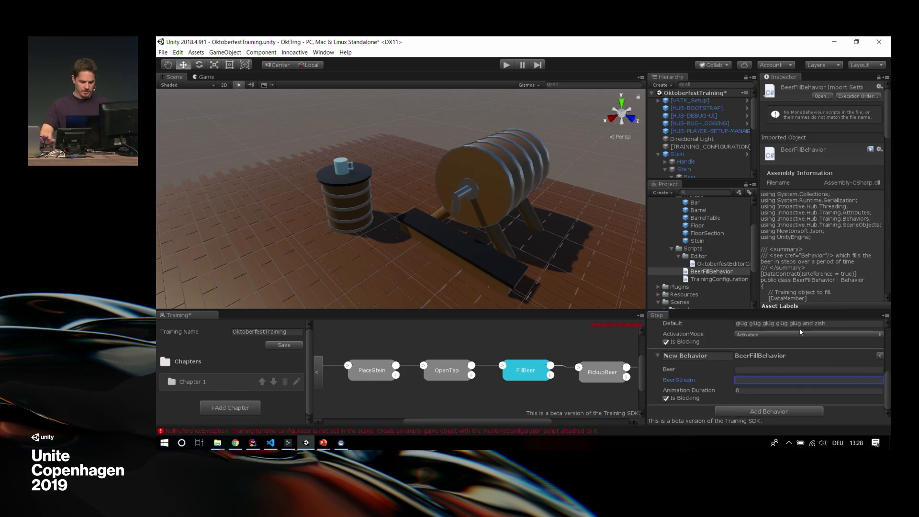
type("BeerStream")
left_click(808, 391)
type("2")
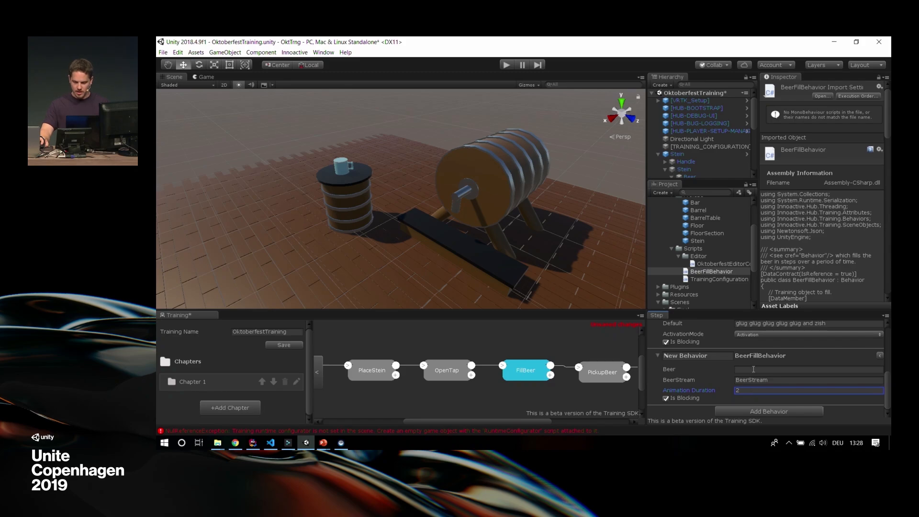
type(".5")
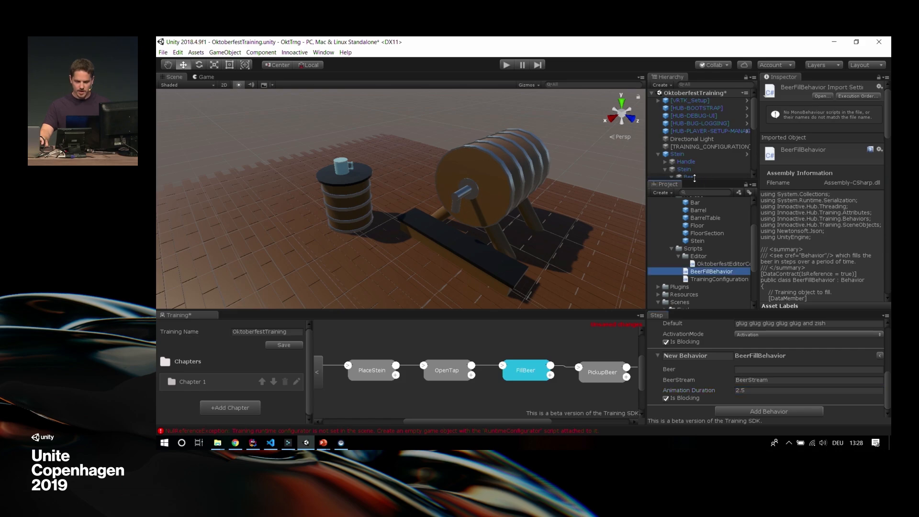
Give Beer a Scene Object component and assign it to the behavior's Beer field
left_click(690, 148)
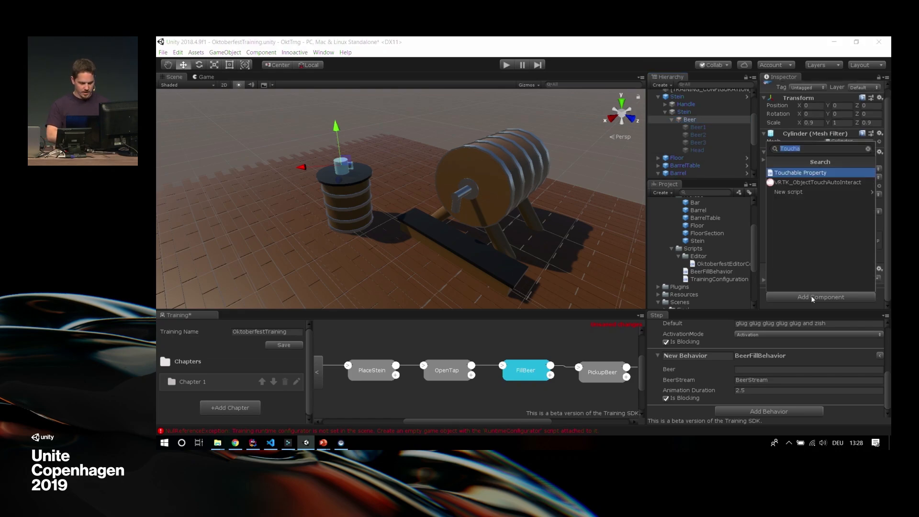
type("scene")
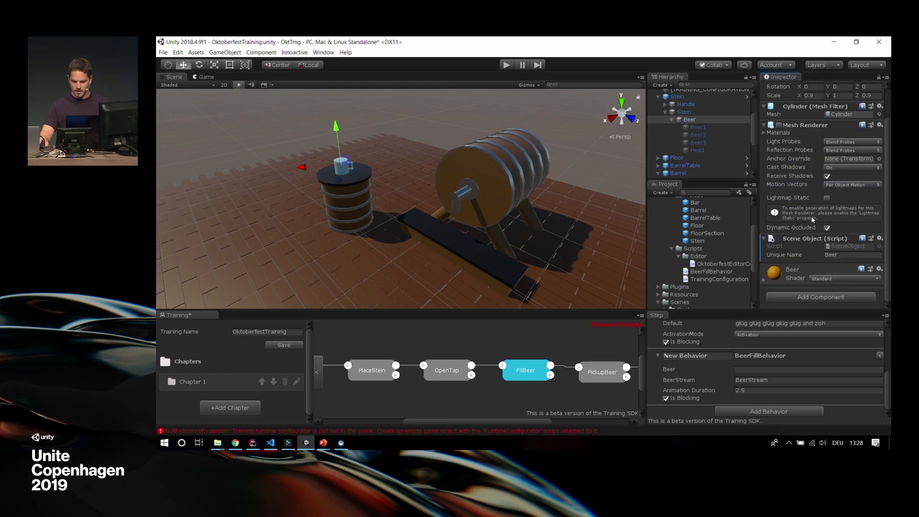
left_click(851, 255)
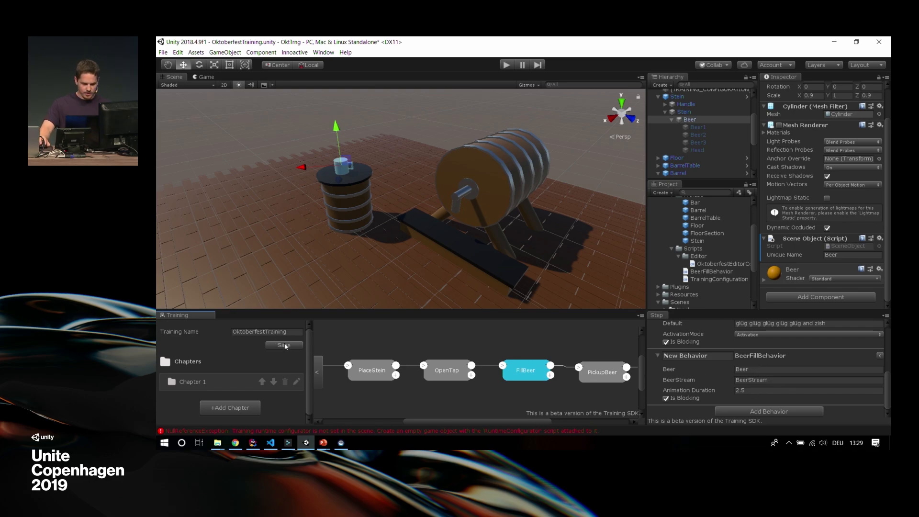
mouse_move(518, 210)
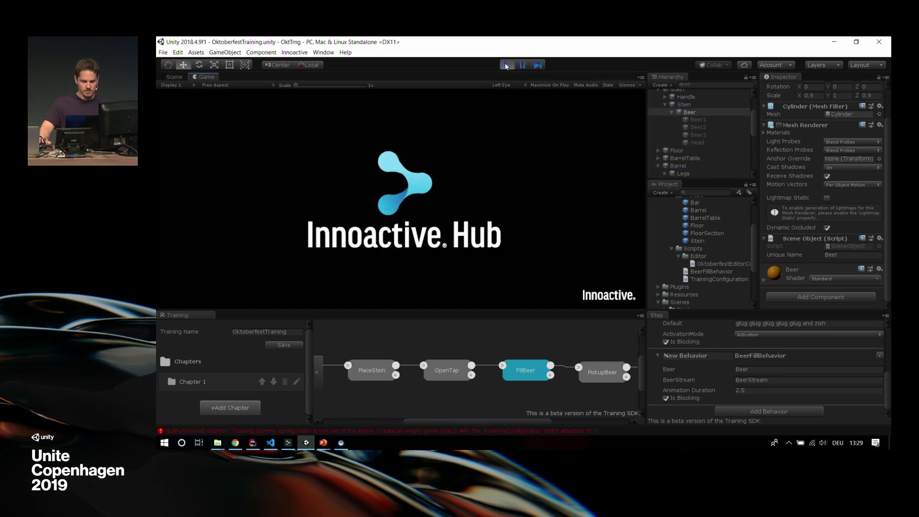
Run the training in play mode and view the PickupBeer step's condition type list
left_click(506, 64)
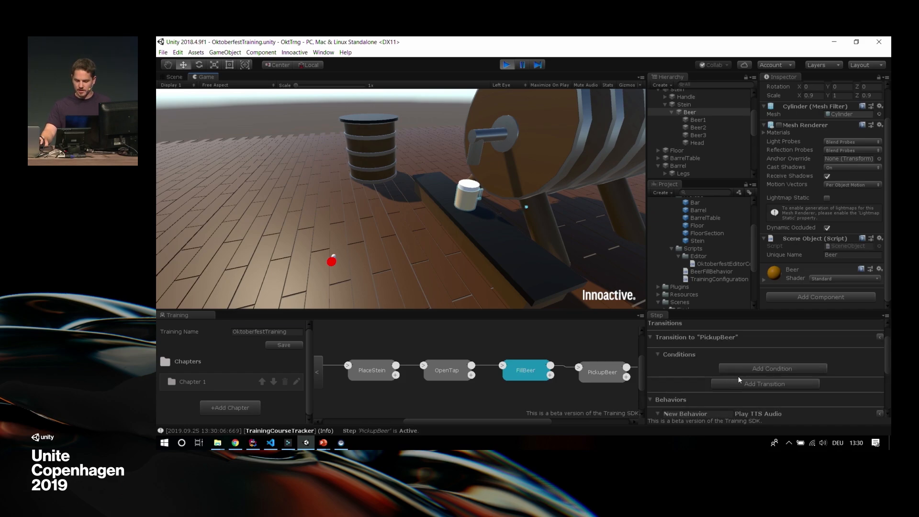
left_click(771, 368)
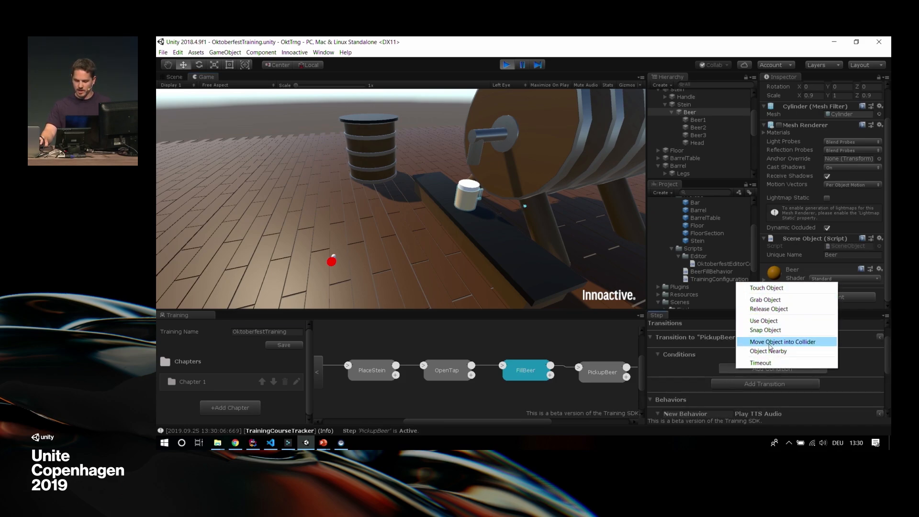
mouse_move(768, 350)
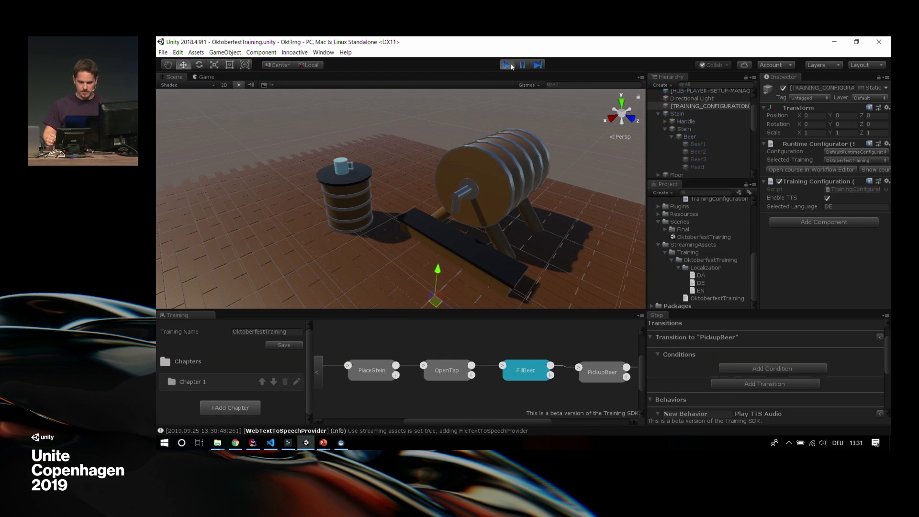
left_click(503, 64)
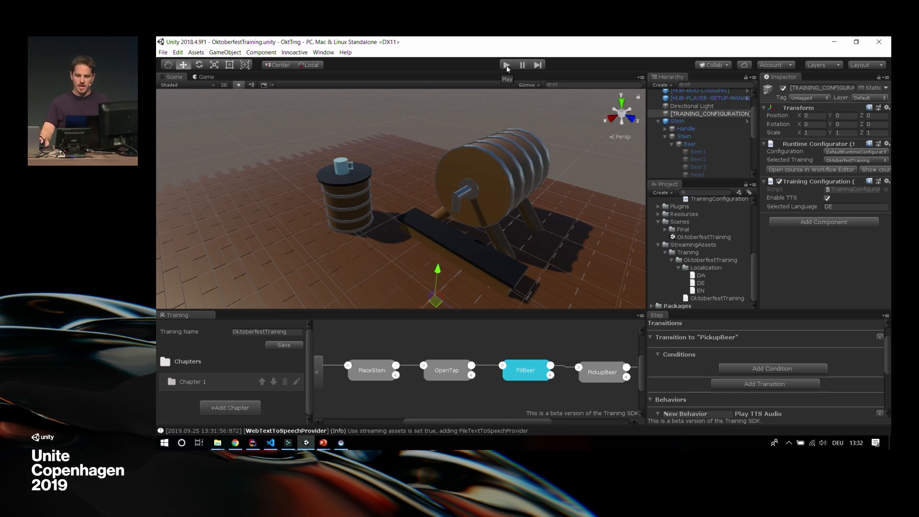
mouse_move(348, 343)
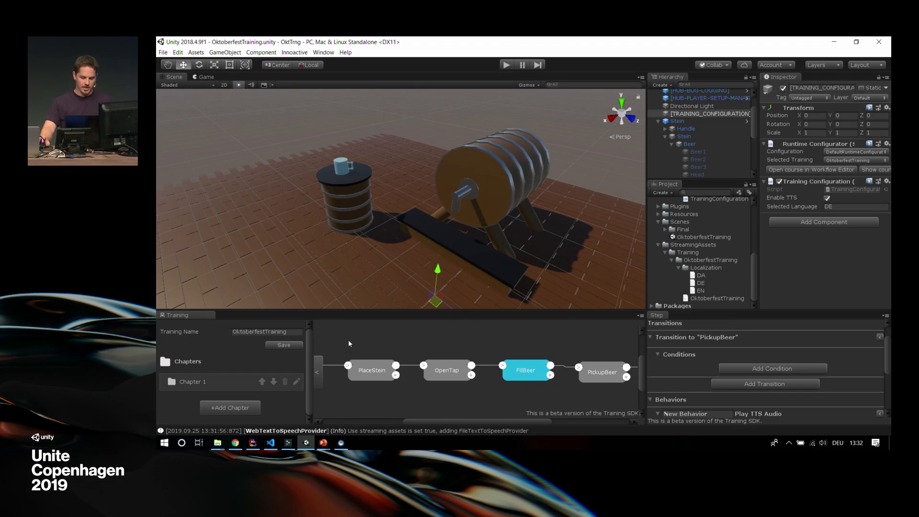
Review the Hub web portal's applications list, then bring up the VR Library desktop client
left_click(287, 442)
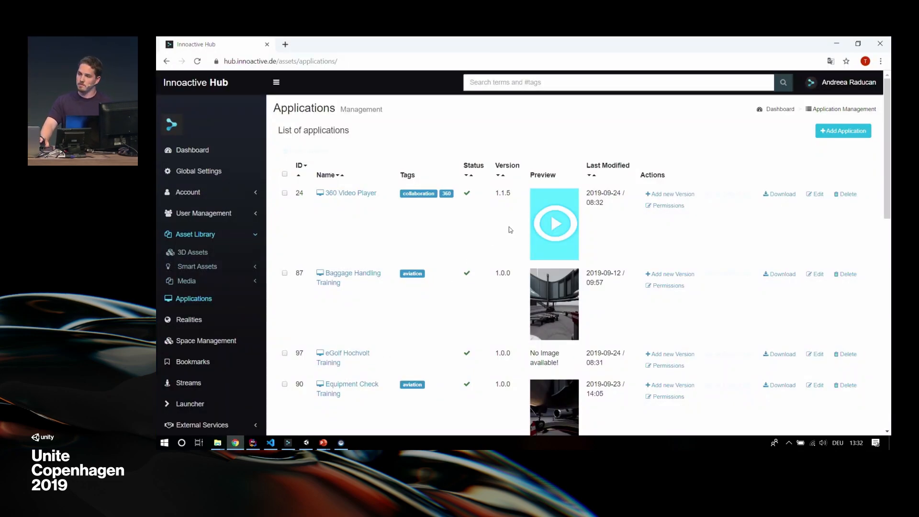
mouse_move(503, 227)
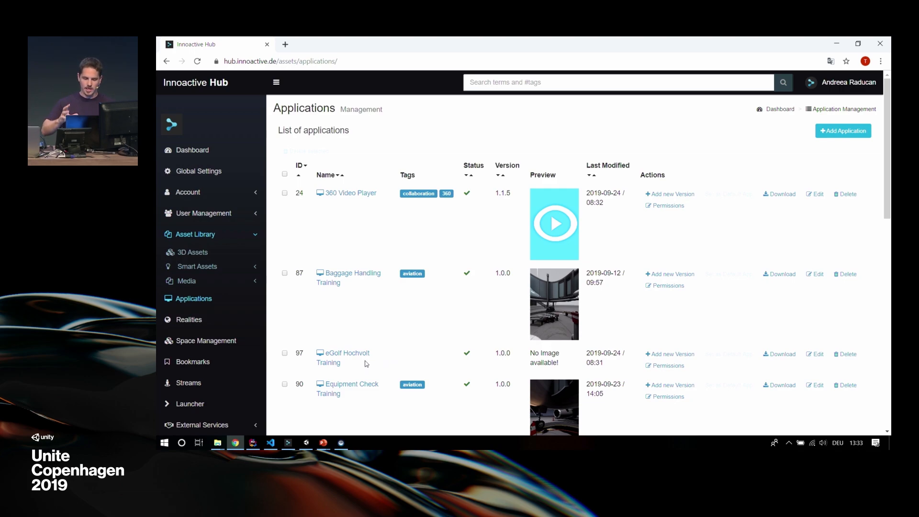
mouse_move(347, 388)
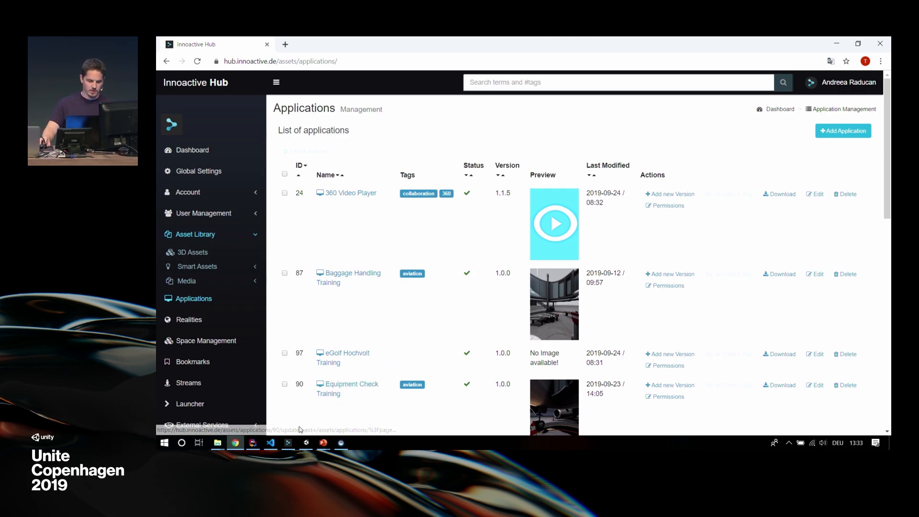
left_click(288, 443)
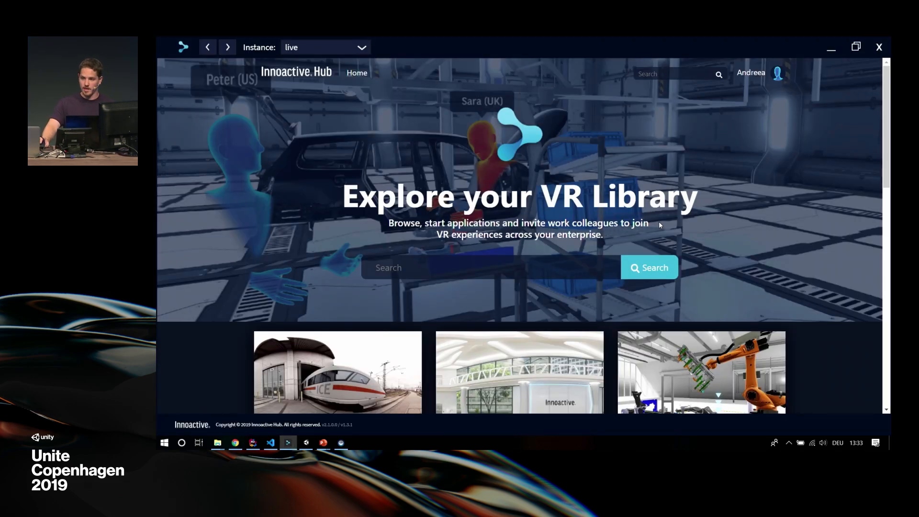
mouse_move(734, 218)
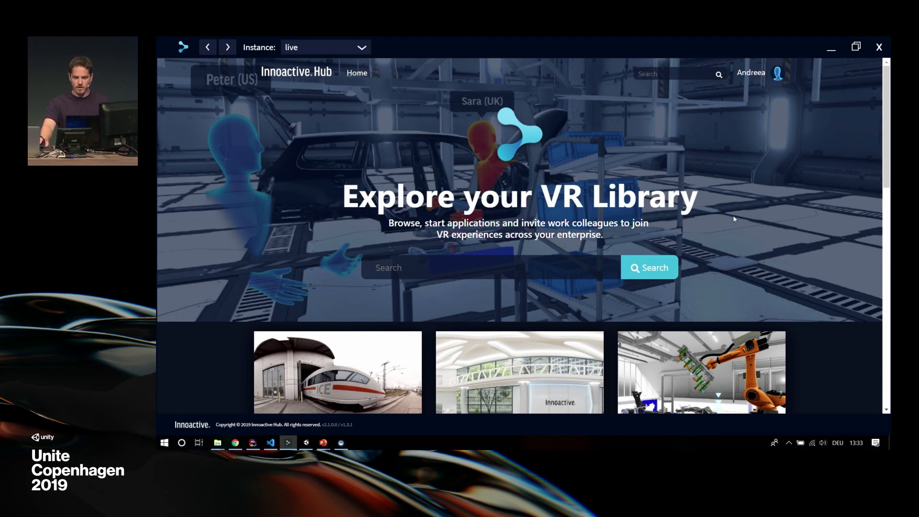
mouse_move(733, 218)
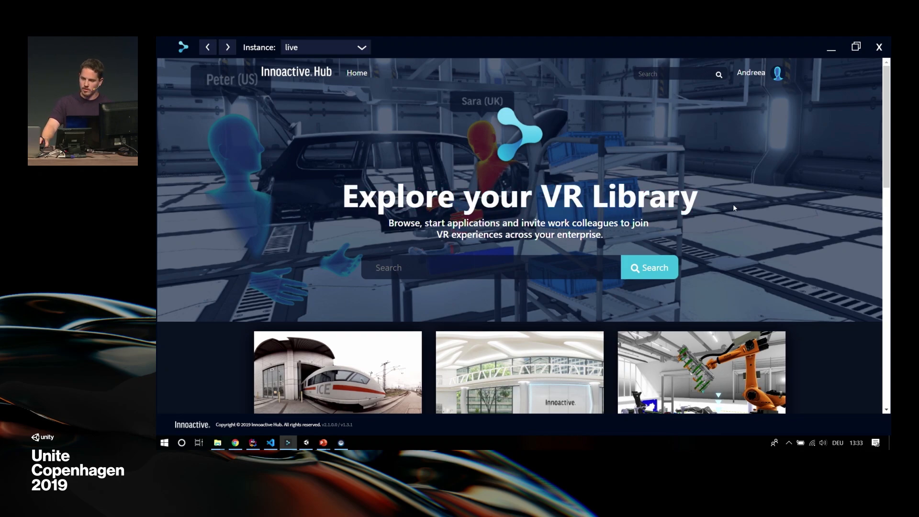
mouse_move(727, 188)
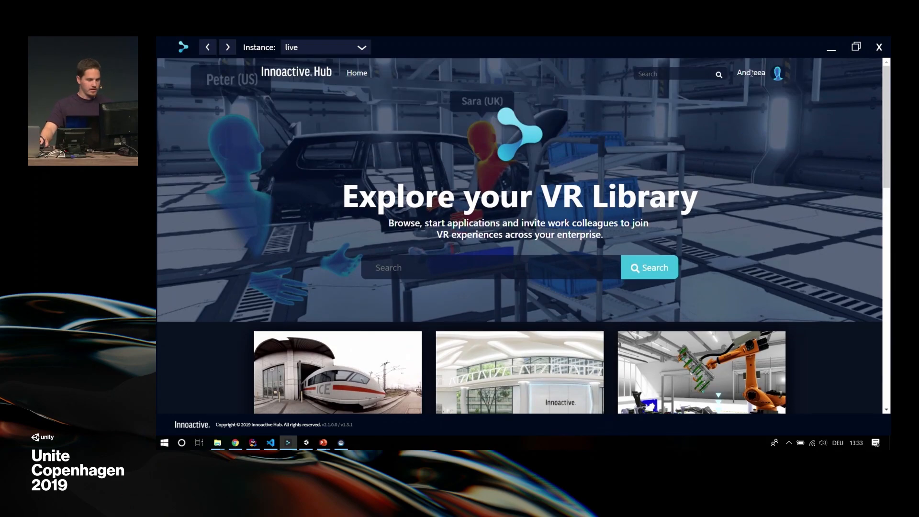
scroll("down", 3)
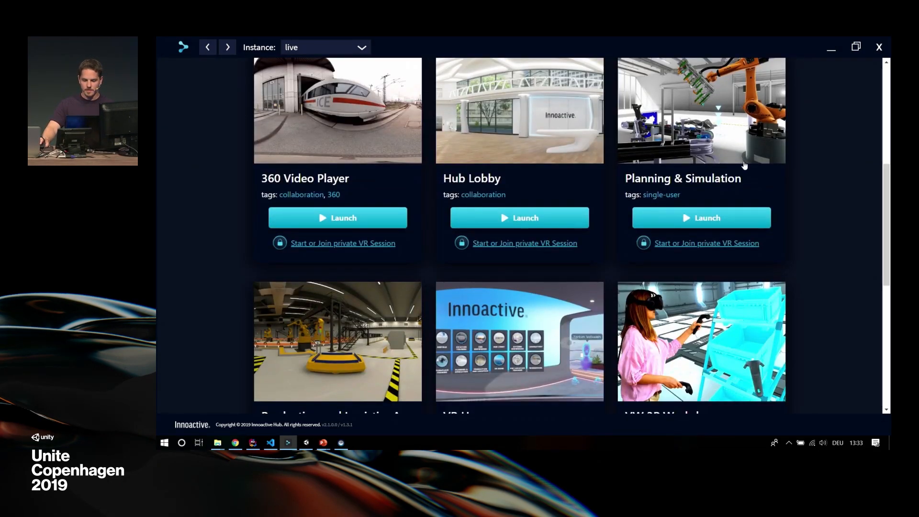
scroll("down", 3)
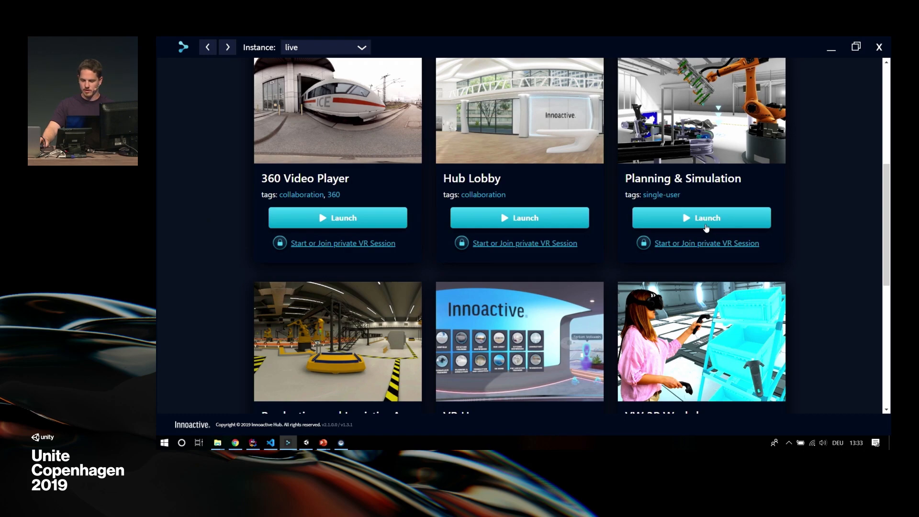
mouse_move(734, 218)
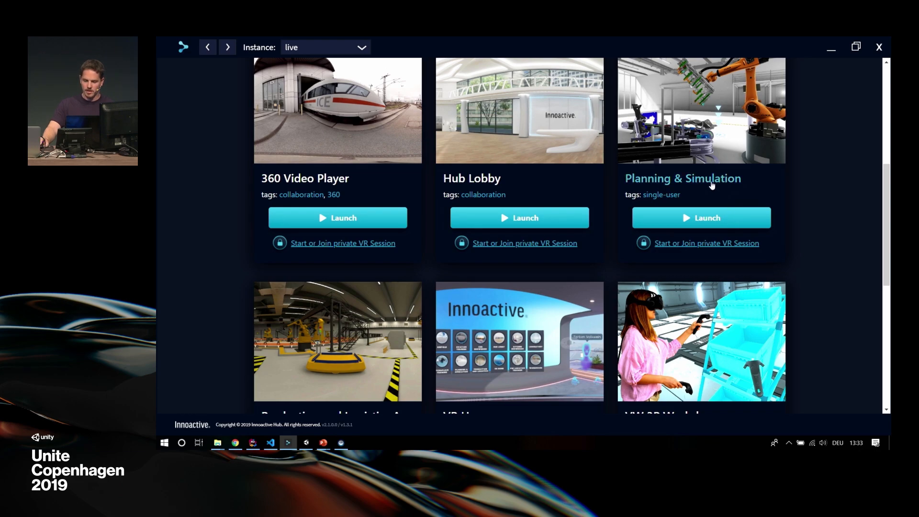
left_click(682, 178)
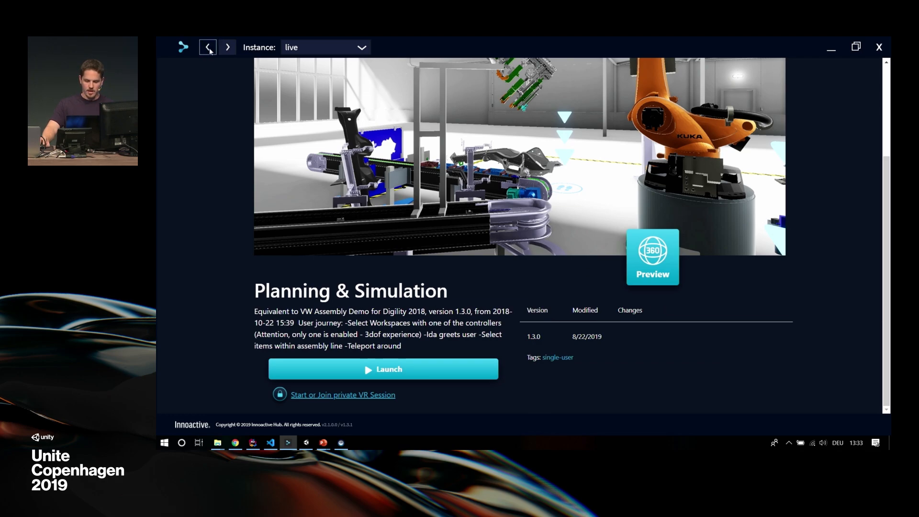
left_click(207, 47)
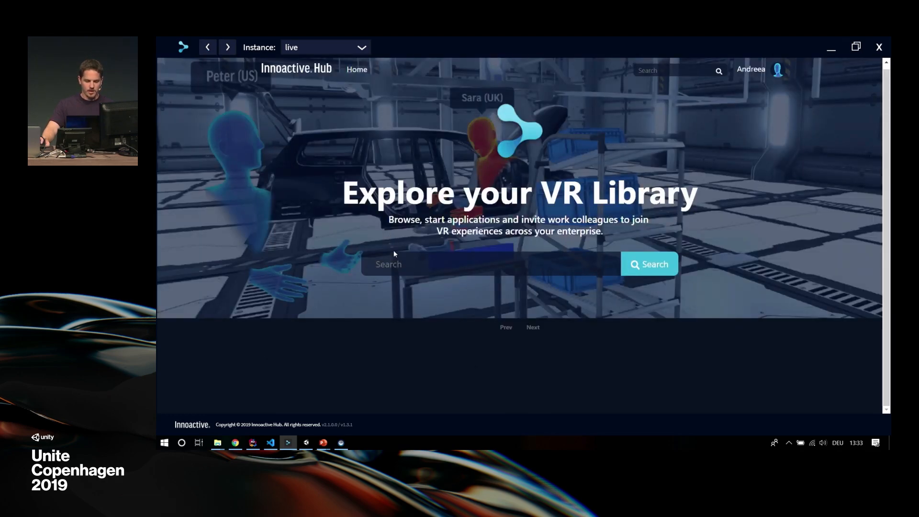
scroll("down", 3)
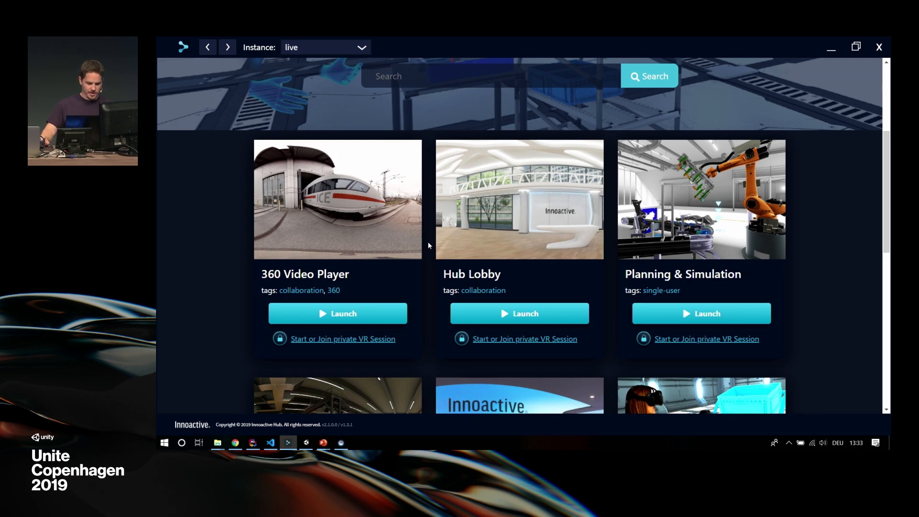
mouse_move(324, 442)
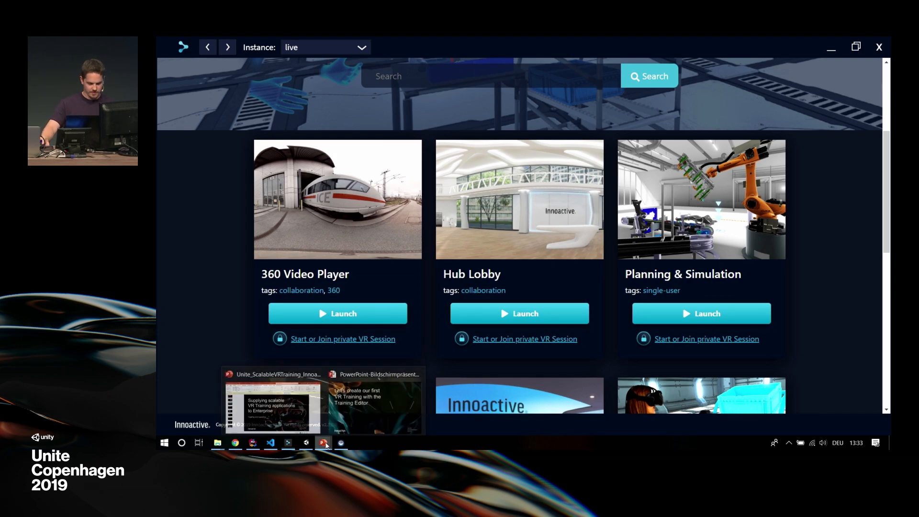
Return to the slideshow and advance to the closing Questions & Feedback slide
left_click(374, 400)
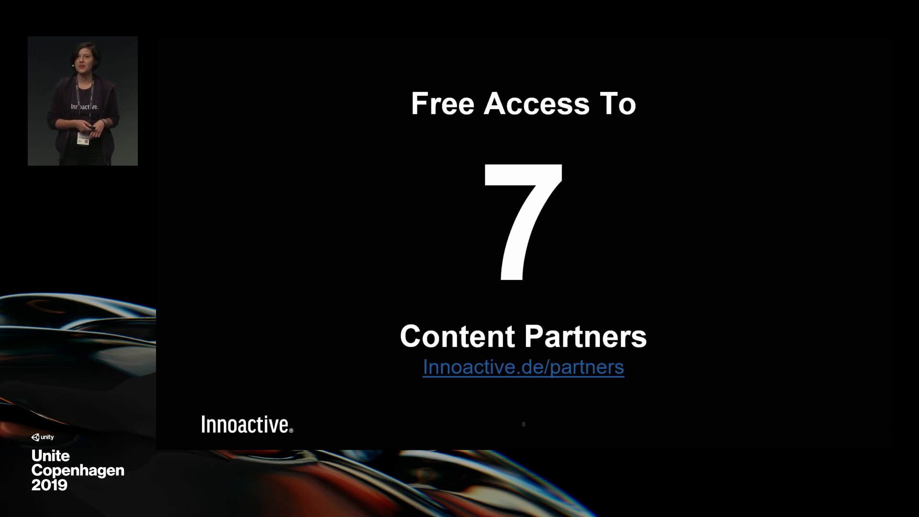
key("Right")
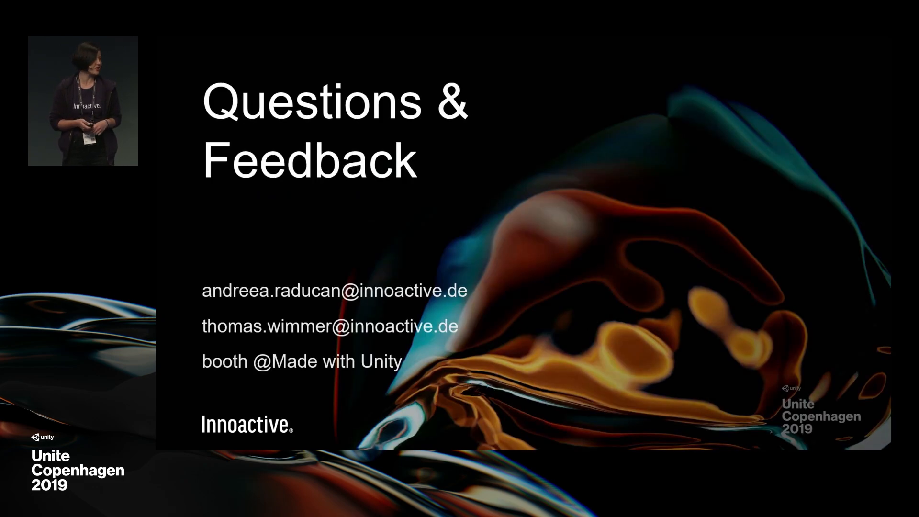